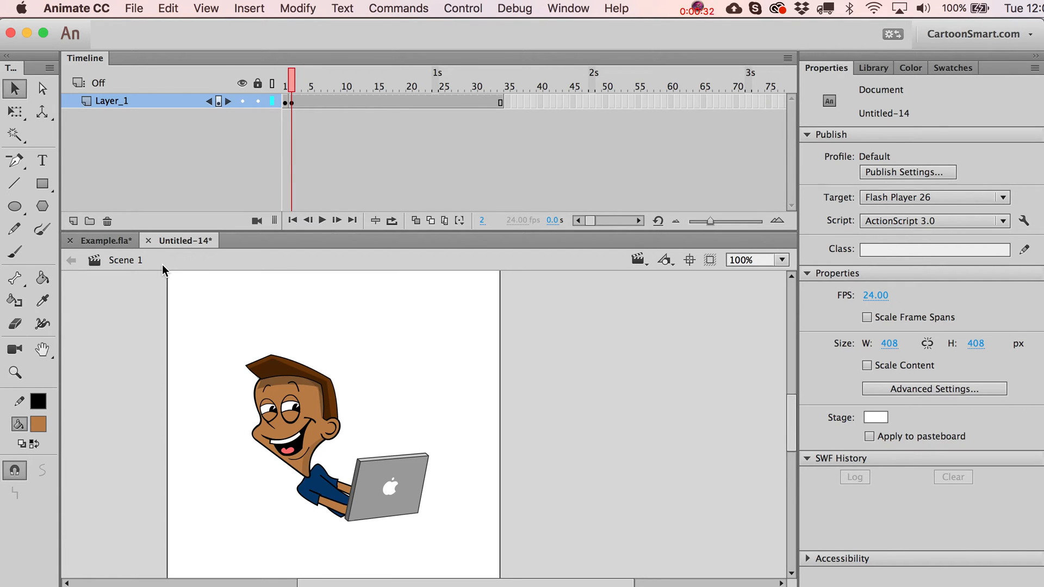
pyautogui.moveTo(41, 183)
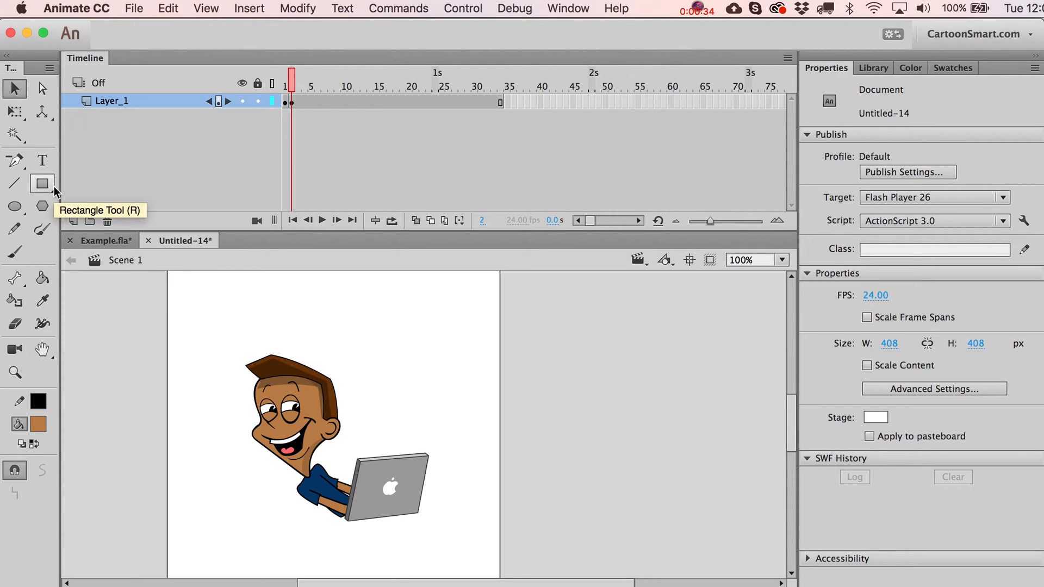
pyautogui.moveTo(14, 206)
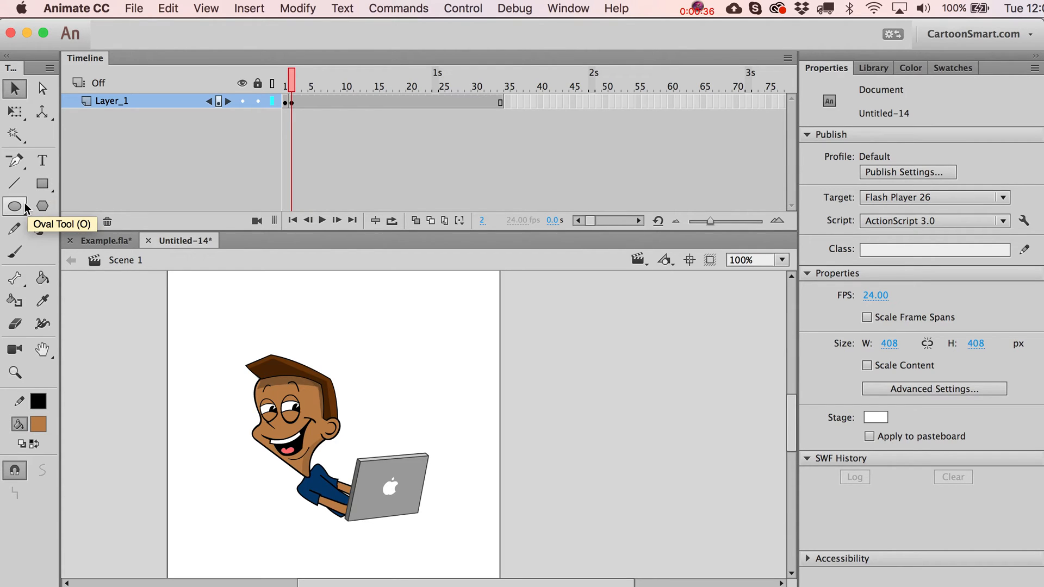
pyautogui.moveTo(14, 184)
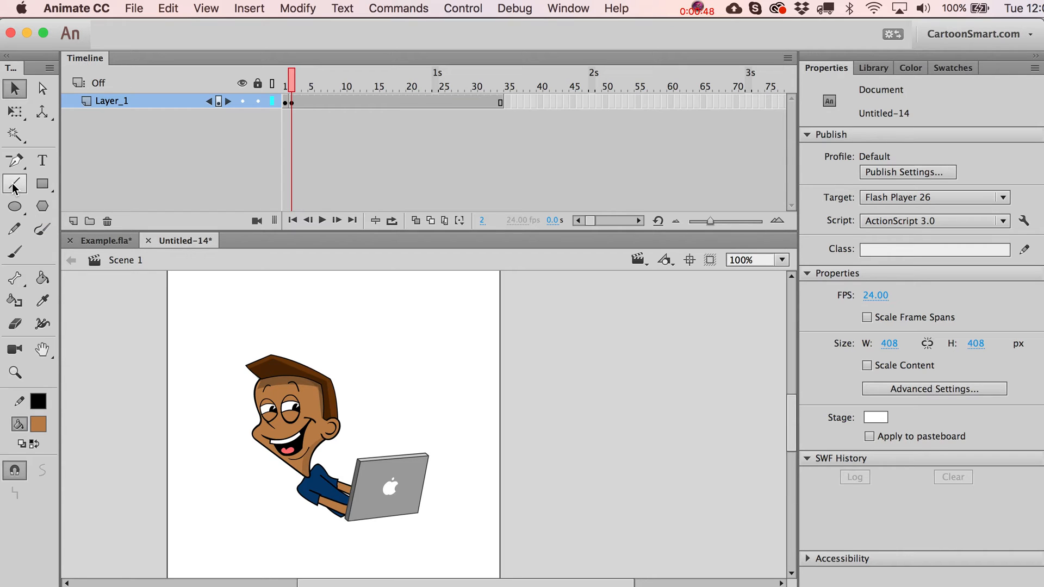
pyautogui.moveTo(55, 241)
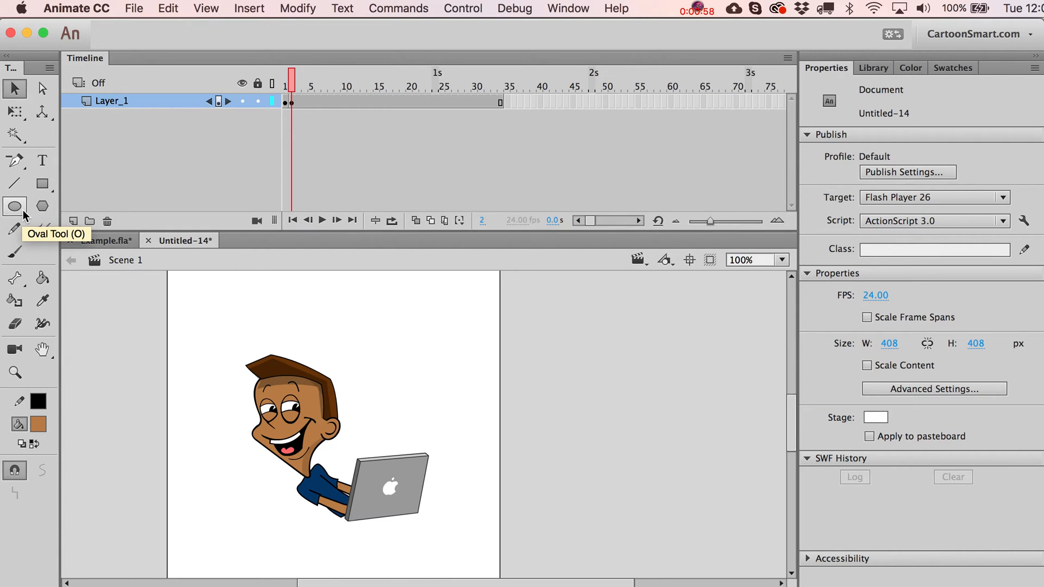
# Make the Oval Tool the active drawing tool so its fill, stroke and angle options appear.
pyautogui.click(14, 206)
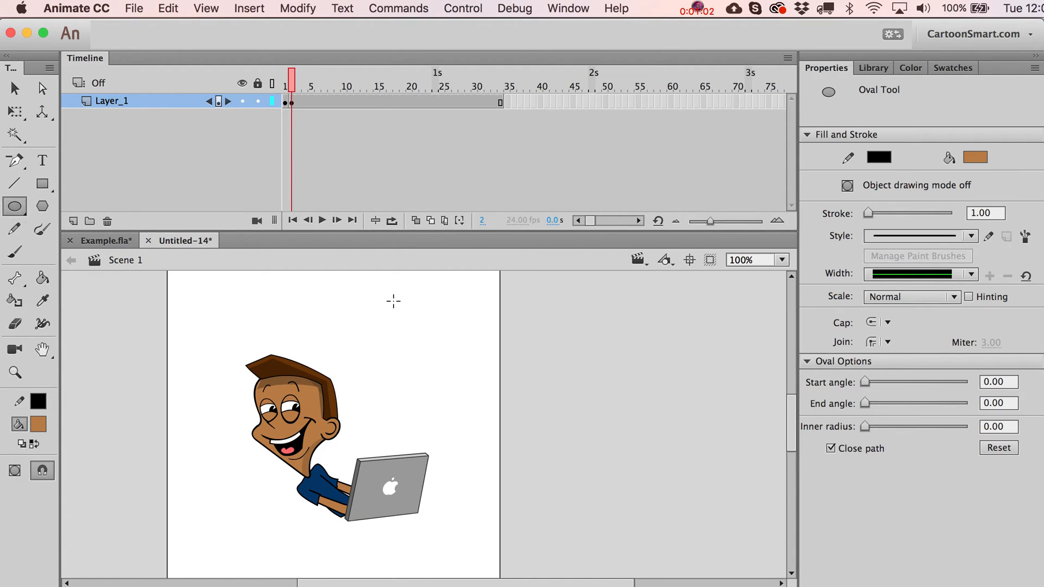
pyautogui.moveTo(301, 112)
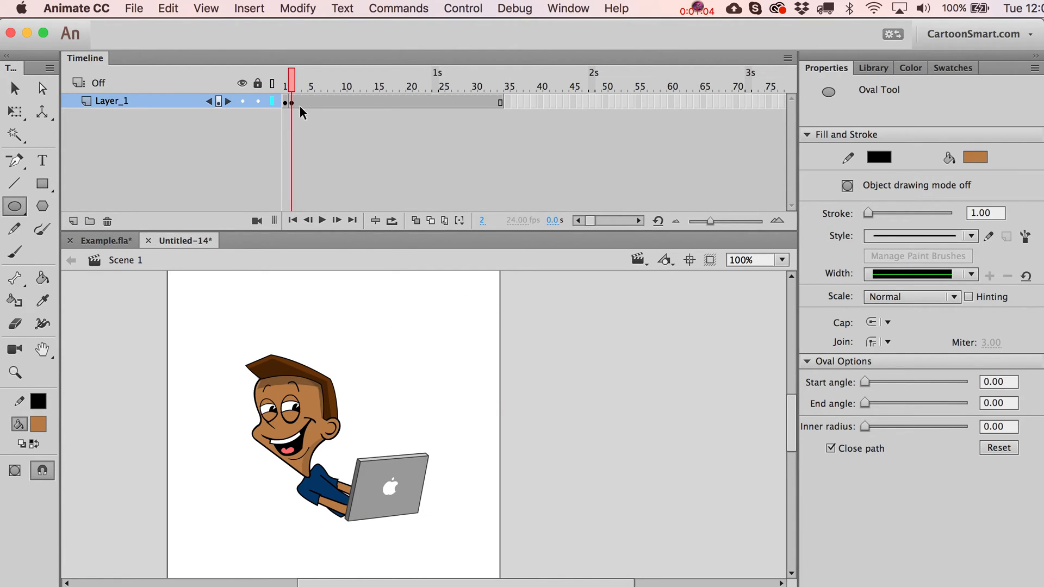
# Draw a brown circle with a black outline to the upper right of the character.
pyautogui.click(292, 102)
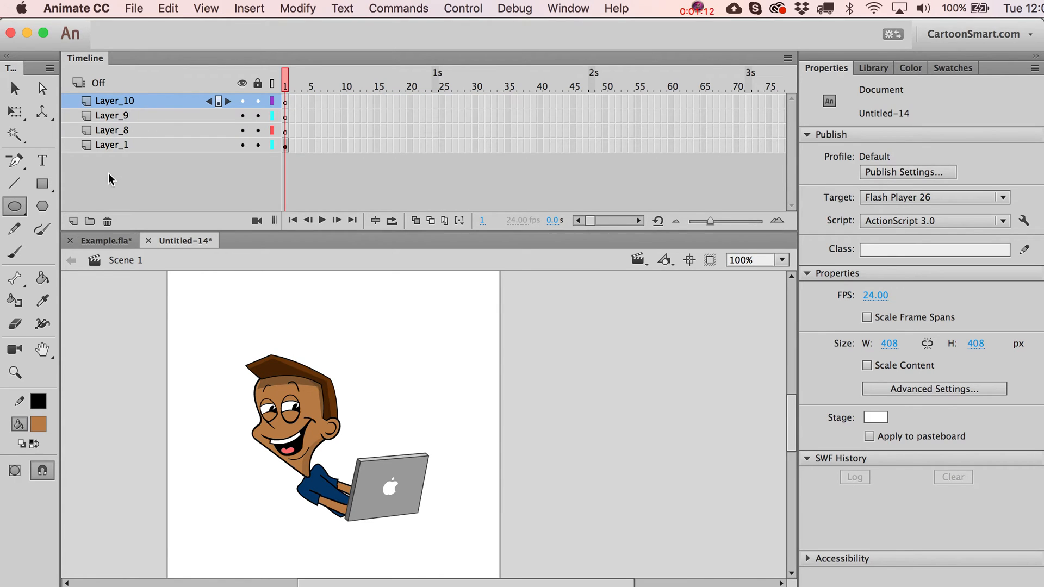
pyautogui.moveTo(399, 306); pyautogui.dragTo(479, 426)
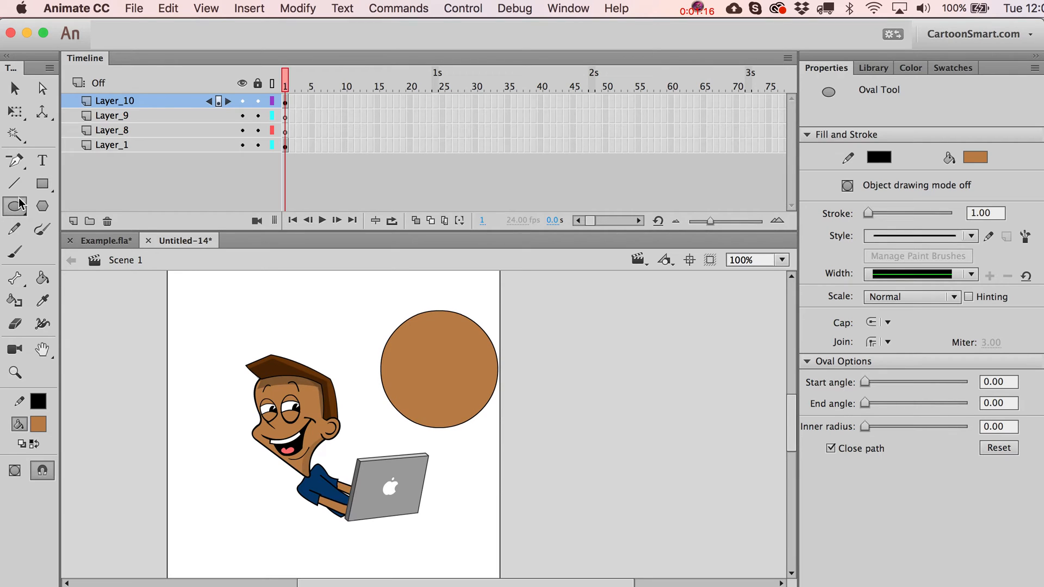
pyautogui.click(14, 88)
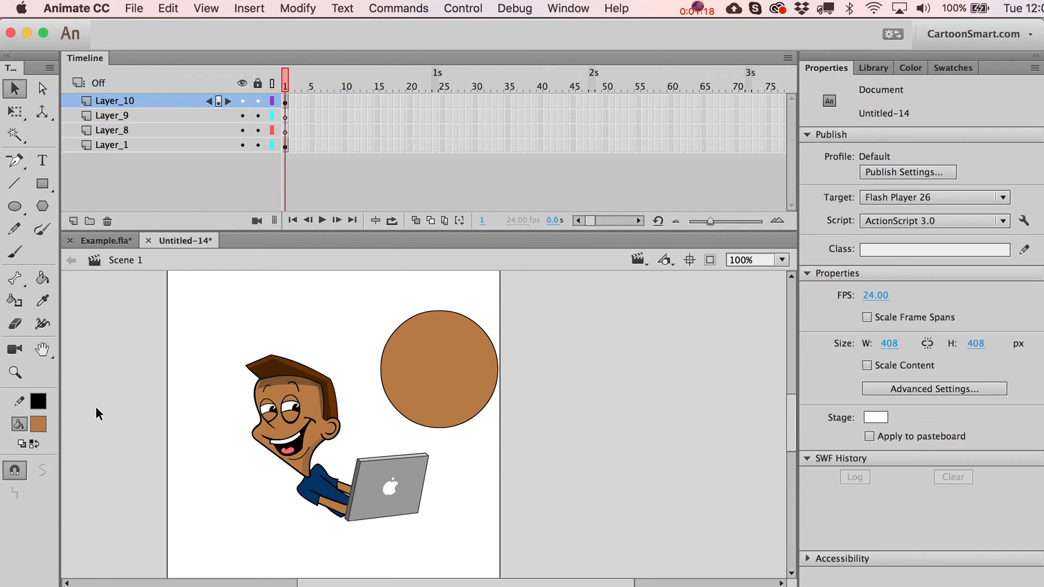
# Drag the brown fill out of its outline and place it back inside.
pyautogui.click(437, 369)
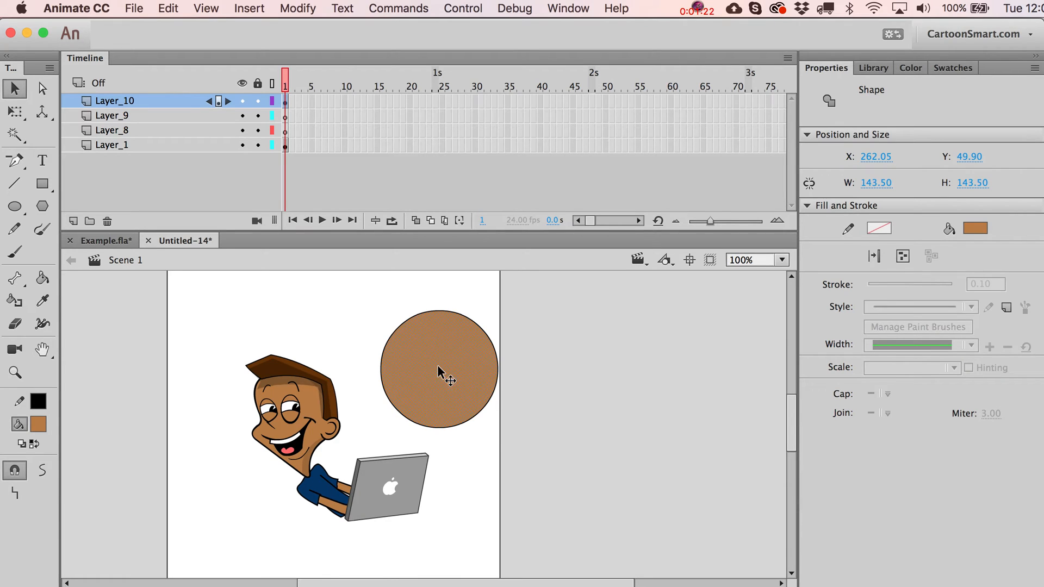
pyautogui.moveTo(438, 372); pyautogui.dragTo(619, 411)
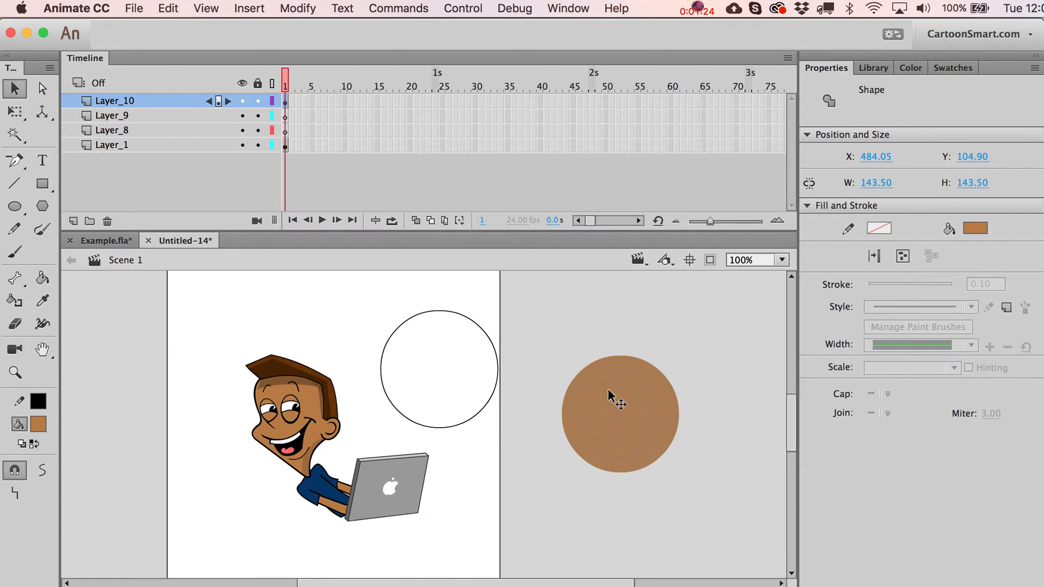
pyautogui.moveTo(620, 413); pyautogui.dragTo(682, 394)
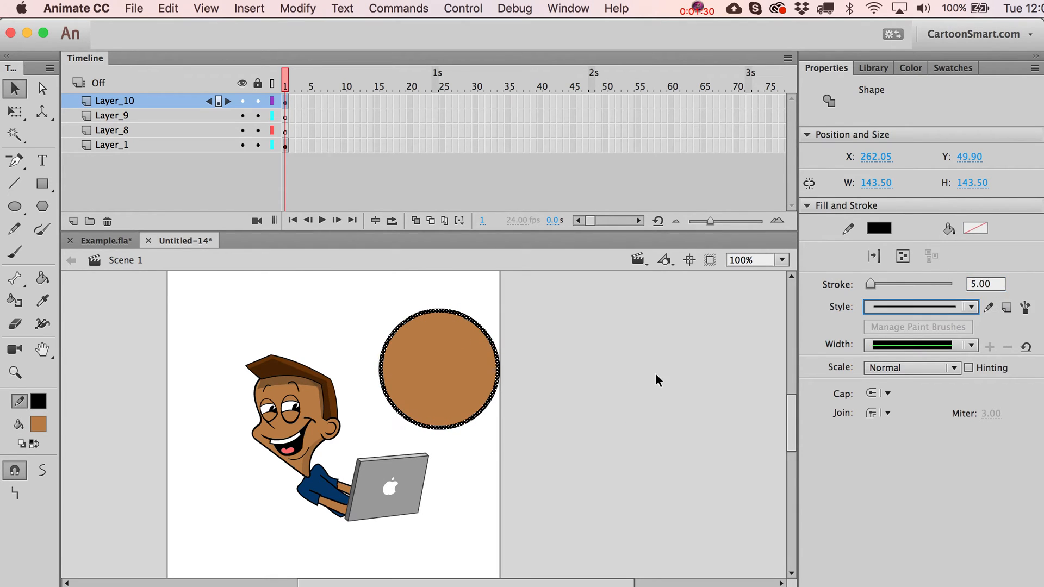
# Try a dashed style and a variable-width profile on the circle's outline.
pyautogui.click(970, 306)
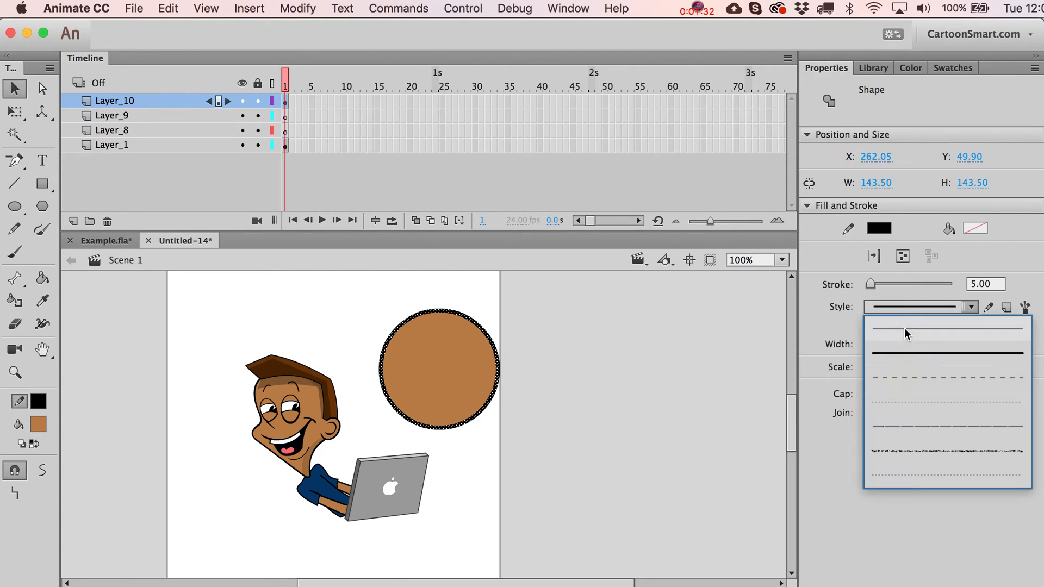
pyautogui.click(946, 394)
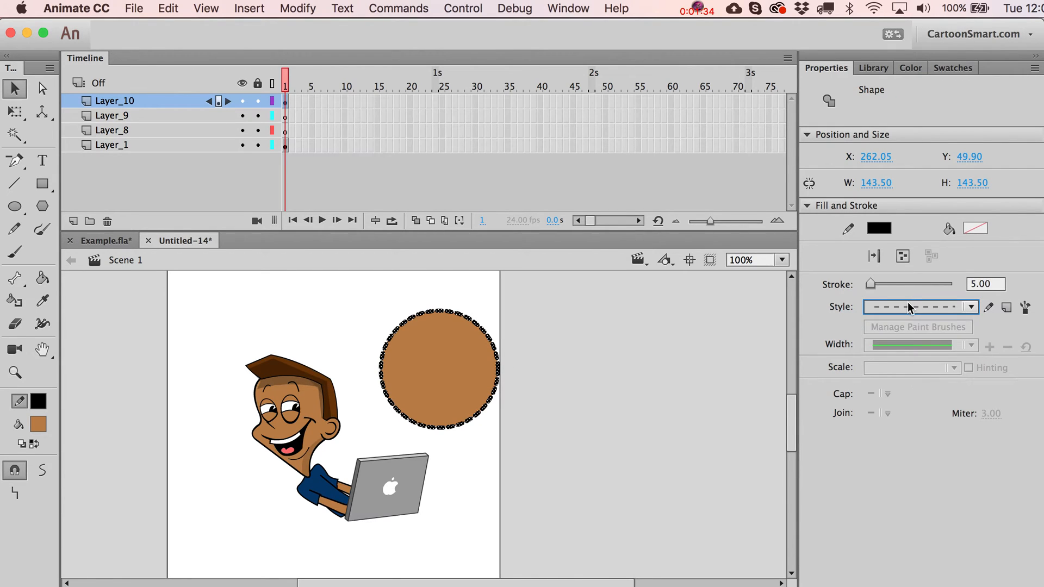
pyautogui.click(971, 345)
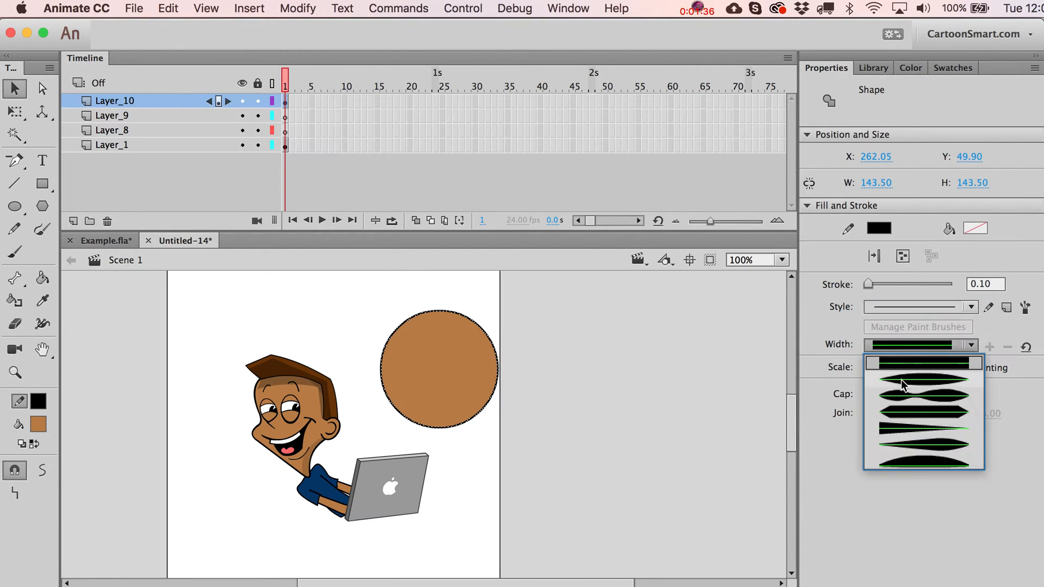
pyautogui.moveTo(922, 380)
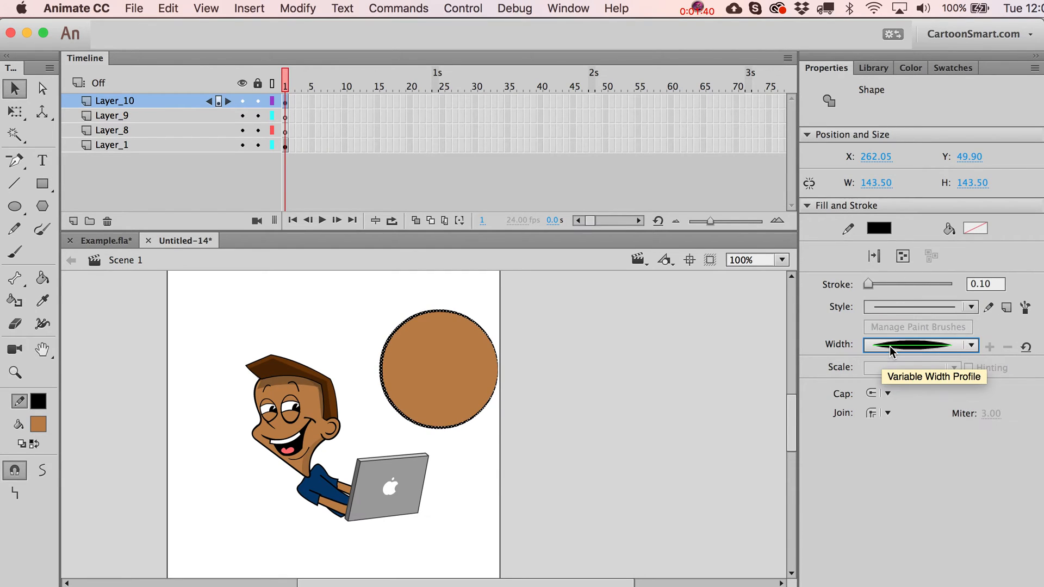
pyautogui.click(970, 345)
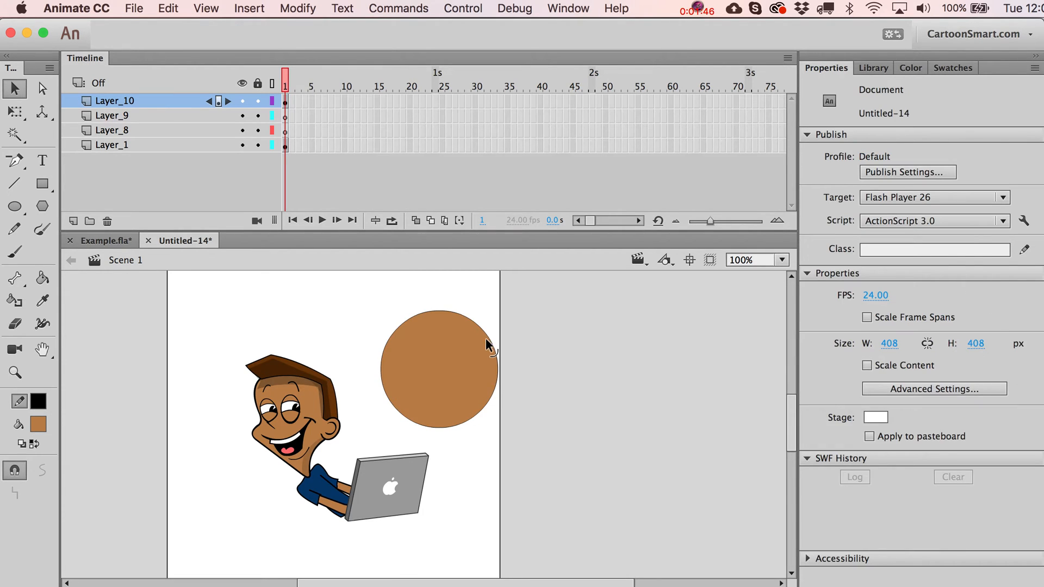
# Restore a solid black outline and reselect the circle's brown fill.
pyautogui.click(439, 369)
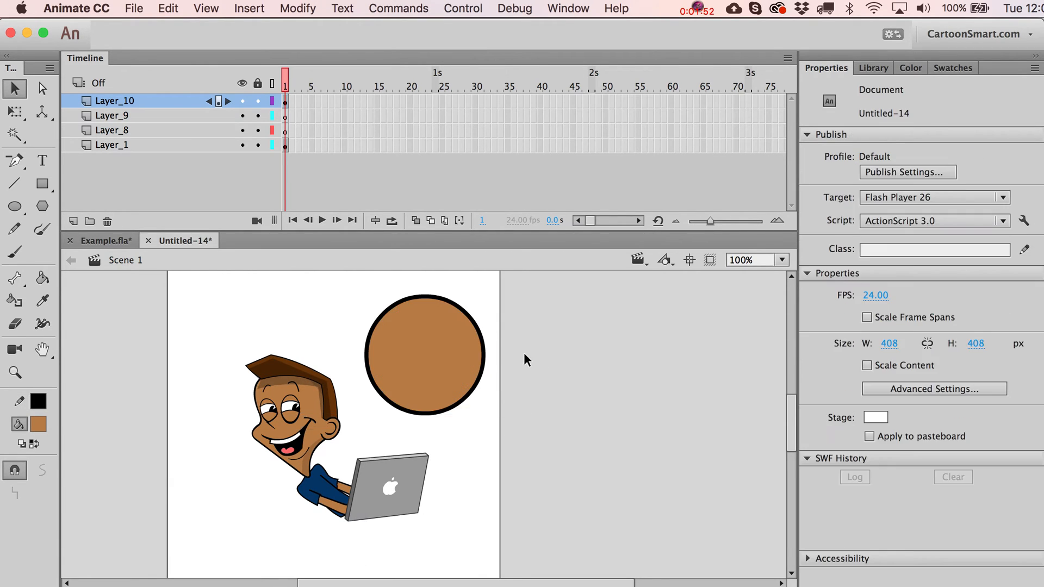
pyautogui.click(425, 353)
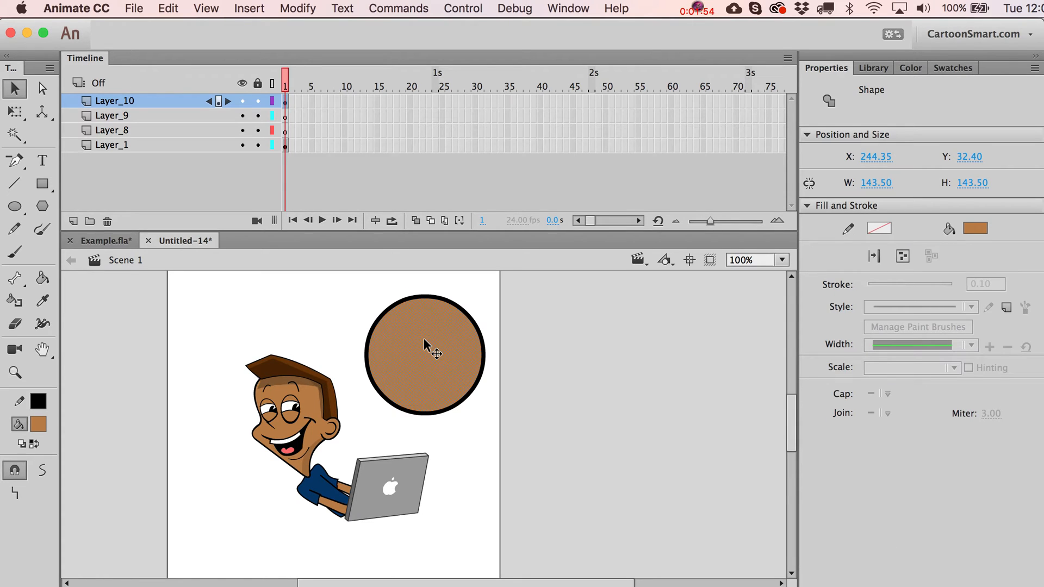
pyautogui.moveTo(14, 206)
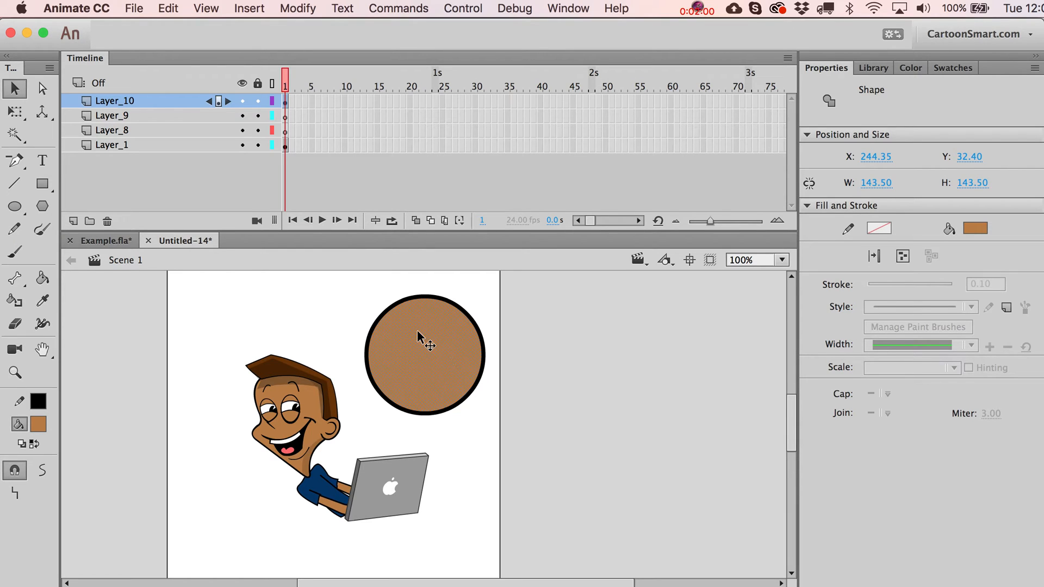
# Pull the brown fill clear of its outline and trim the outline to an open arc.
pyautogui.moveTo(426, 342); pyautogui.dragTo(461, 349)
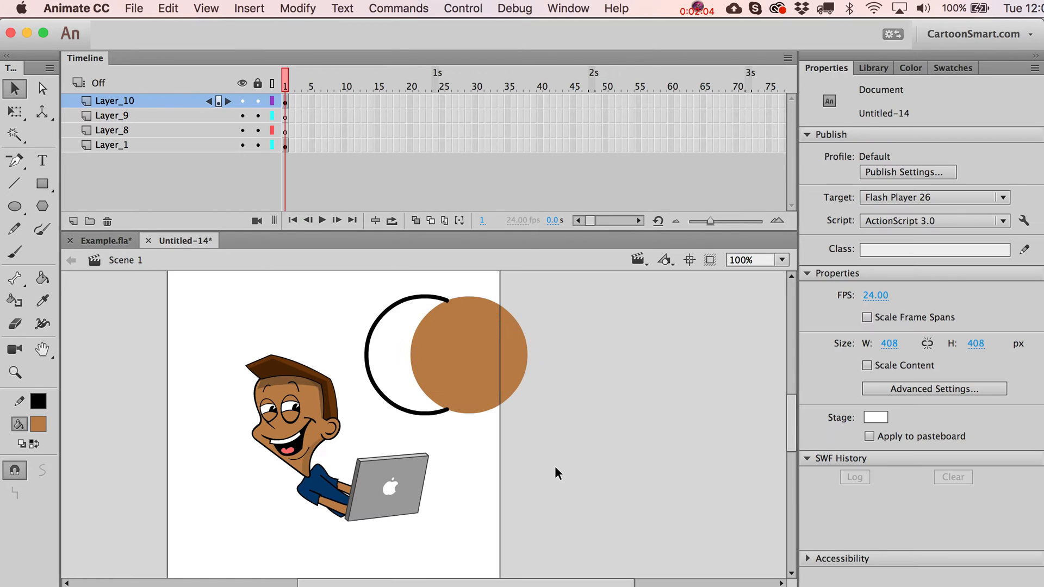
pyautogui.click(436, 302)
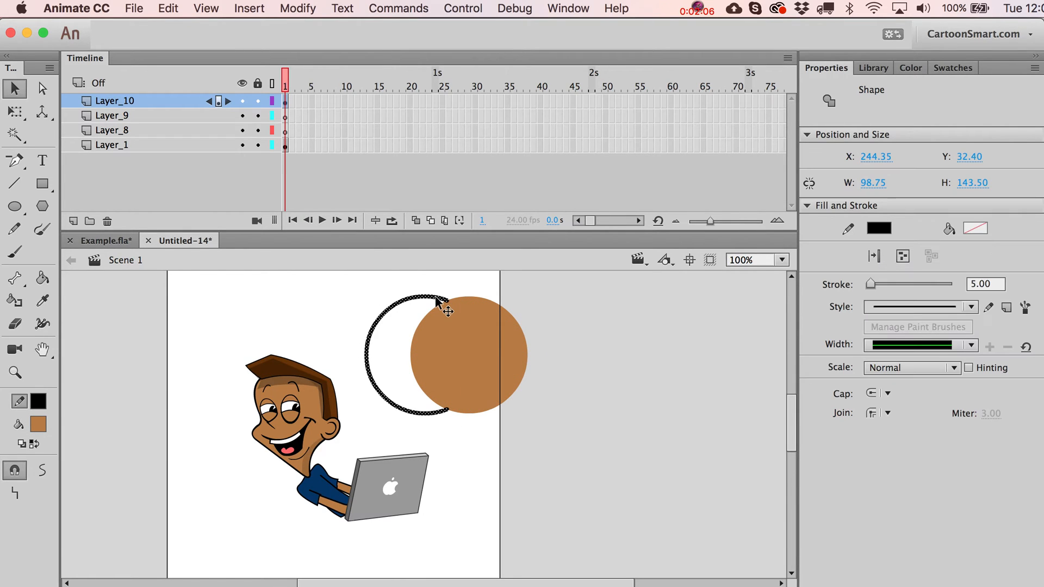
pyautogui.moveTo(445, 311); pyautogui.dragTo(396, 316)
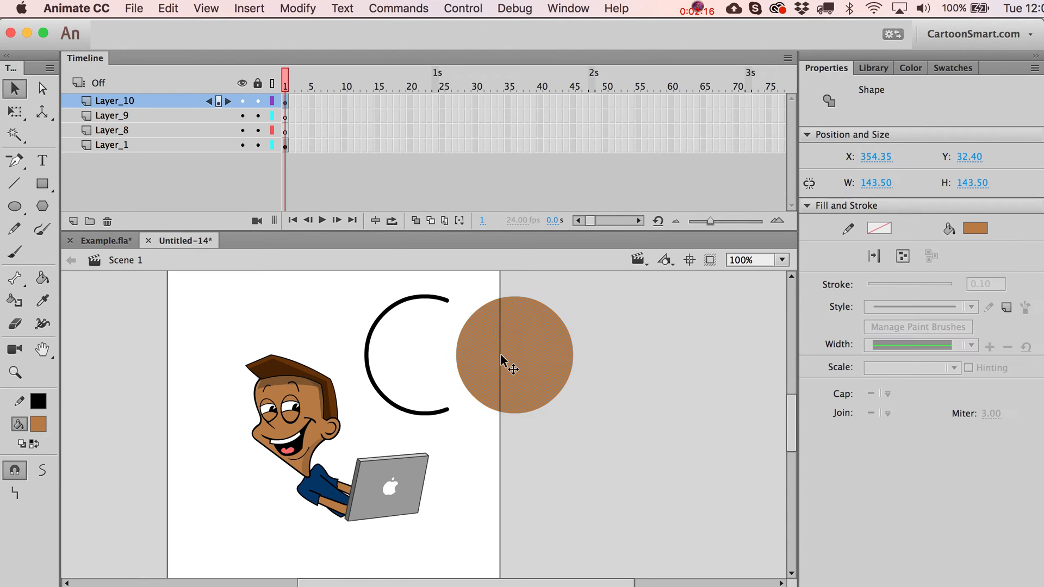
# Overlap a copy of the disc and remove it, cutting a bite out of the brown disc.
pyautogui.moveTo(512, 360); pyautogui.dragTo(429, 426)
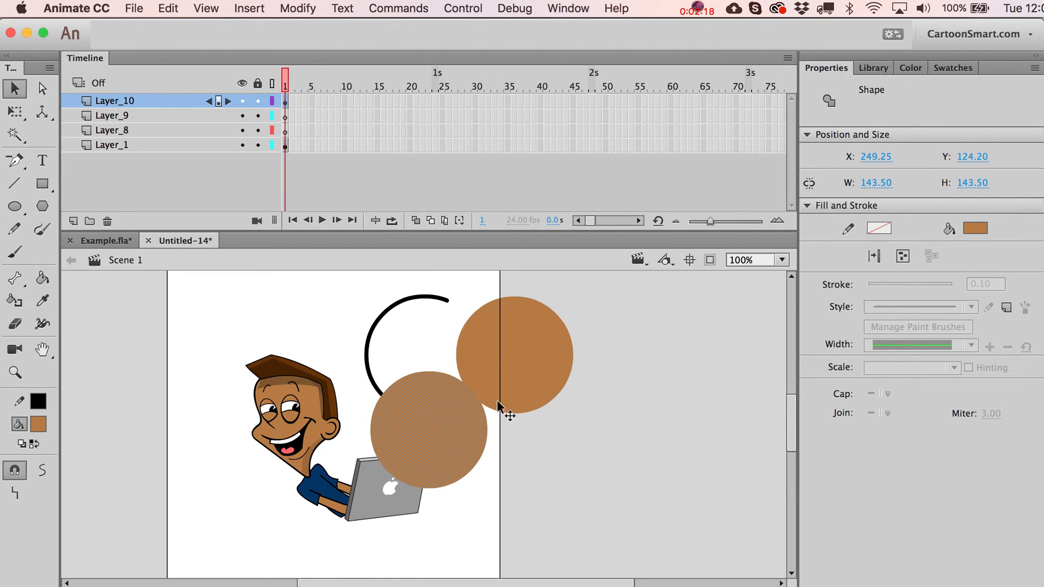
pyautogui.moveTo(430, 429); pyautogui.dragTo(683, 436)
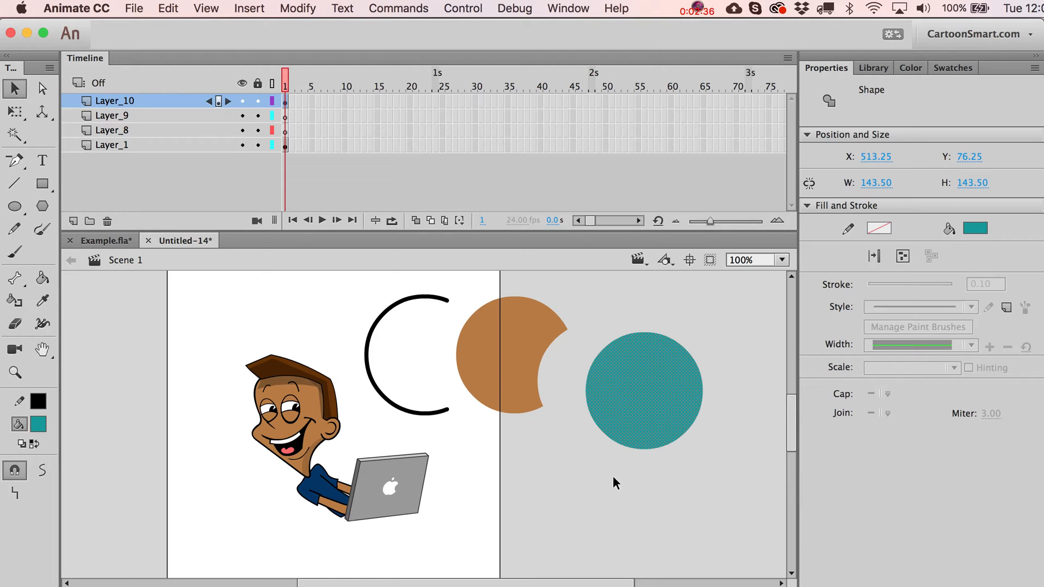
pyautogui.moveTo(616, 413)
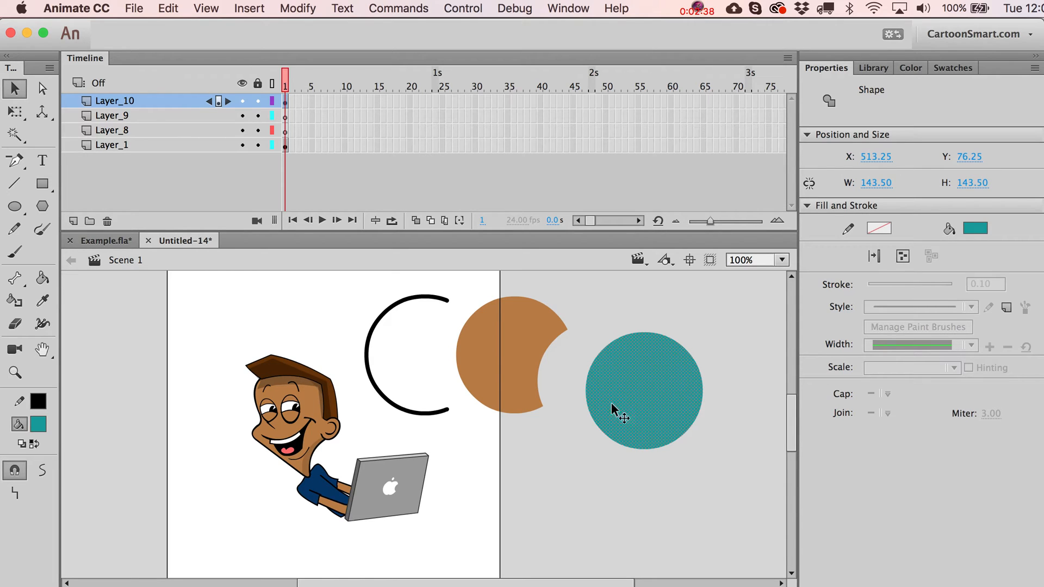
pyautogui.moveTo(558, 387)
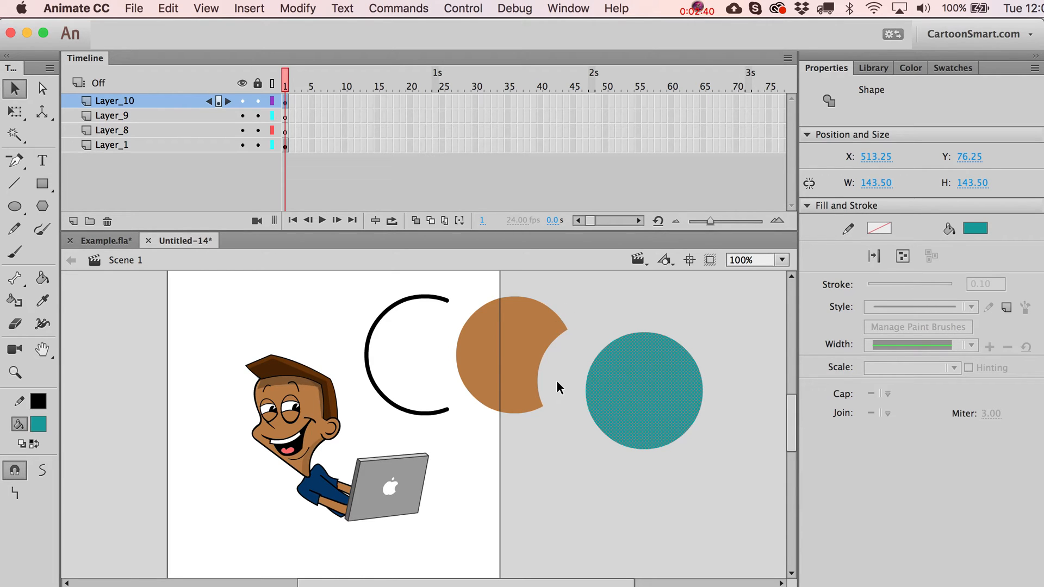
pyautogui.moveTo(631, 385)
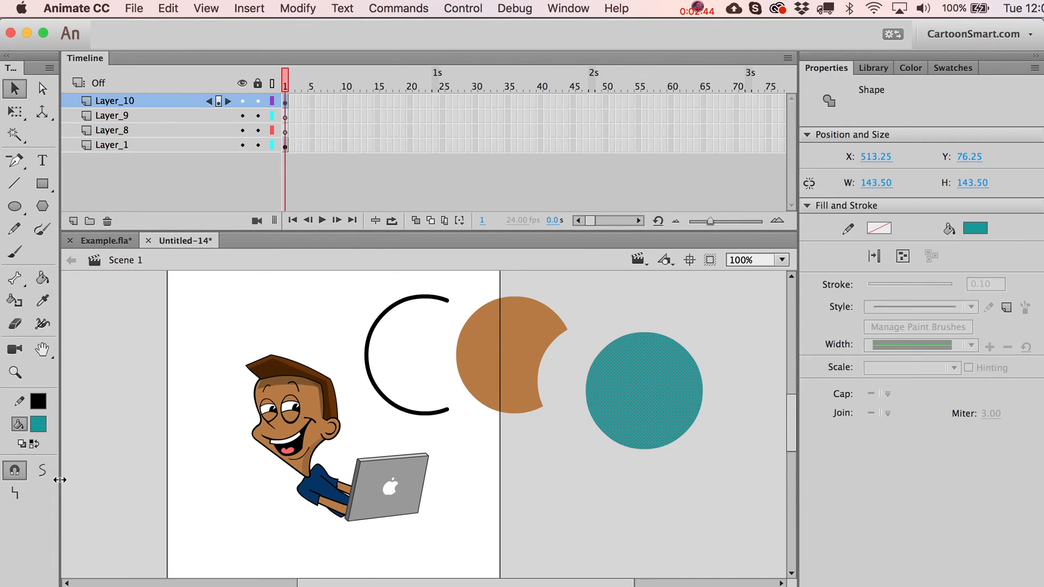
# Return to the main scene and nudge the small outlined circle up and back down.
pyautogui.click(14, 206)
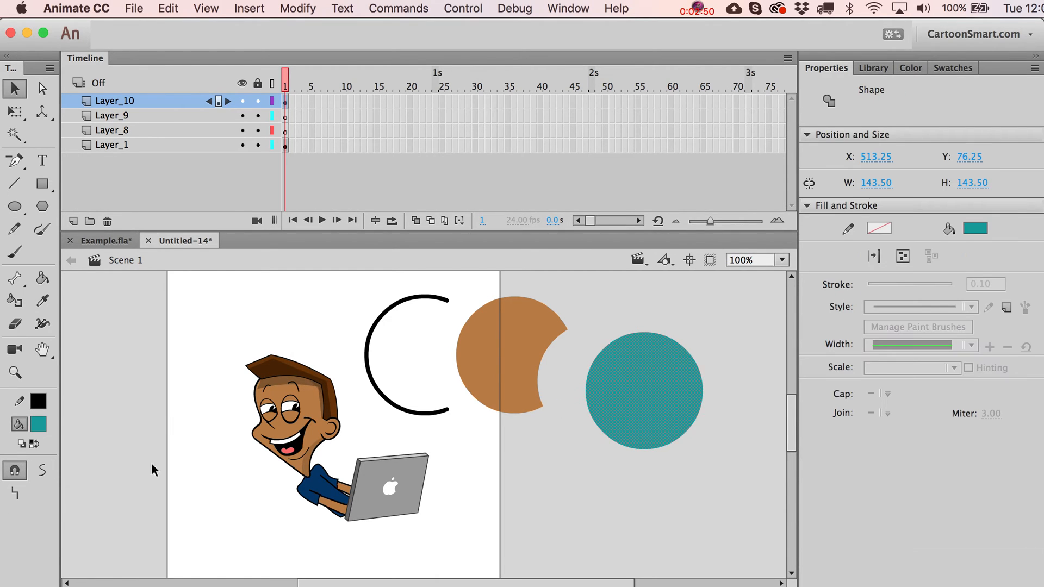
pyautogui.click(14, 207)
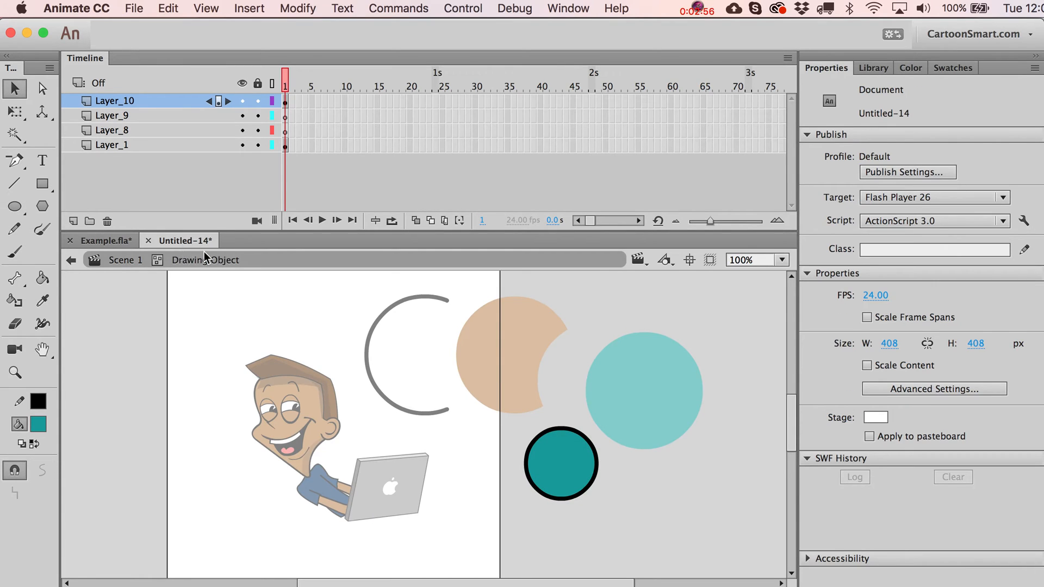
pyautogui.moveTo(218, 265)
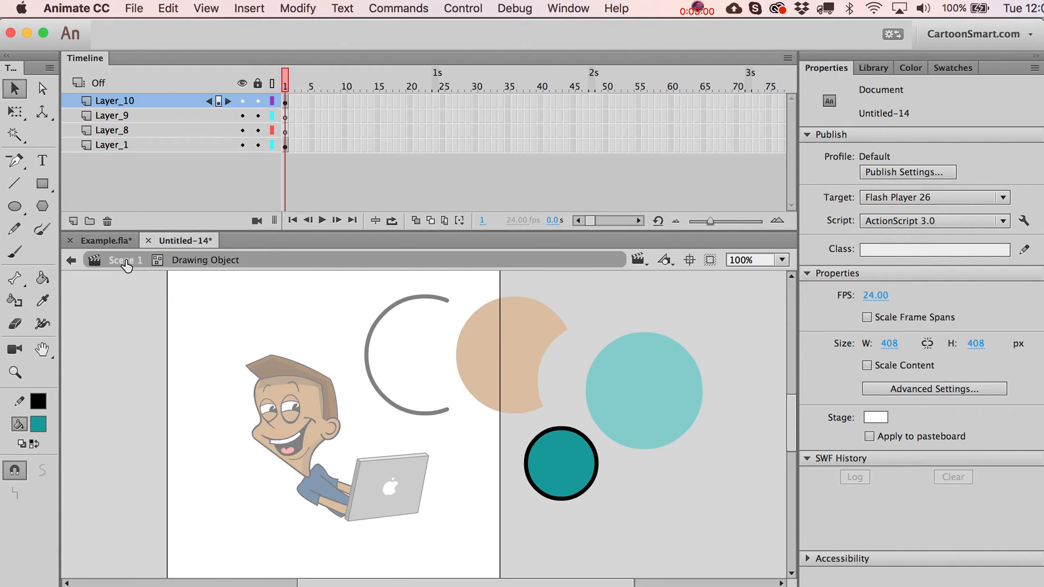
pyautogui.moveTo(561, 465); pyautogui.dragTo(532, 405)
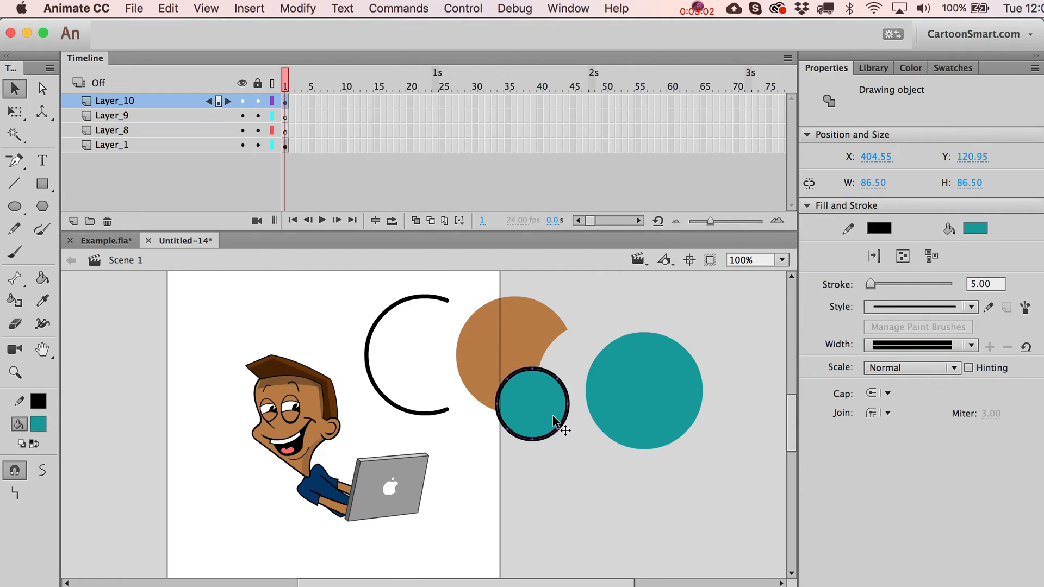
pyautogui.moveTo(533, 403); pyautogui.dragTo(561, 463)
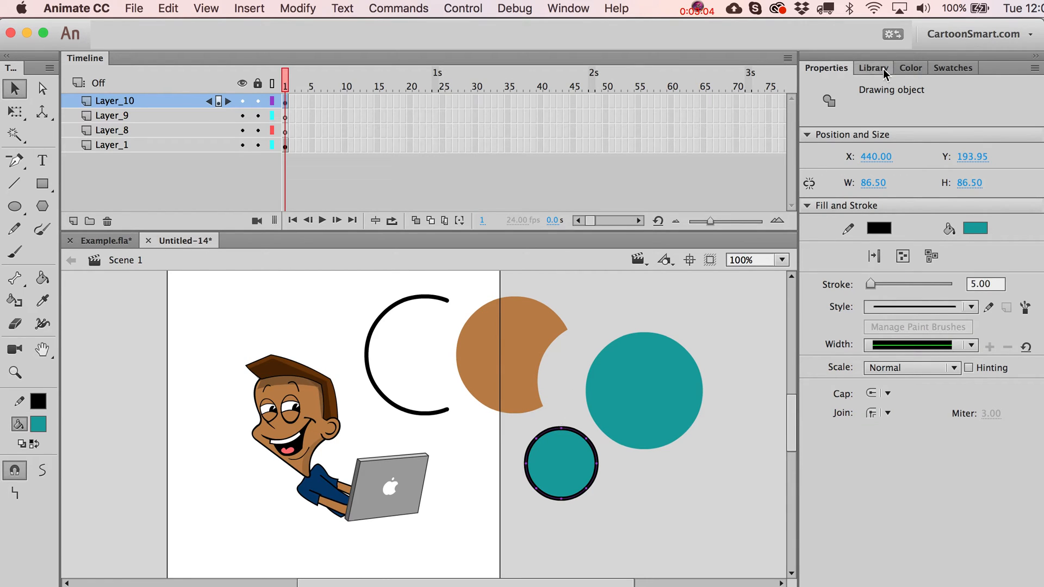
# Glance at the Library panel, then select and delete the small outlined teal circle.
pyautogui.click(874, 68)
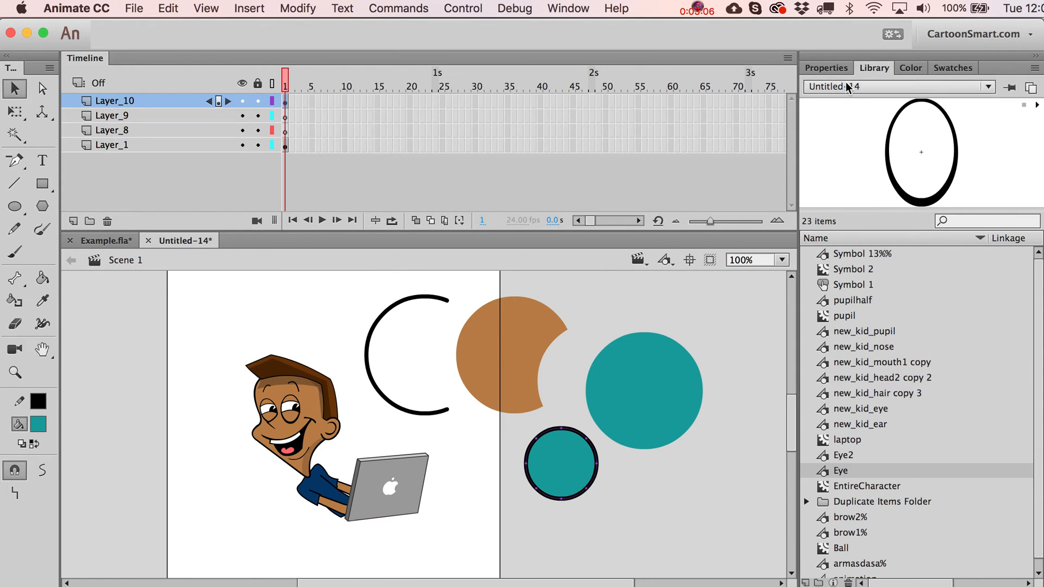
pyautogui.click(558, 466)
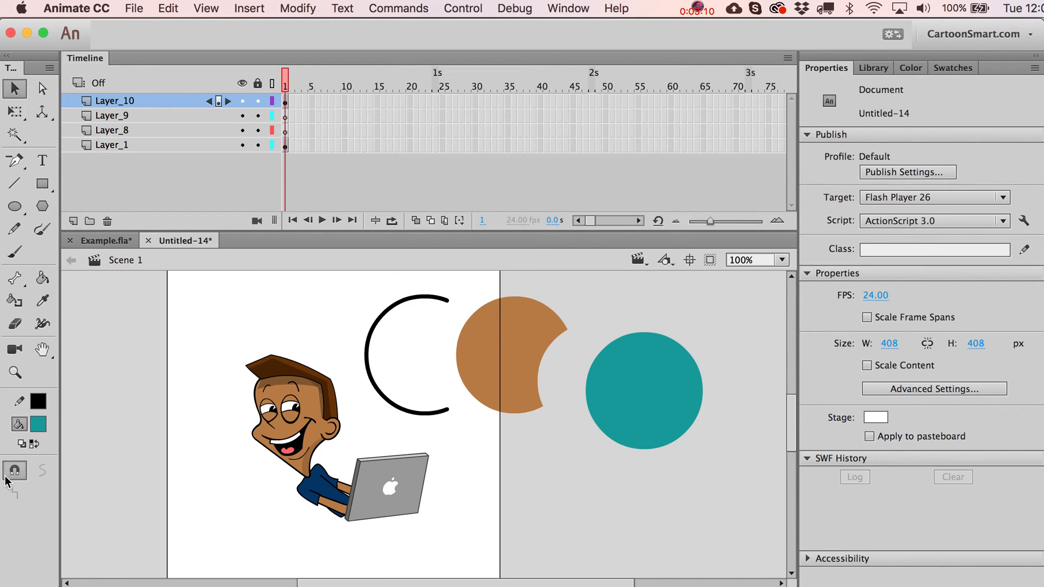
pyautogui.moveTo(14, 471)
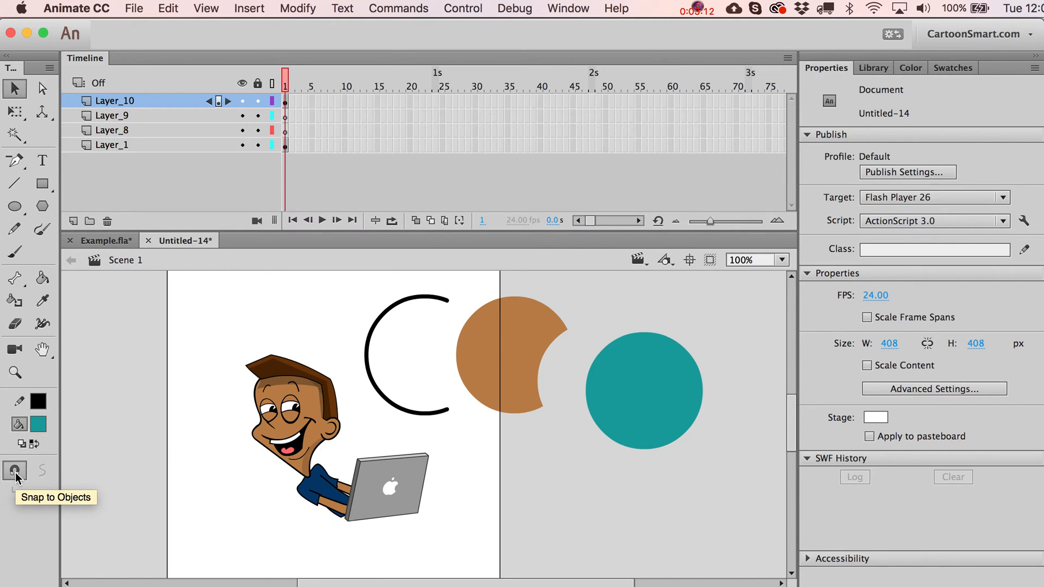
pyautogui.moveTo(15, 206)
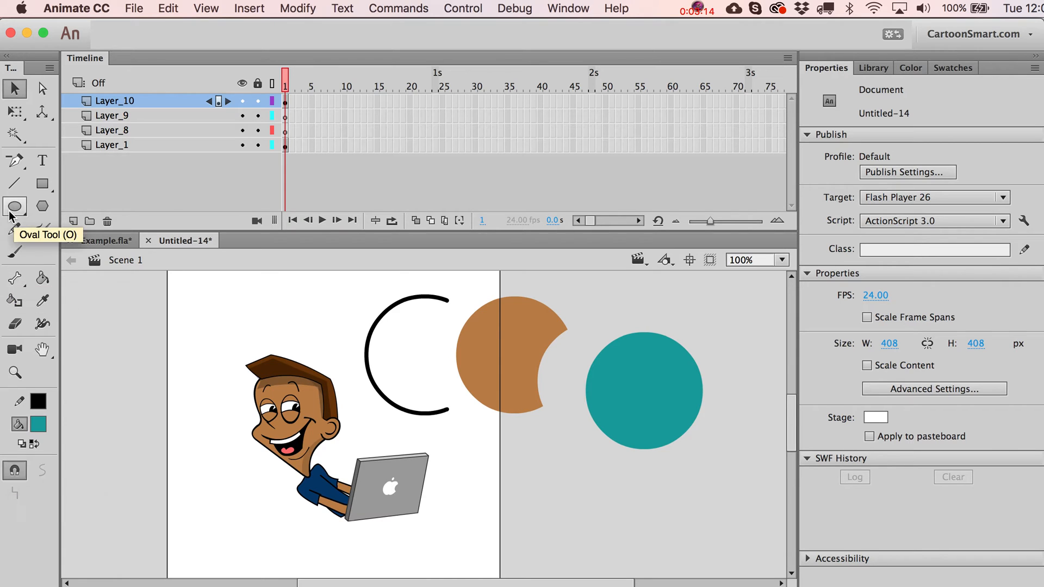
pyautogui.click(14, 206)
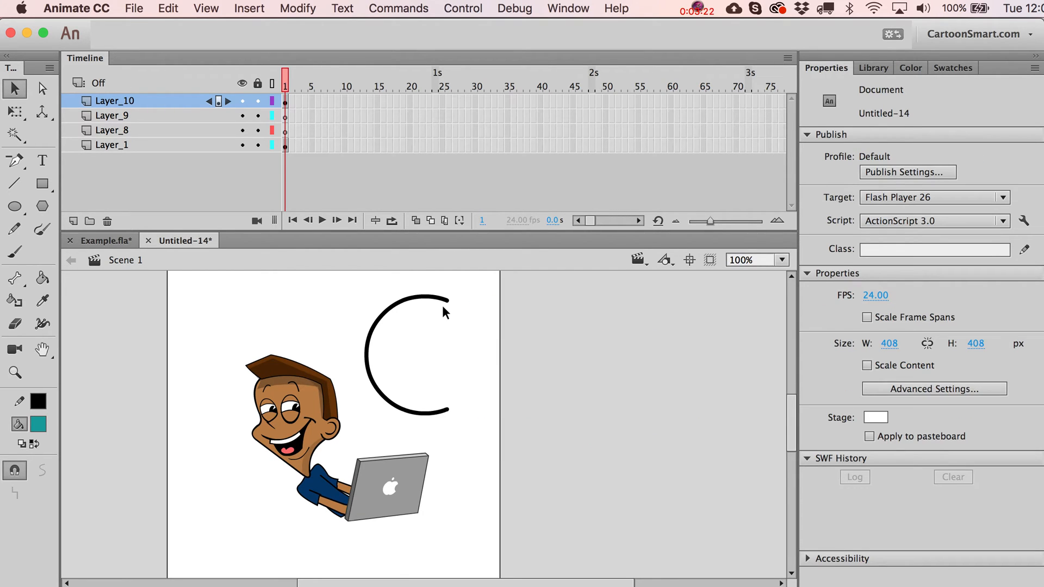
# Bend the C-shaped arc's ends into an S-like squiggle with a stretched top tail.
pyautogui.click(406, 353)
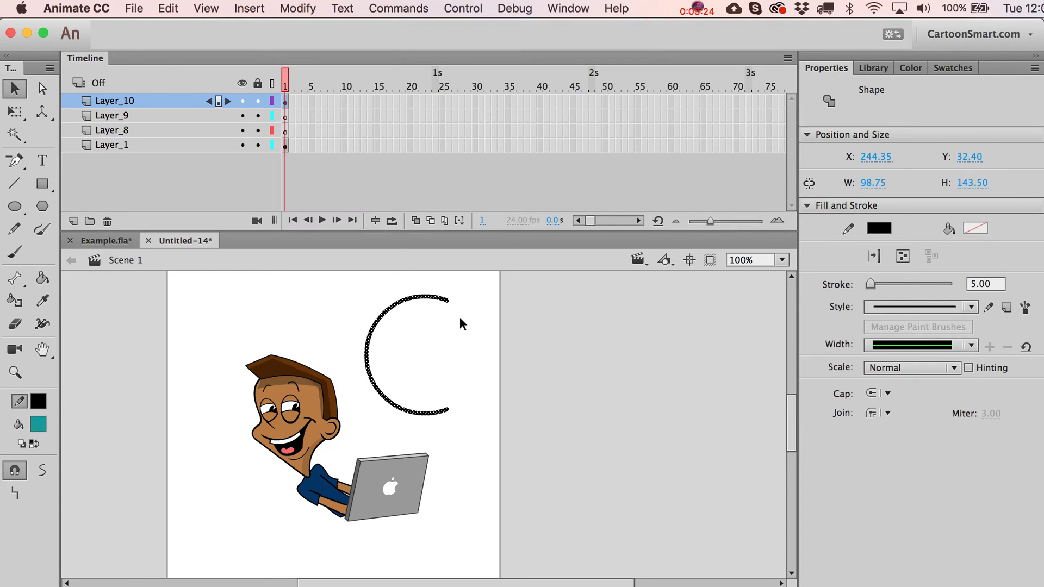
pyautogui.moveTo(383, 336)
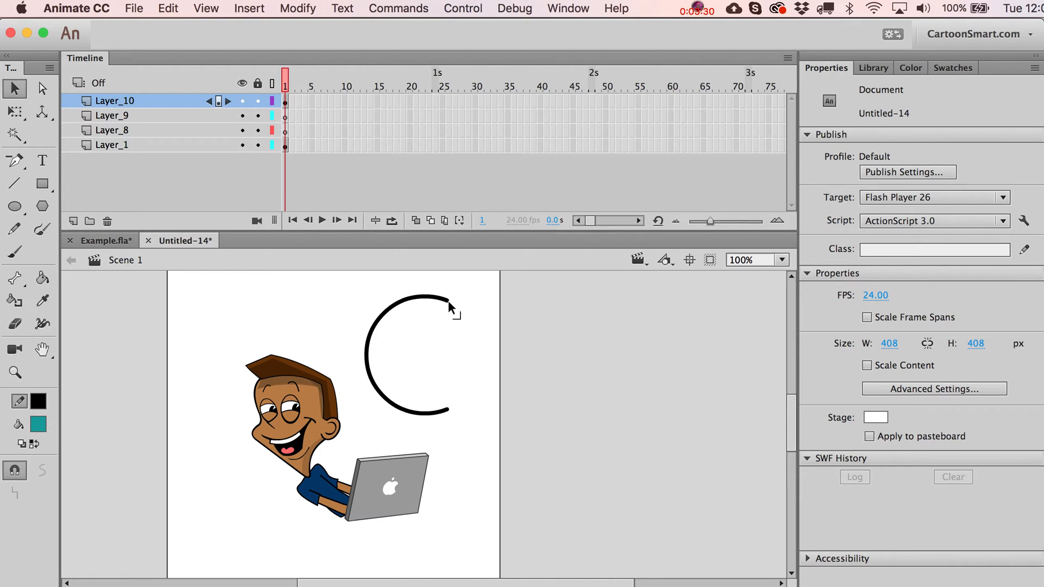
pyautogui.moveTo(458, 319)
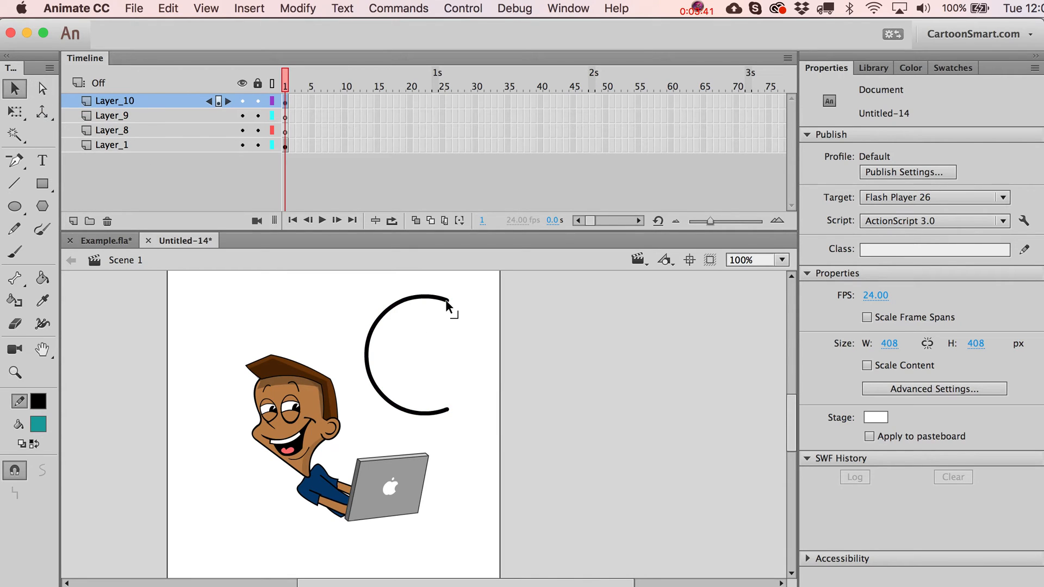
pyautogui.moveTo(444, 307); pyautogui.dragTo(417, 370)
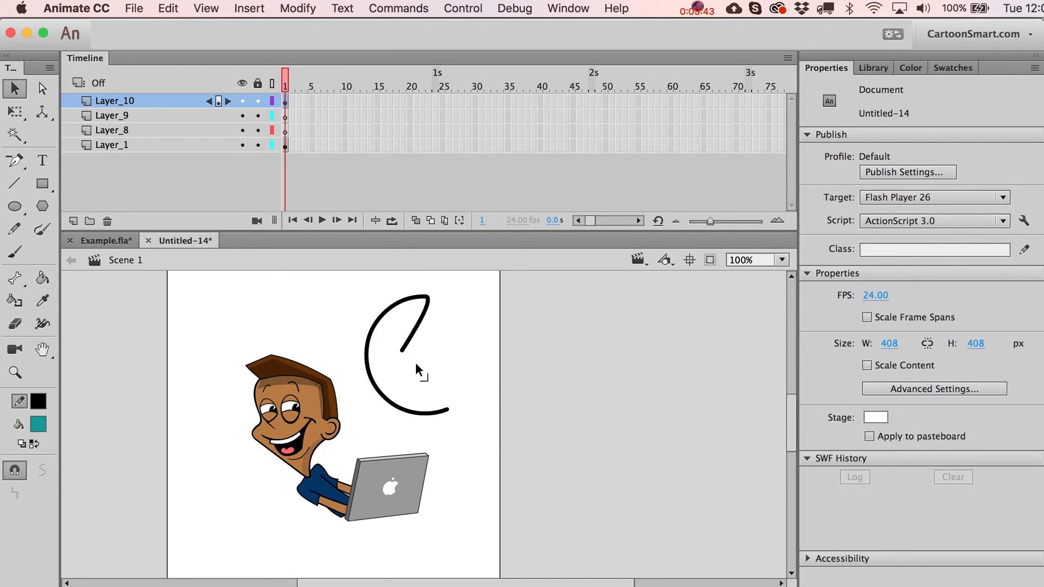
pyautogui.moveTo(420, 370); pyautogui.dragTo(489, 323)
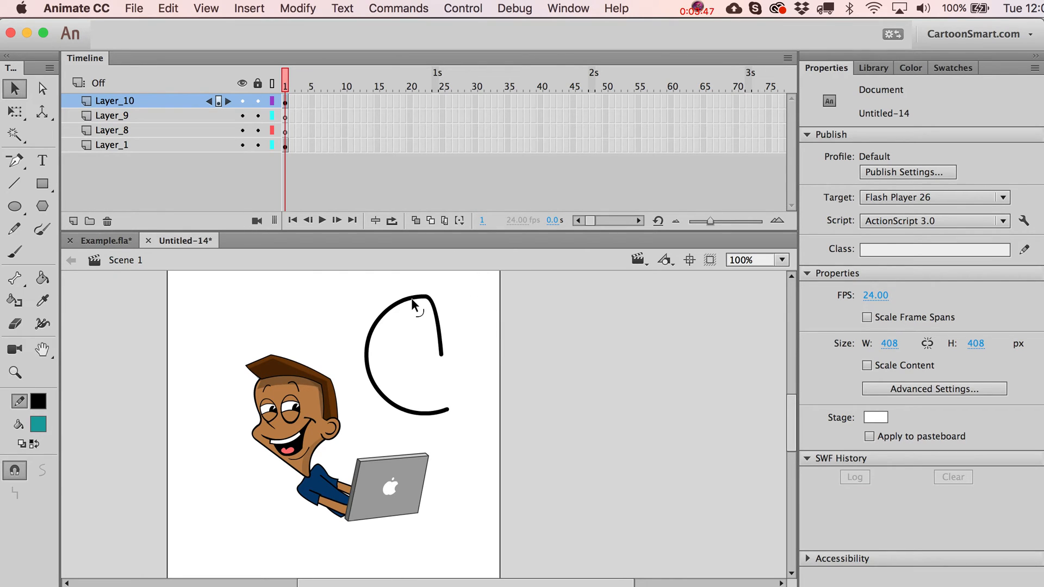
pyautogui.moveTo(417, 307); pyautogui.dragTo(419, 373)
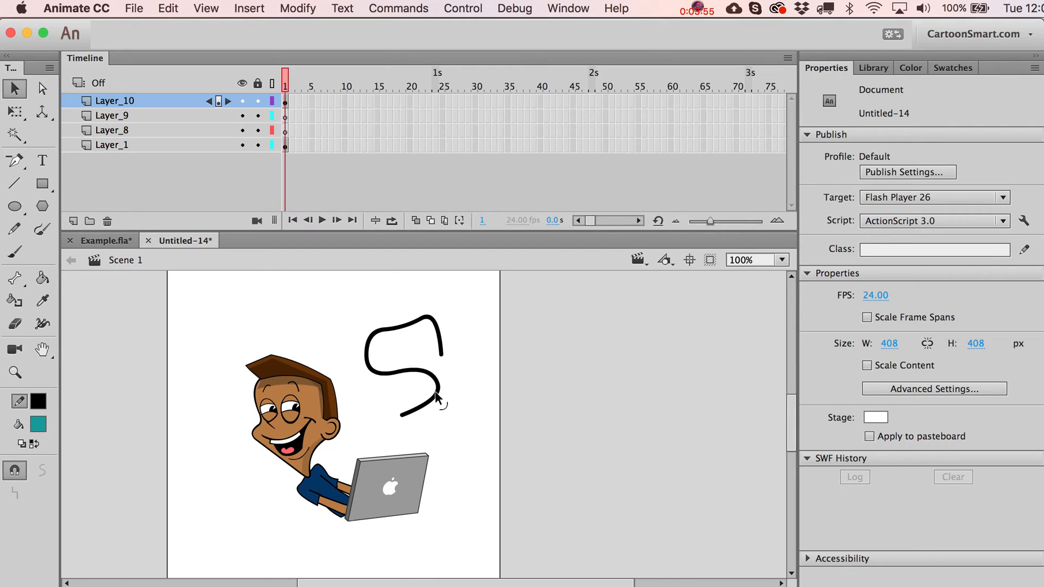
pyautogui.moveTo(437, 396); pyautogui.dragTo(470, 399)
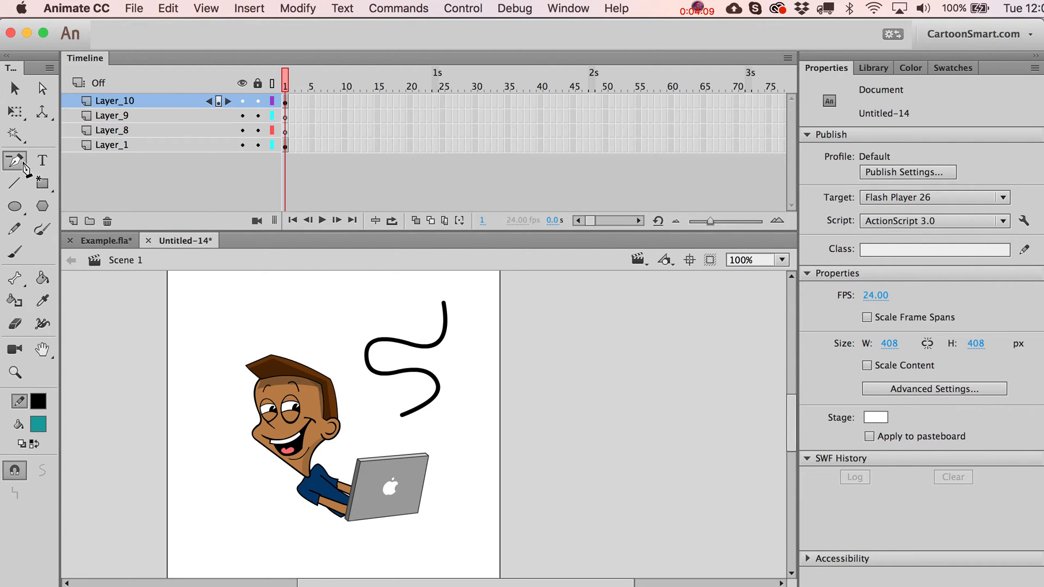
# Sketch bezier Pen curves on the pasteboard beside the stage and adjust an anchor.
pyautogui.click(14, 160)
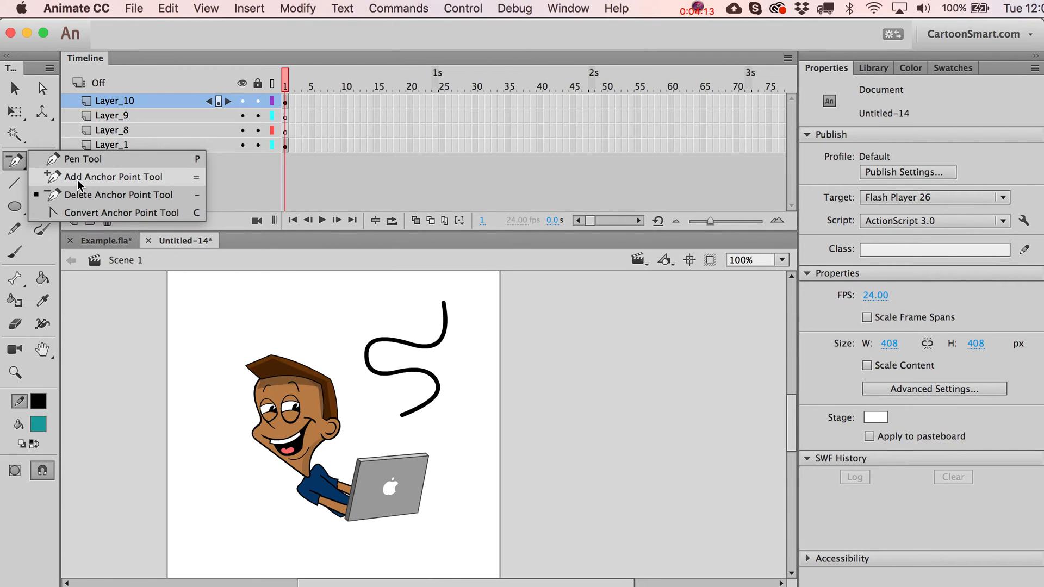
pyautogui.moveTo(84, 159)
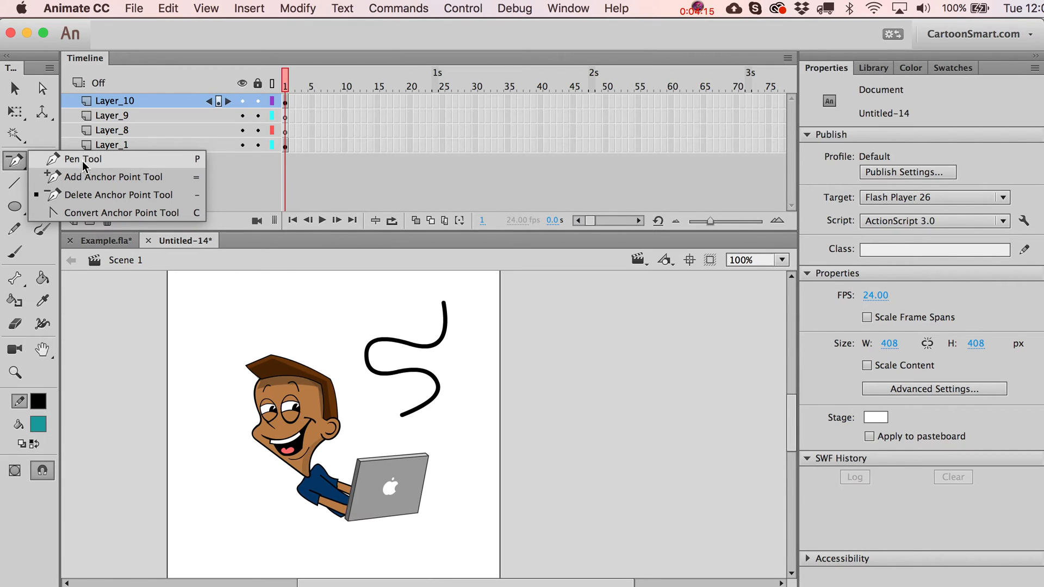
pyautogui.click(84, 158)
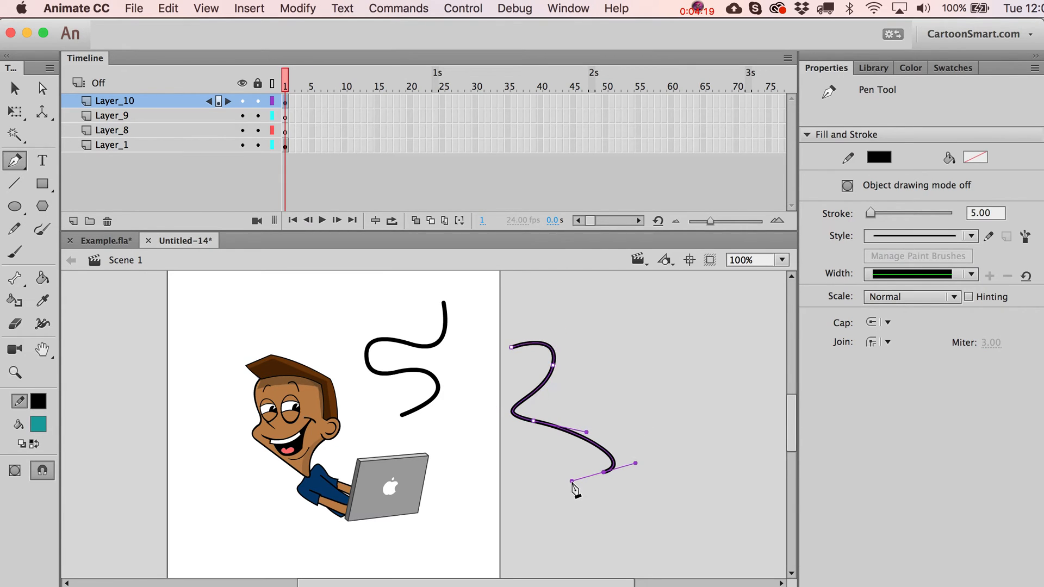
pyautogui.click(14, 88)
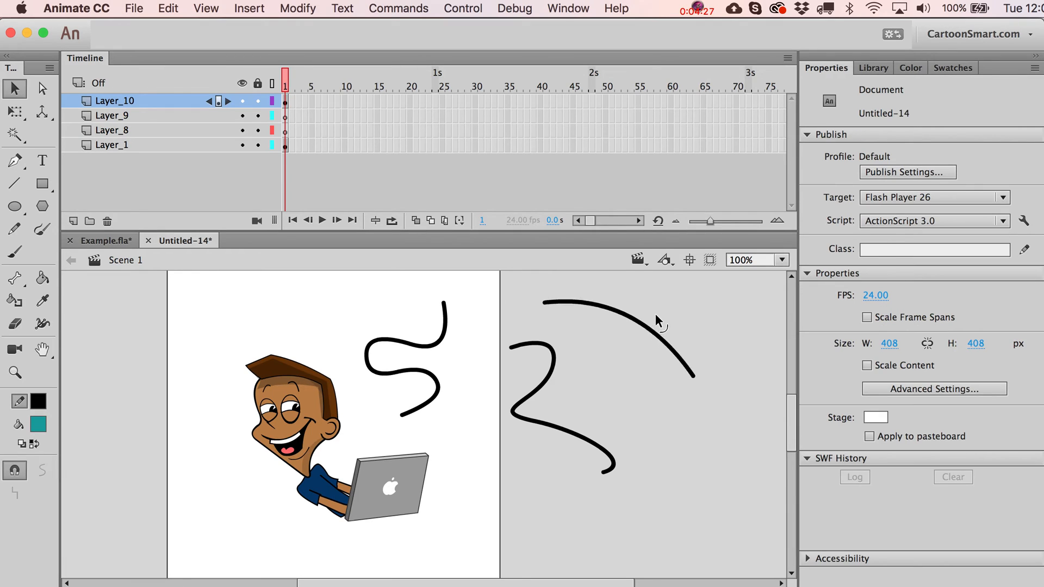
pyautogui.moveTo(14, 88)
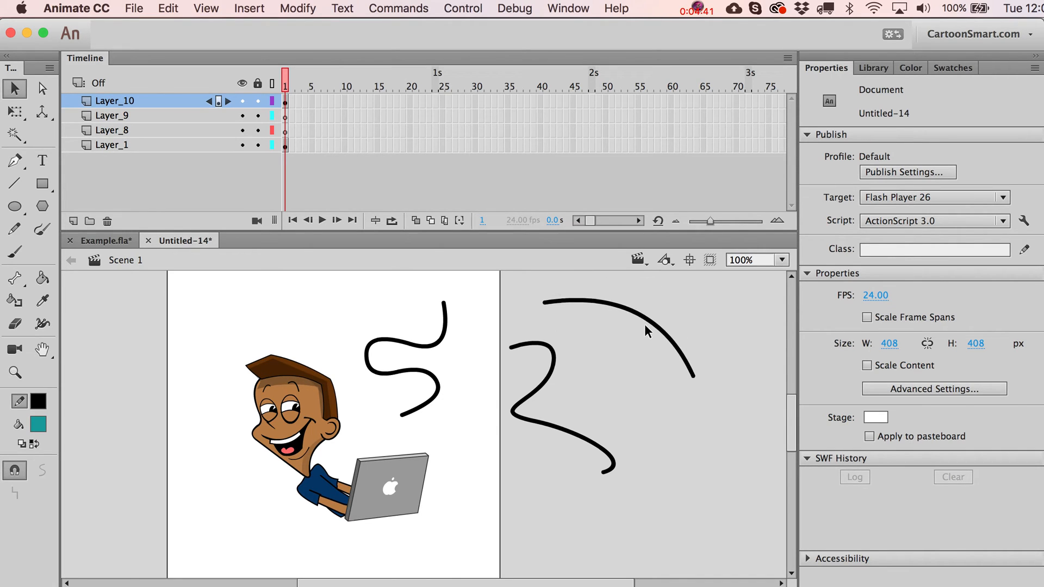
pyautogui.click(14, 161)
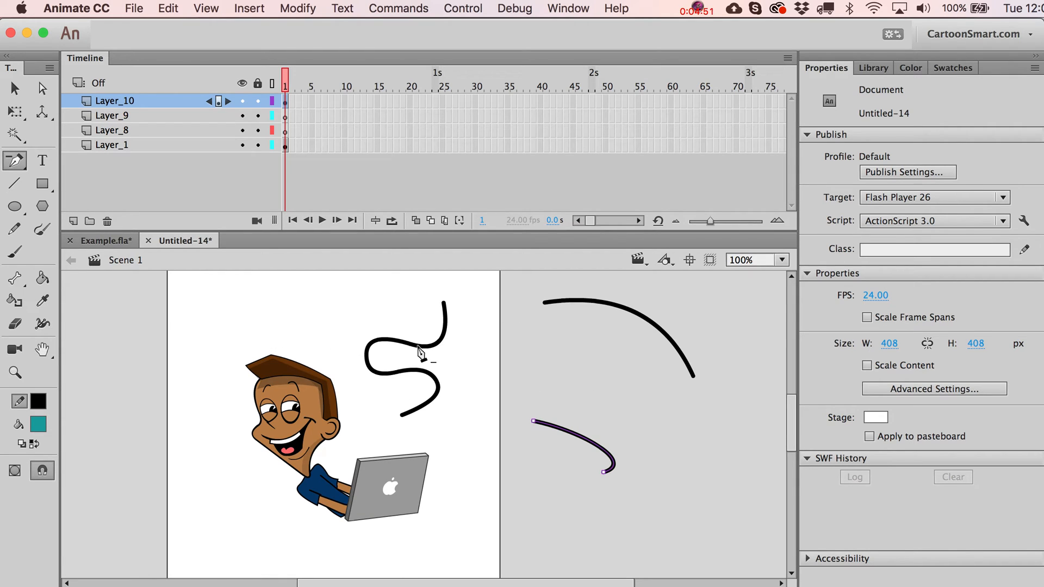
pyautogui.moveTo(480, 376)
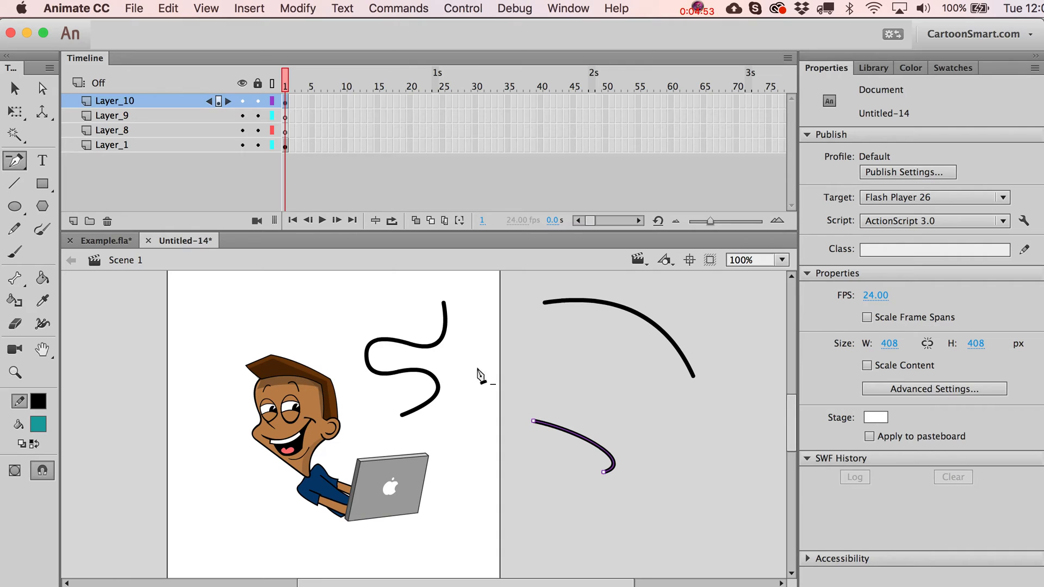
pyautogui.moveTo(540, 426)
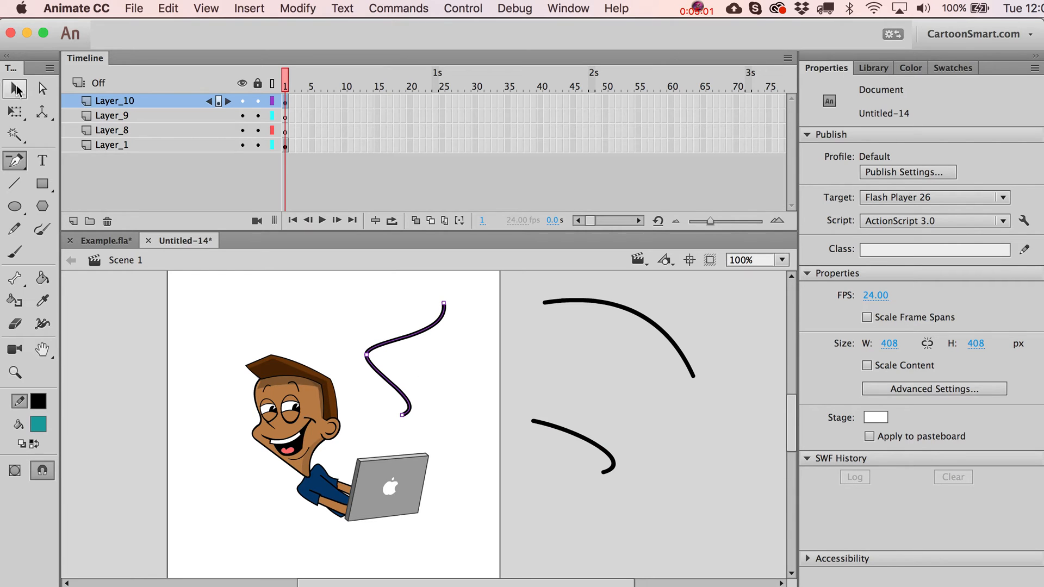
pyautogui.click(14, 206)
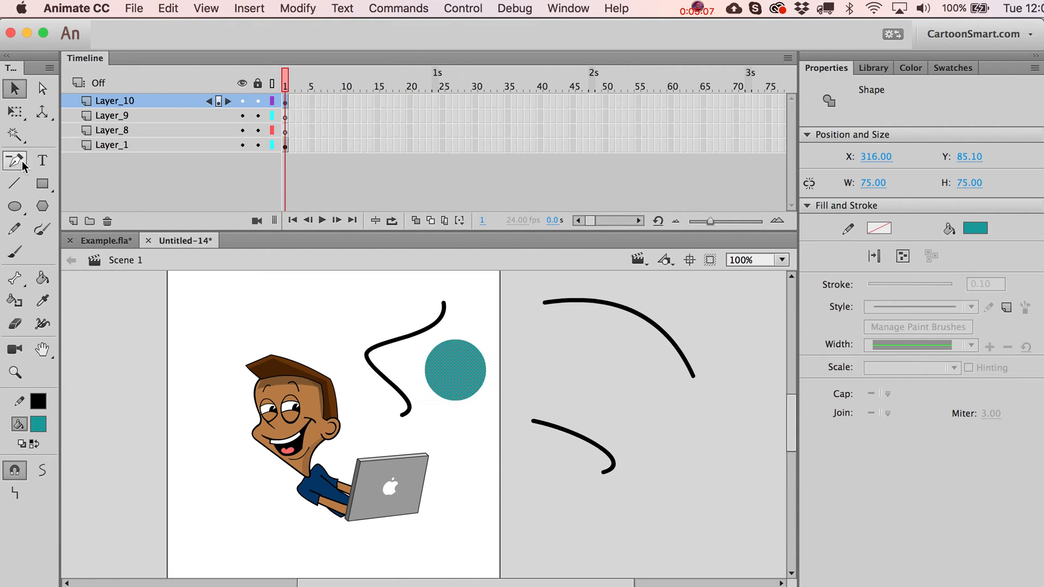
pyautogui.moveTo(14, 161)
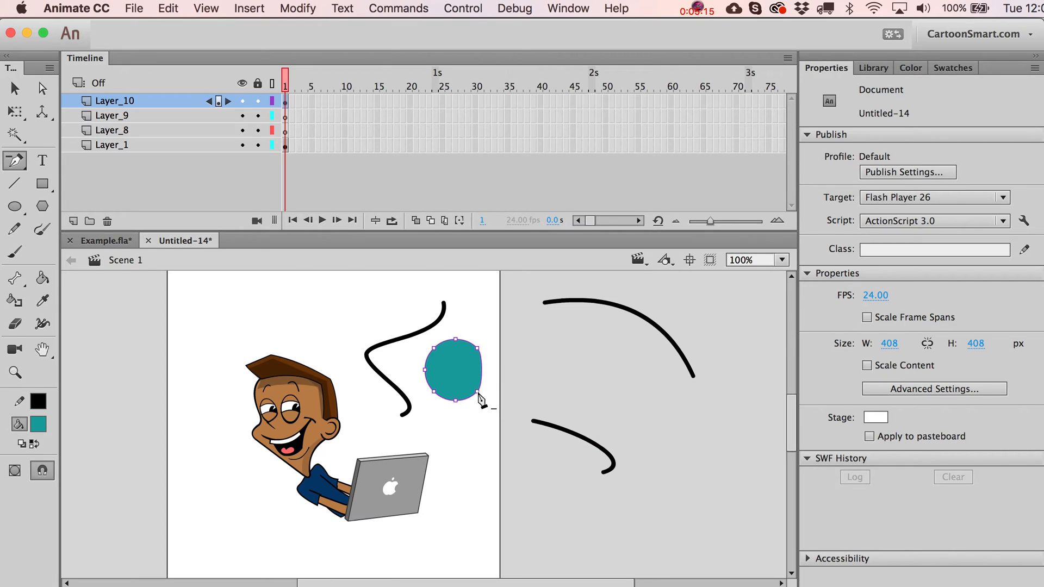
pyautogui.moveTo(481, 400); pyautogui.dragTo(461, 404)
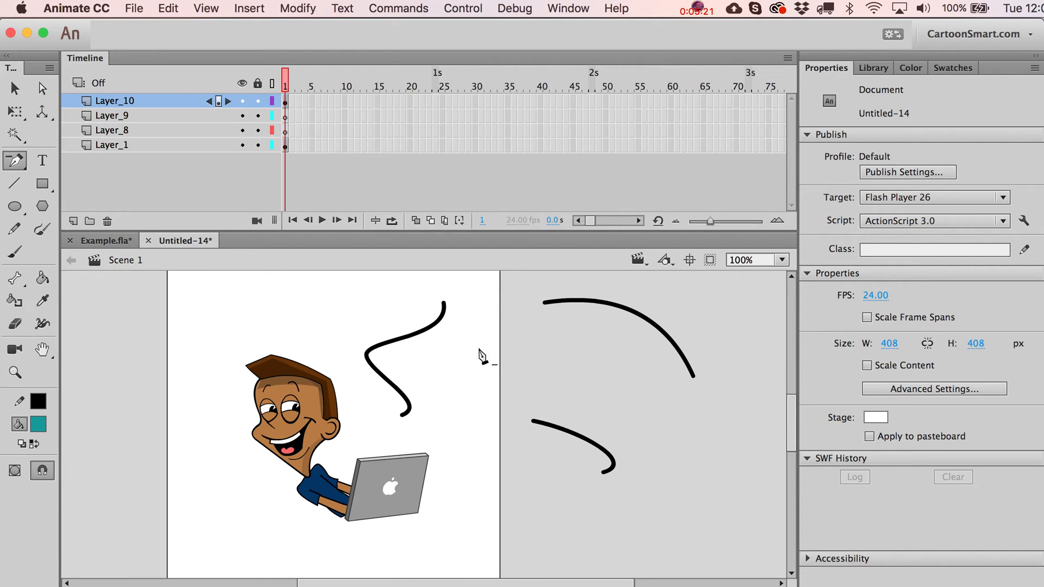
pyautogui.click(436, 352)
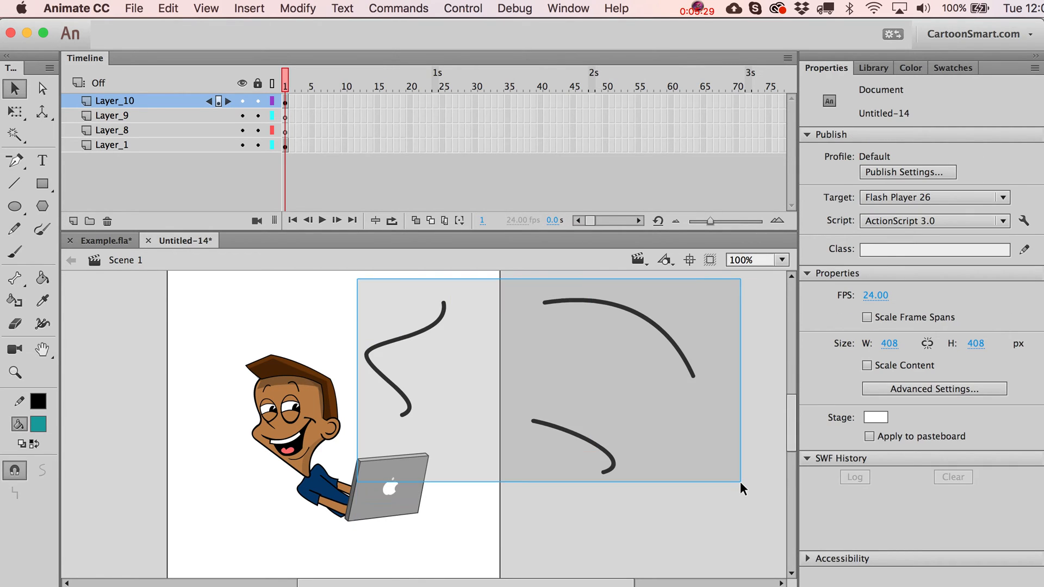
# Reset the Oval Primitive options, draw a teal circle and convert it to a drawing object.
pyautogui.click(14, 207)
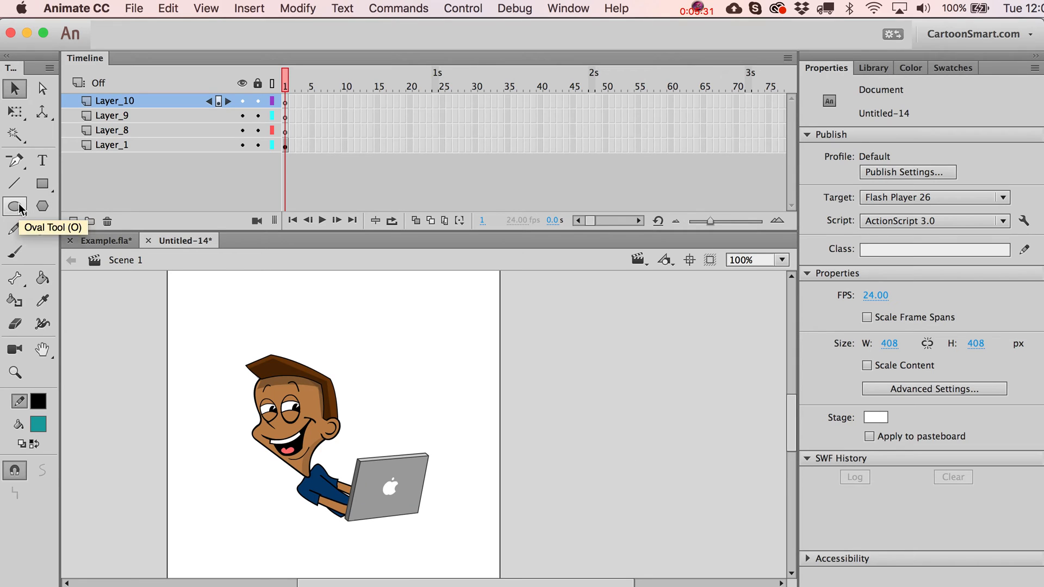
pyautogui.click(14, 206)
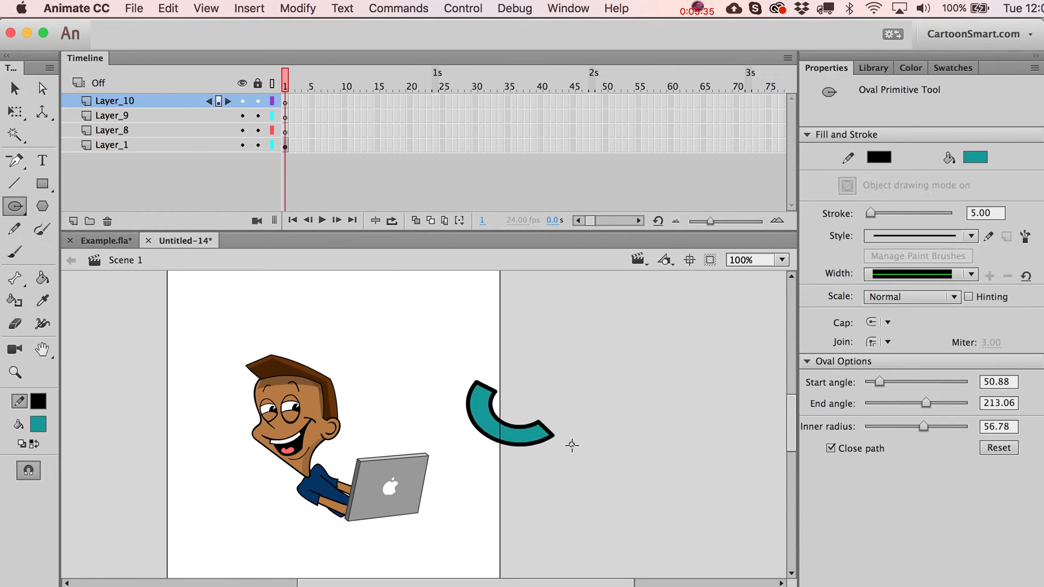
pyautogui.click(509, 416)
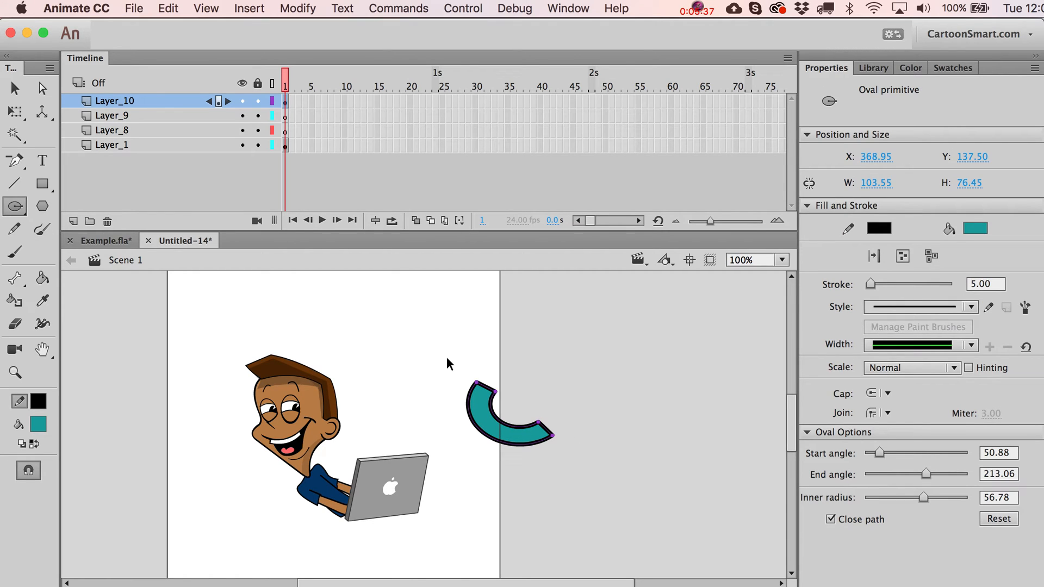
pyautogui.moveTo(940, 493)
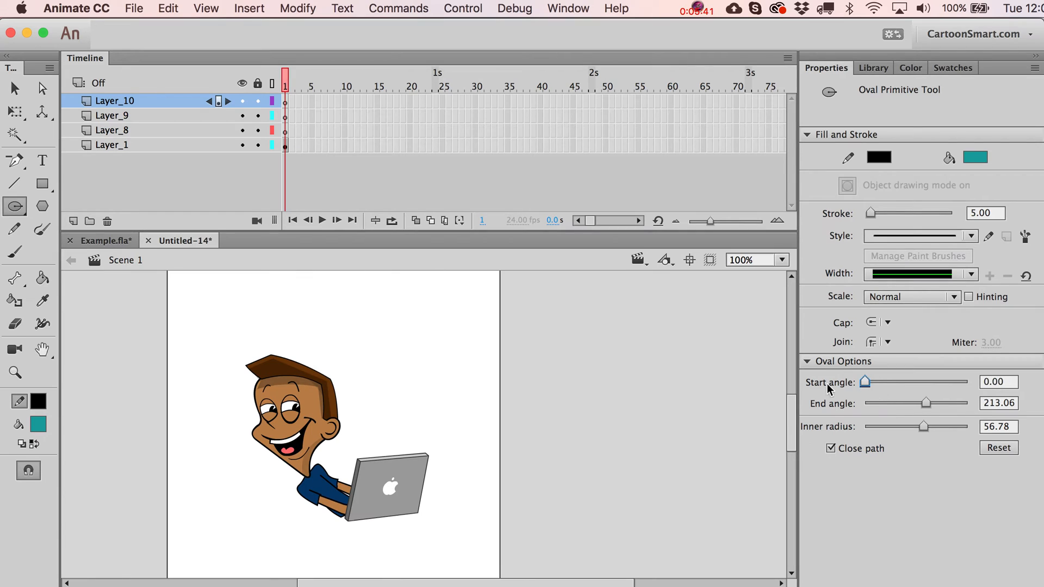
pyautogui.click(997, 447)
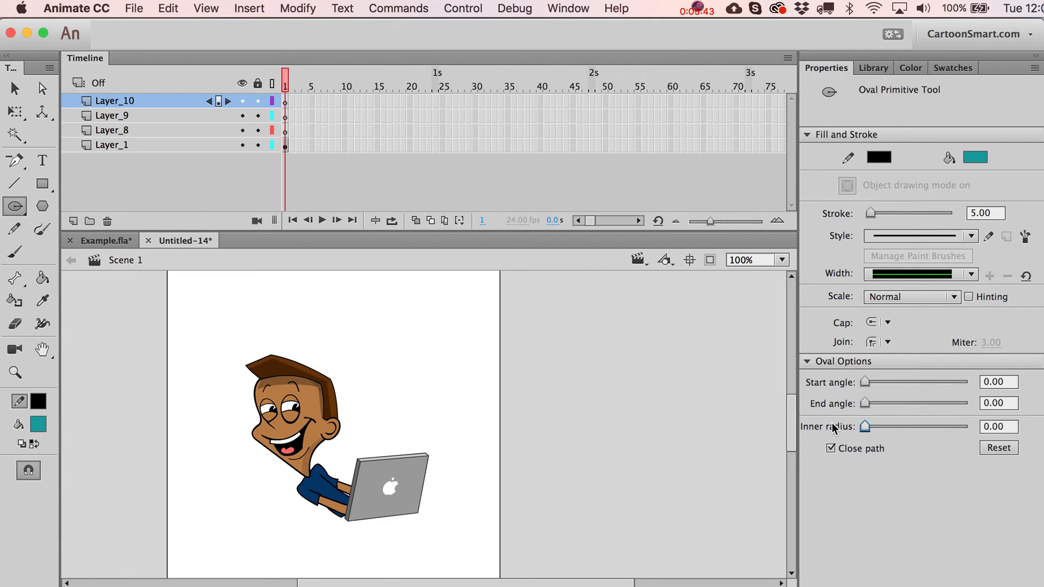
pyautogui.click(998, 382)
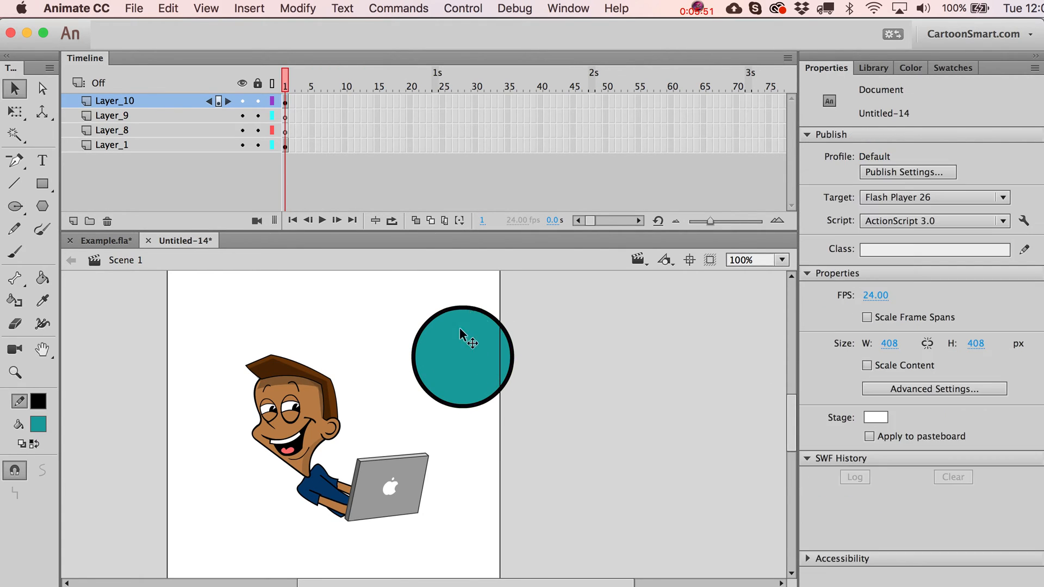
pyautogui.moveTo(418, 339)
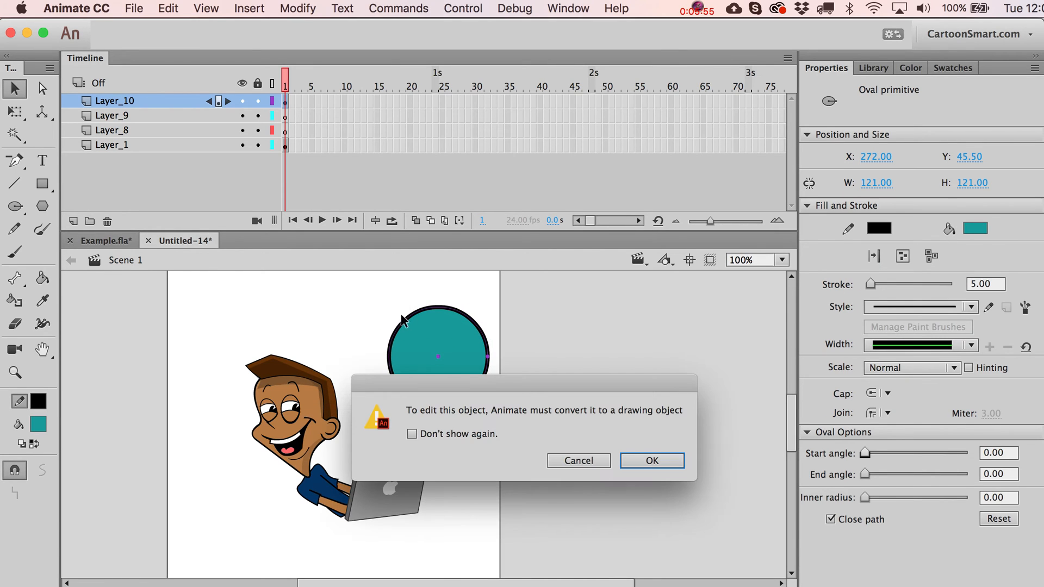
pyautogui.click(650, 461)
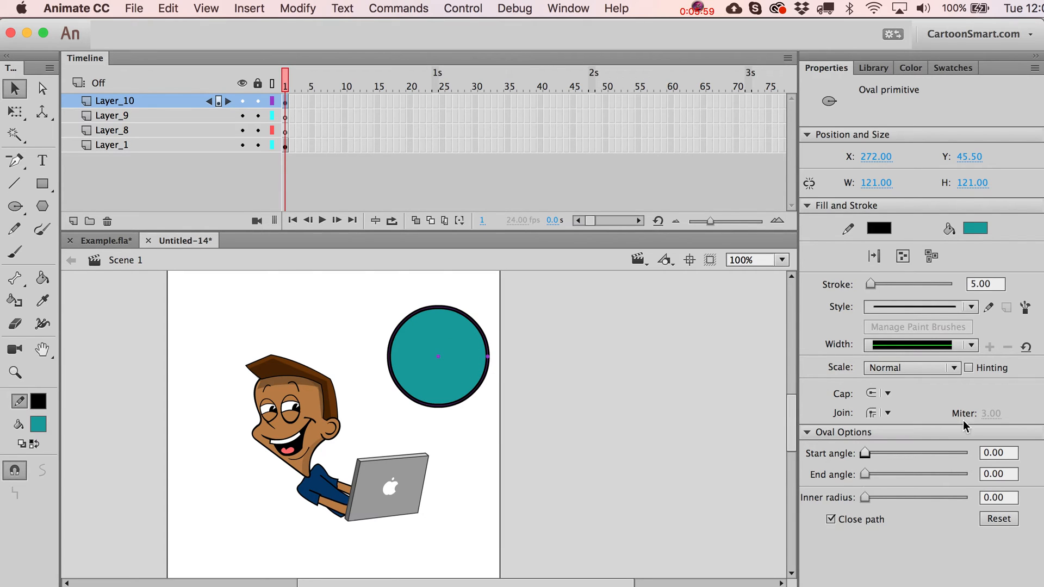
# Adjust the start and end angles to cut a wedge out of the circle.
pyautogui.moveTo(871, 453); pyautogui.dragTo(876, 453)
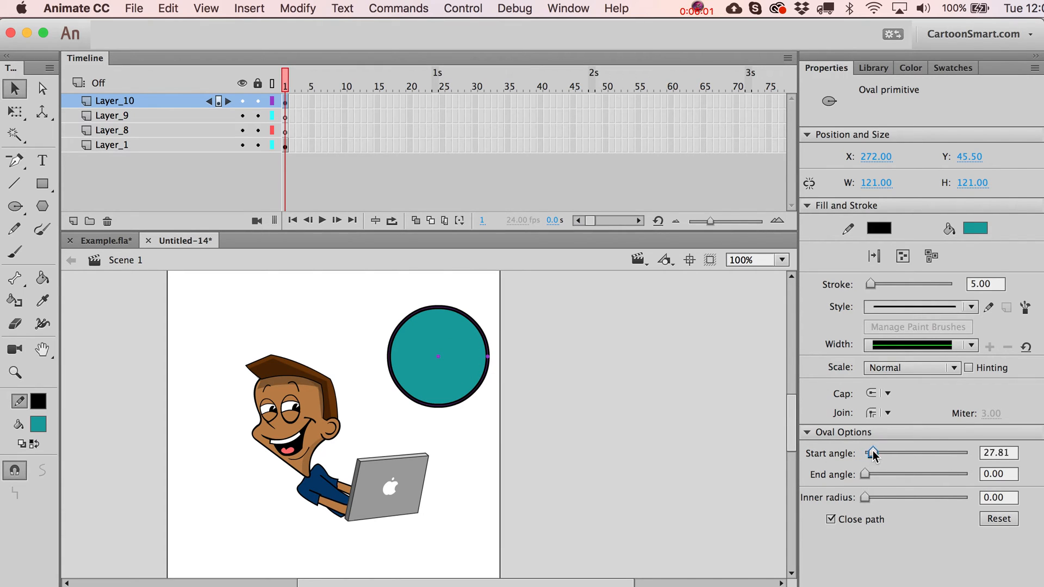
pyautogui.moveTo(875, 452); pyautogui.dragTo(903, 453)
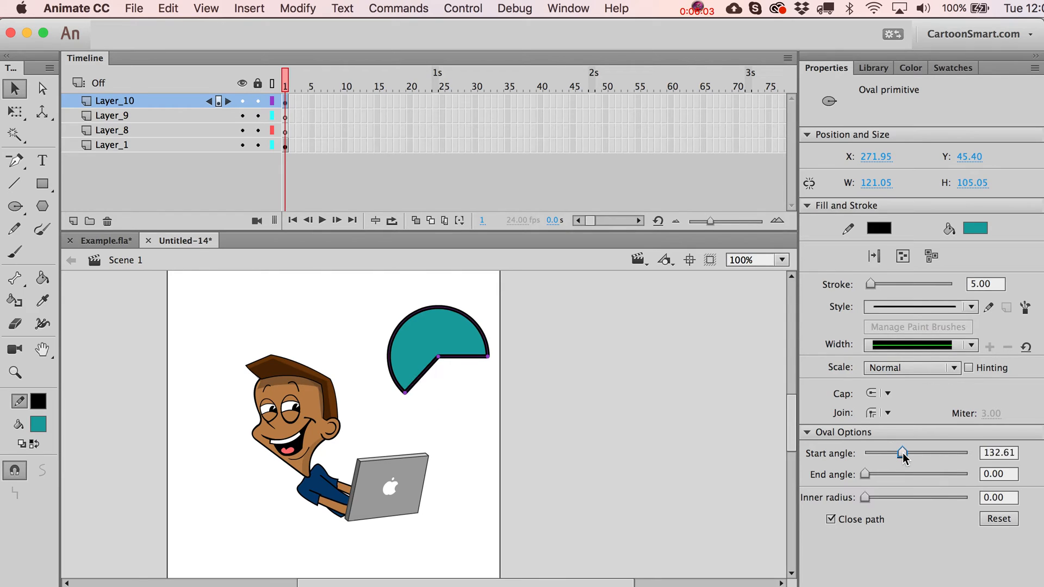
pyautogui.moveTo(903, 453); pyautogui.dragTo(883, 453)
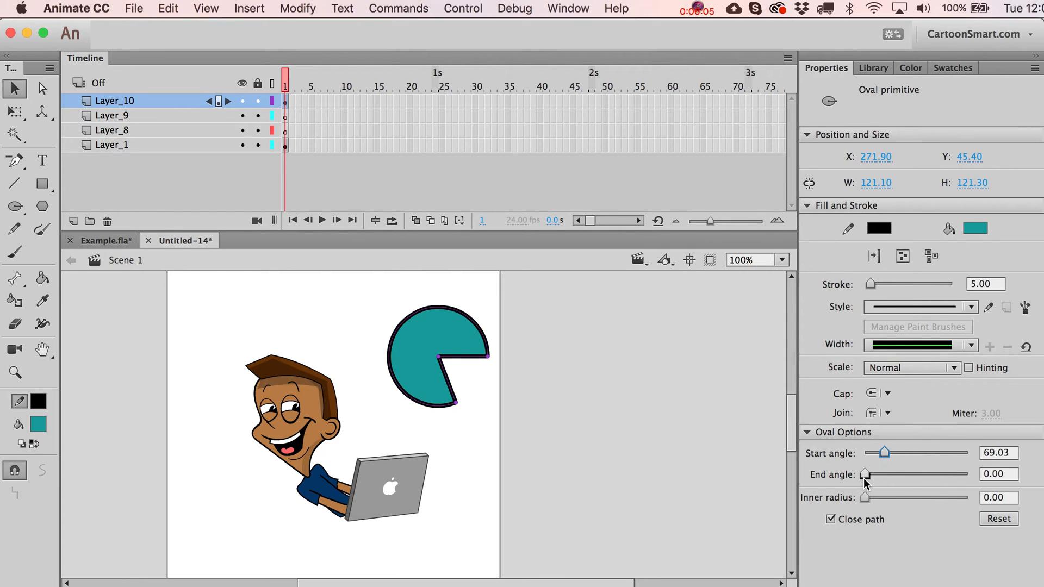
pyautogui.moveTo(865, 475); pyautogui.dragTo(876, 475)
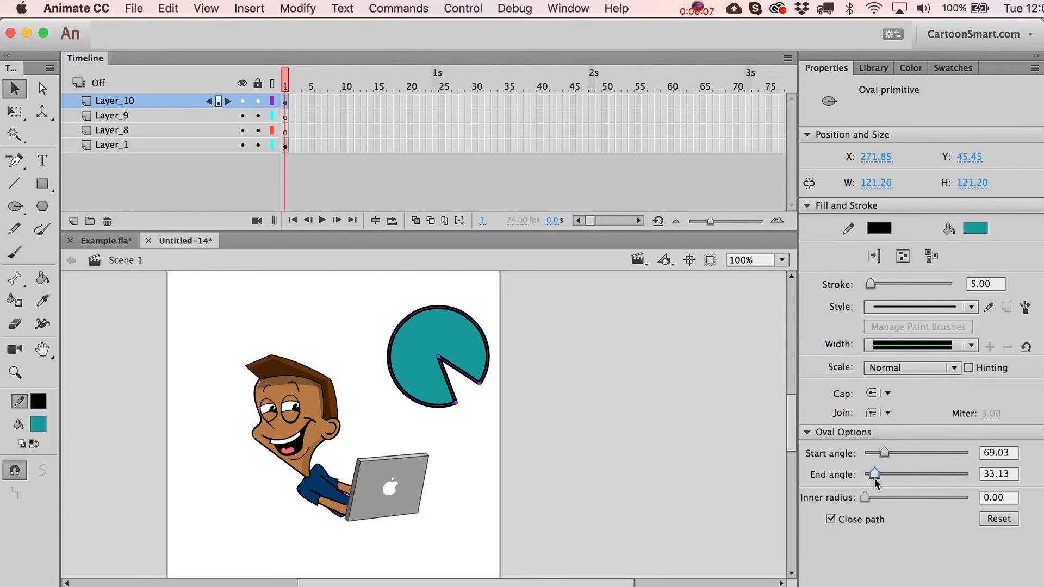
# Raise the inner radius to hollow the circle into a thick ring with a small gap.
pyautogui.moveTo(873, 497); pyautogui.dragTo(895, 497)
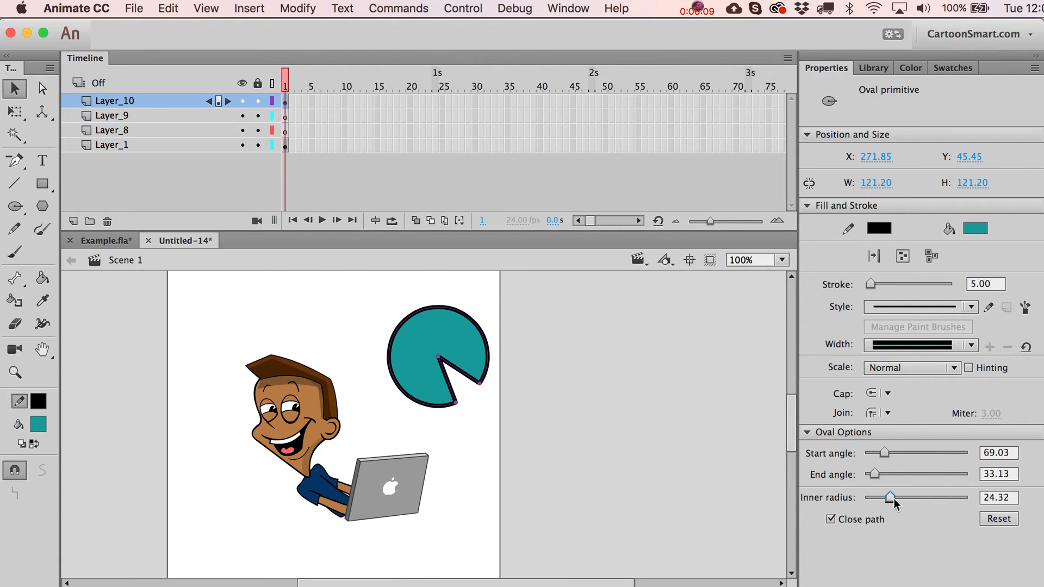
pyautogui.moveTo(891, 496); pyautogui.dragTo(909, 497)
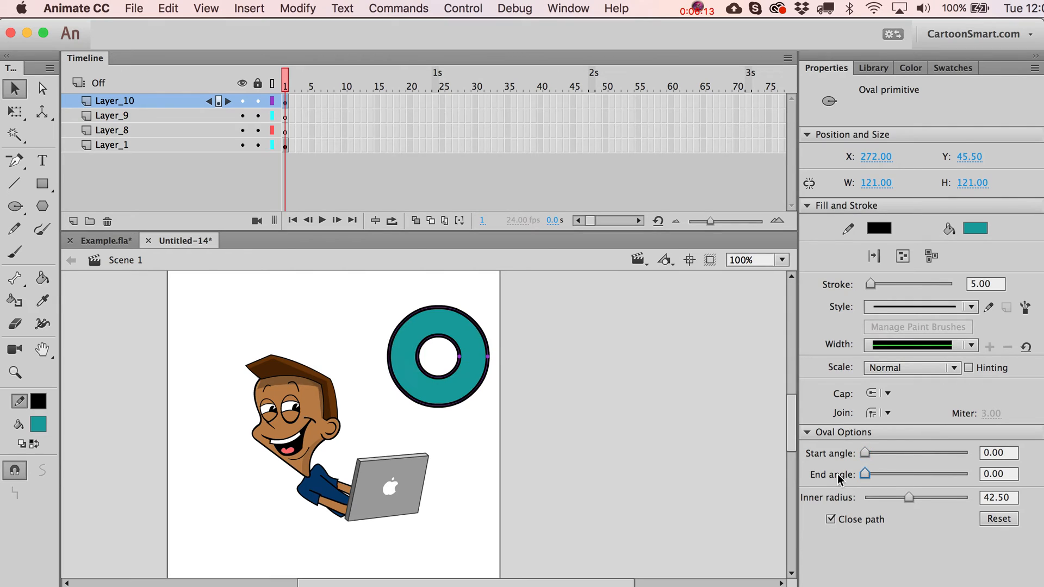
pyautogui.moveTo(884, 473); pyautogui.dragTo(868, 473)
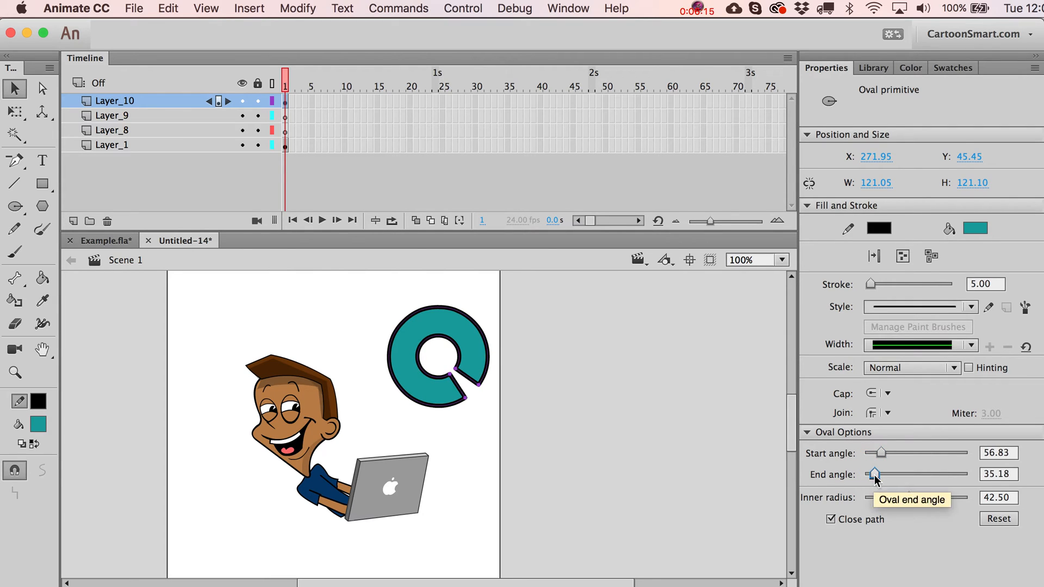
pyautogui.moveTo(875, 497); pyautogui.dragTo(931, 497)
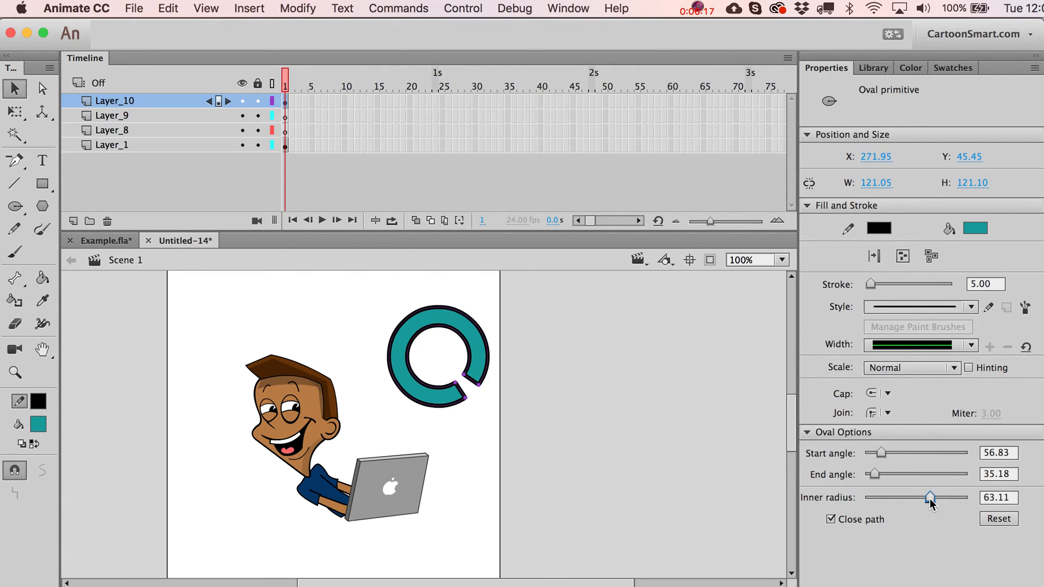
pyautogui.moveTo(930, 497); pyautogui.dragTo(925, 497)
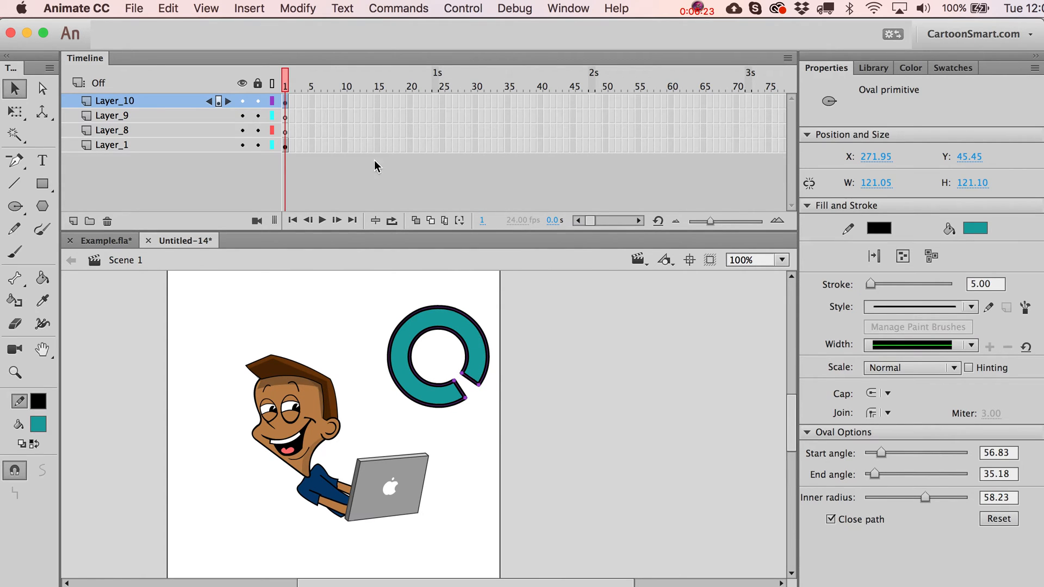
# Break Apart the ring primitive and inspect its resulting outline stroke pieces.
pyautogui.click(297, 7)
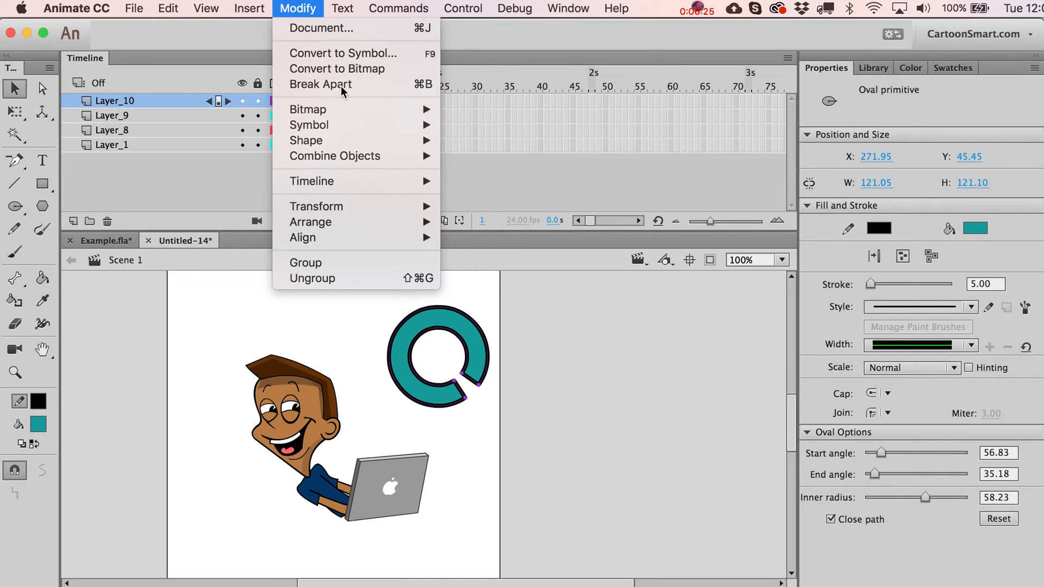
pyautogui.click(320, 84)
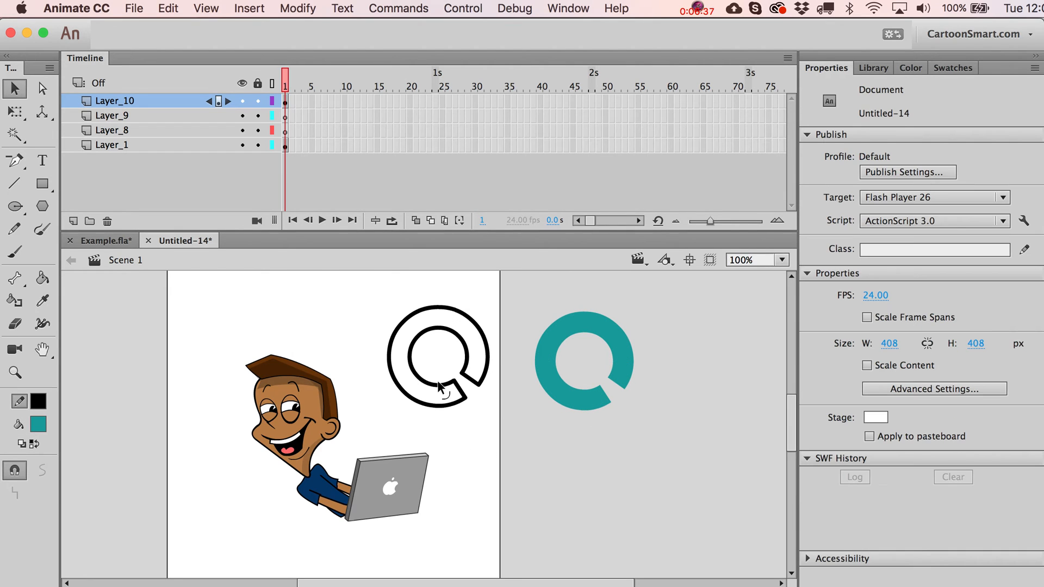
pyautogui.click(438, 356)
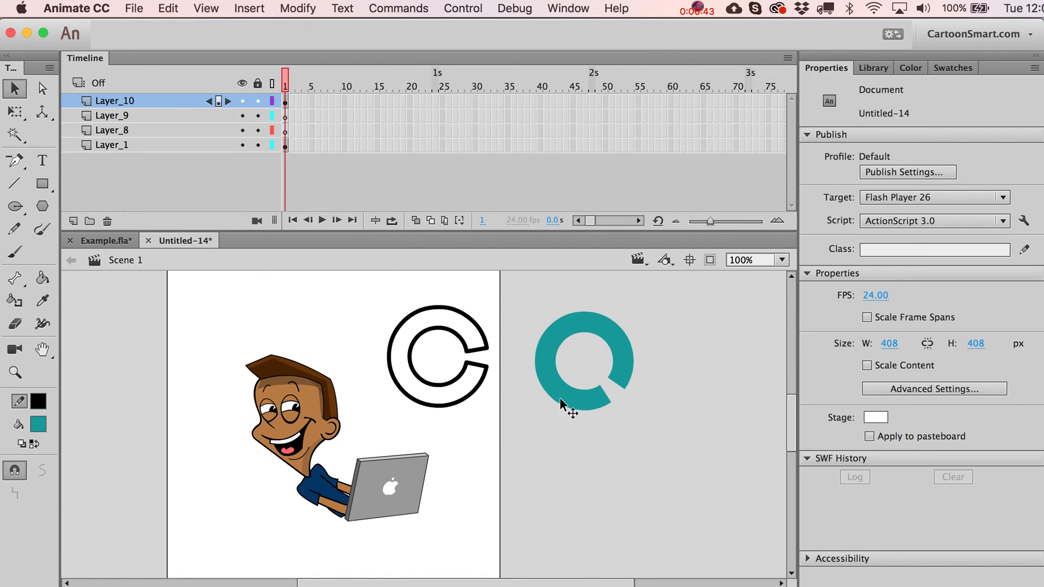
pyautogui.moveTo(466, 406)
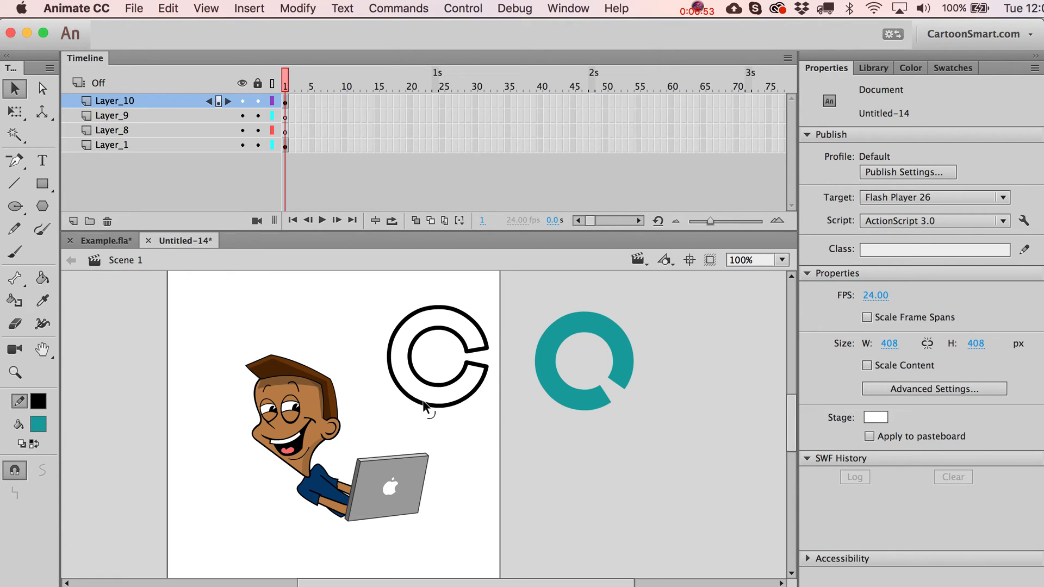
pyautogui.click(440, 360)
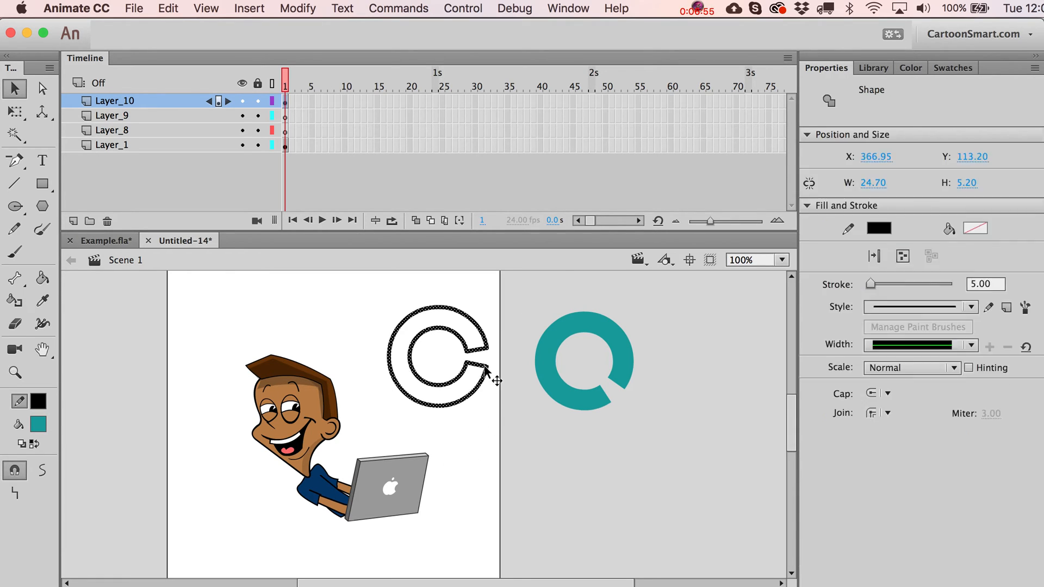
pyautogui.click(297, 8)
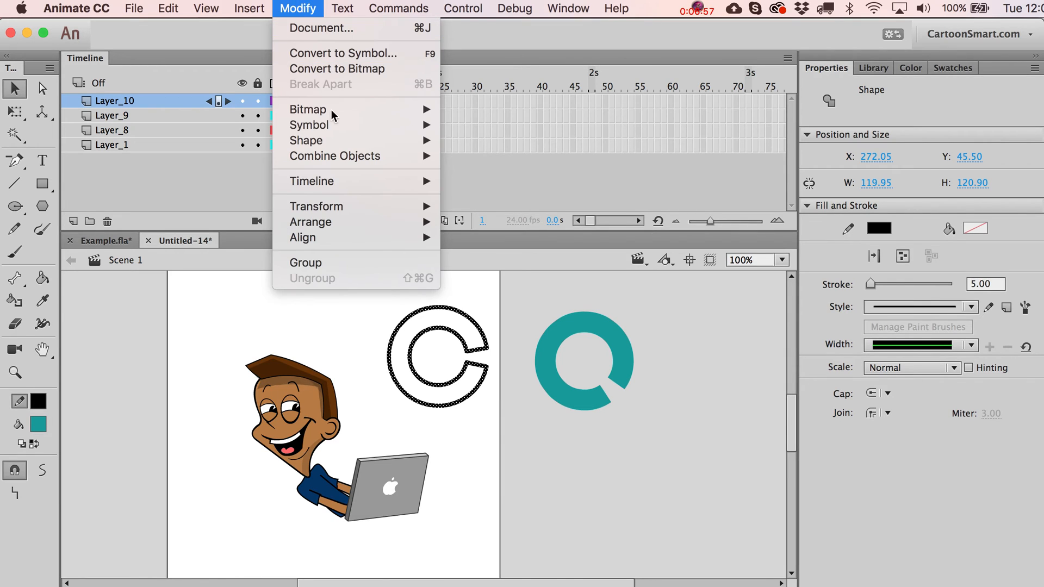
pyautogui.moveTo(307, 141)
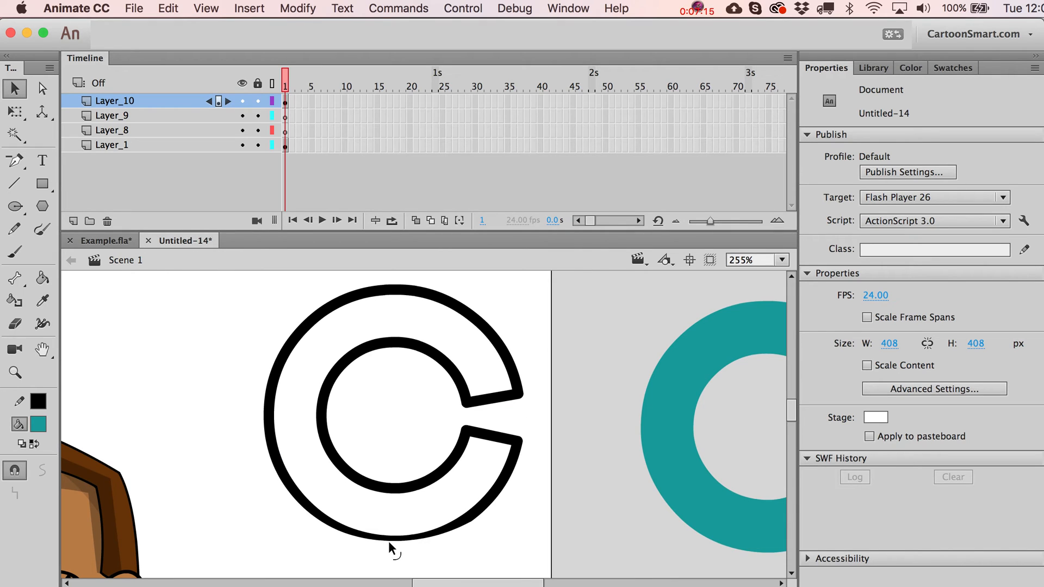
pyautogui.moveTo(476, 526)
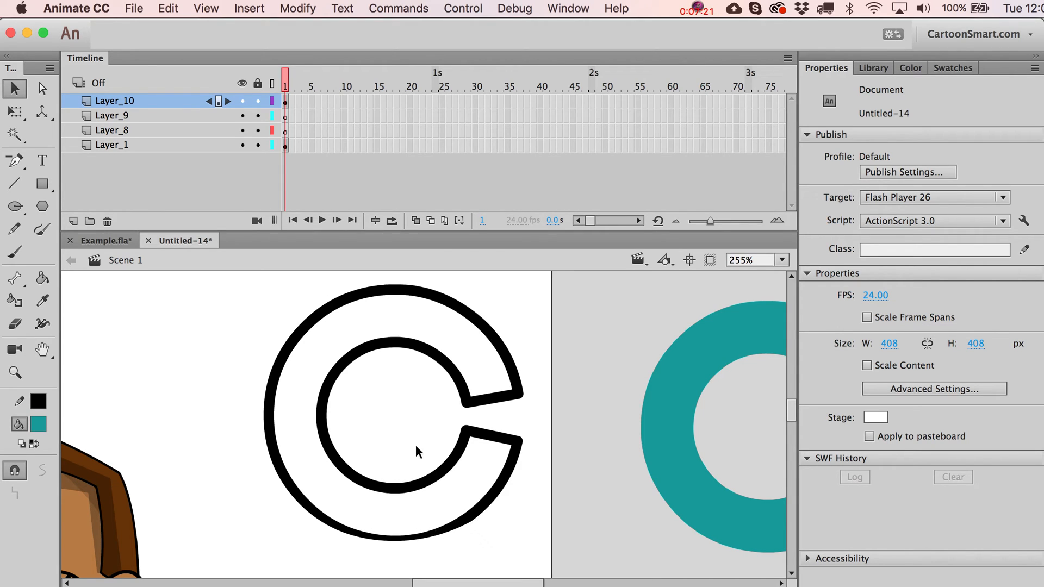
pyautogui.moveTo(386, 493)
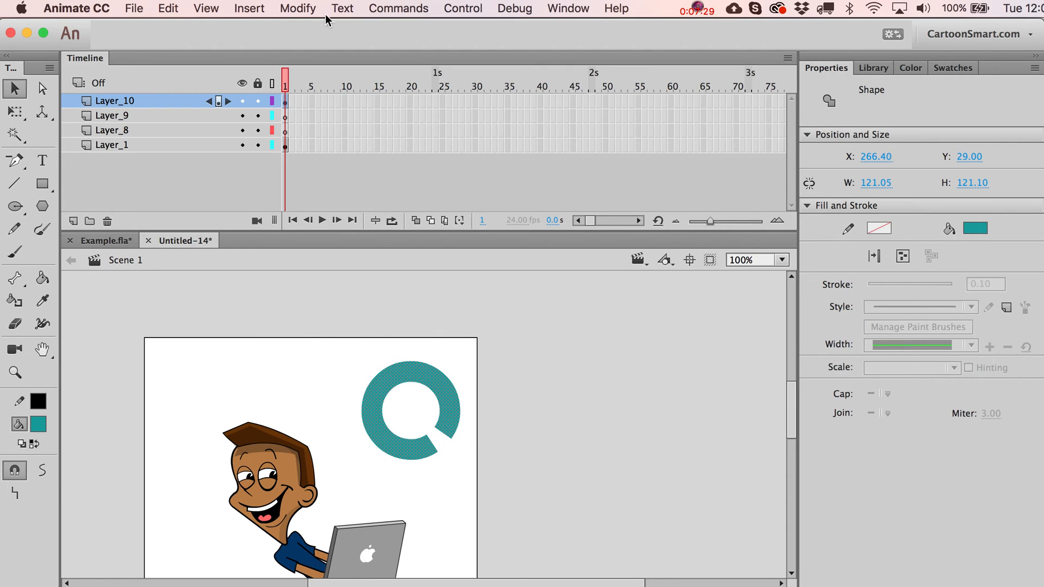
# Soften the teal ring's fill edges with Distance 50 px over 25 steps, expanding outward.
pyautogui.click(298, 7)
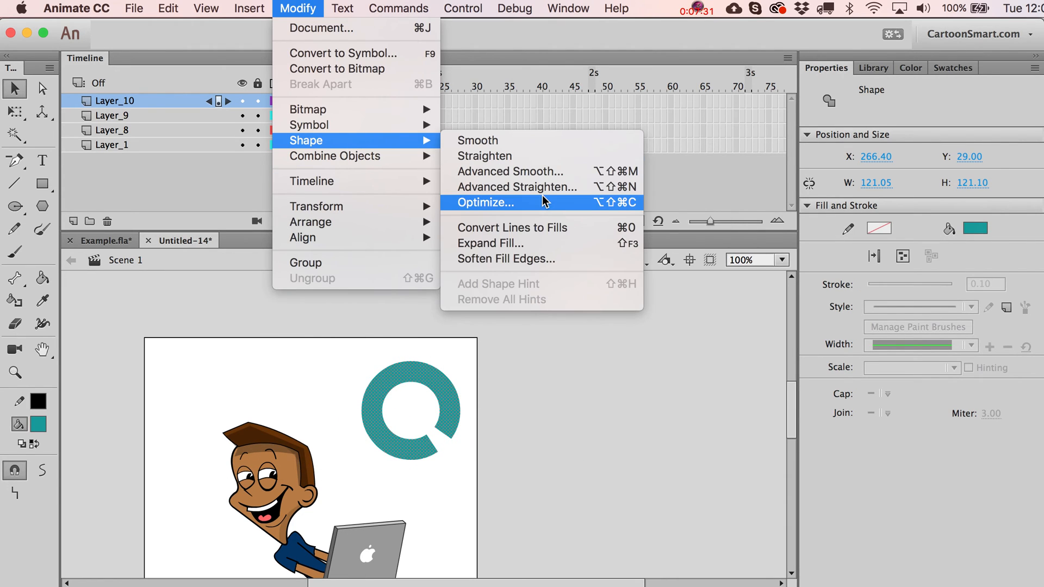
pyautogui.moveTo(530, 259)
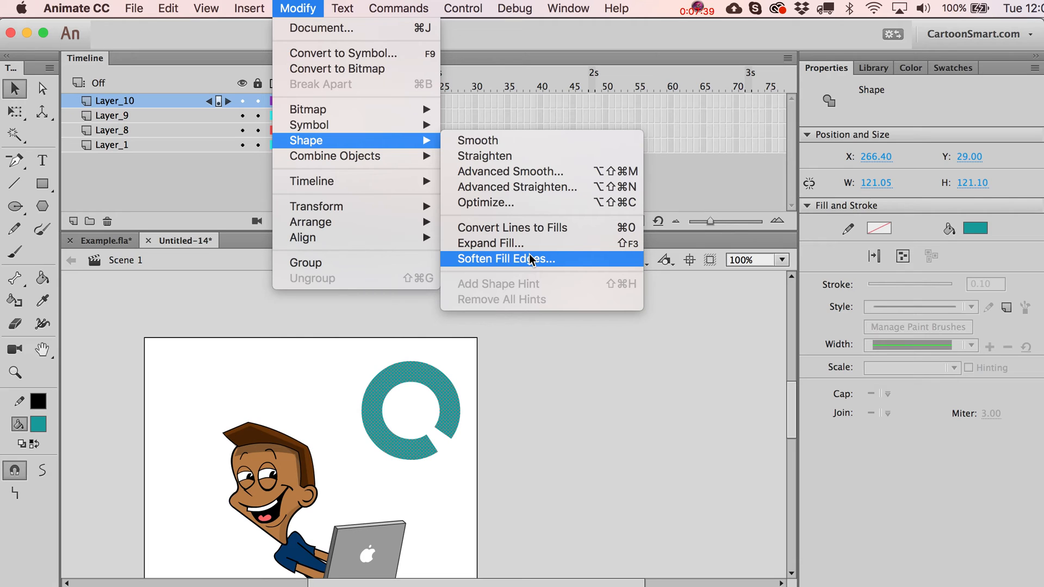
pyautogui.click(503, 259)
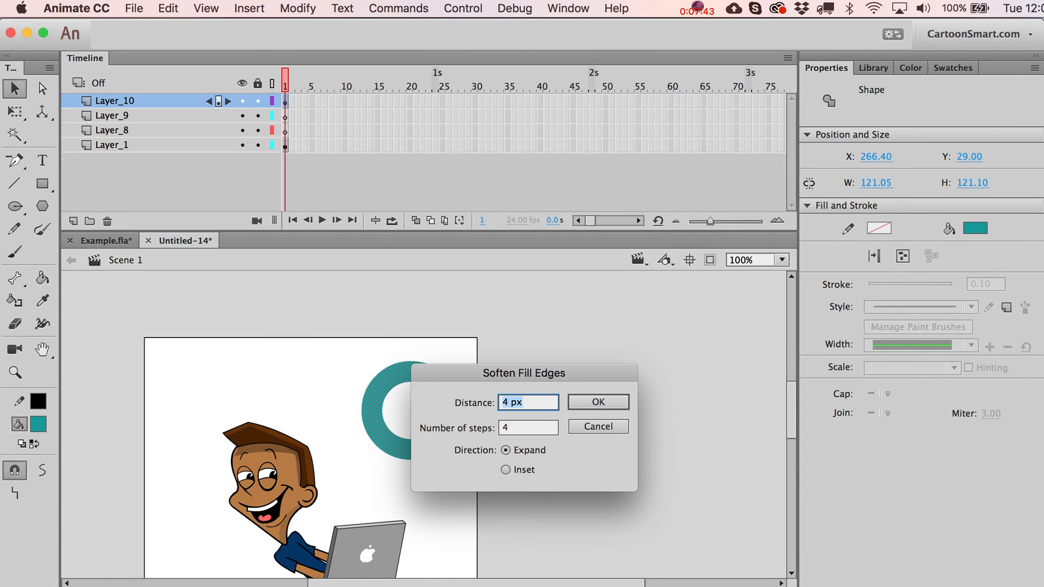
pyautogui.write('25')
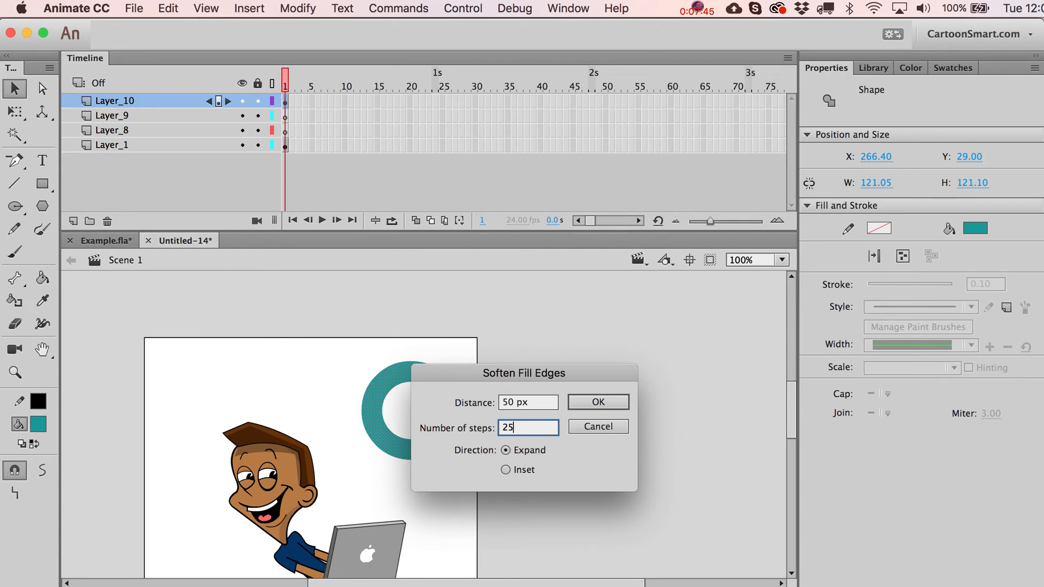
pyautogui.click(597, 401)
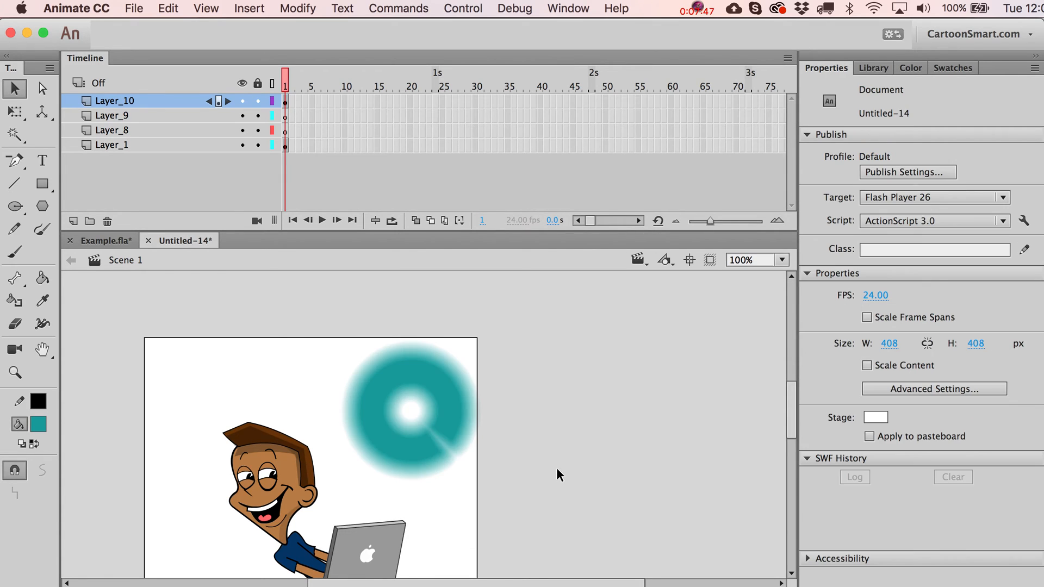
pyautogui.moveTo(445, 366)
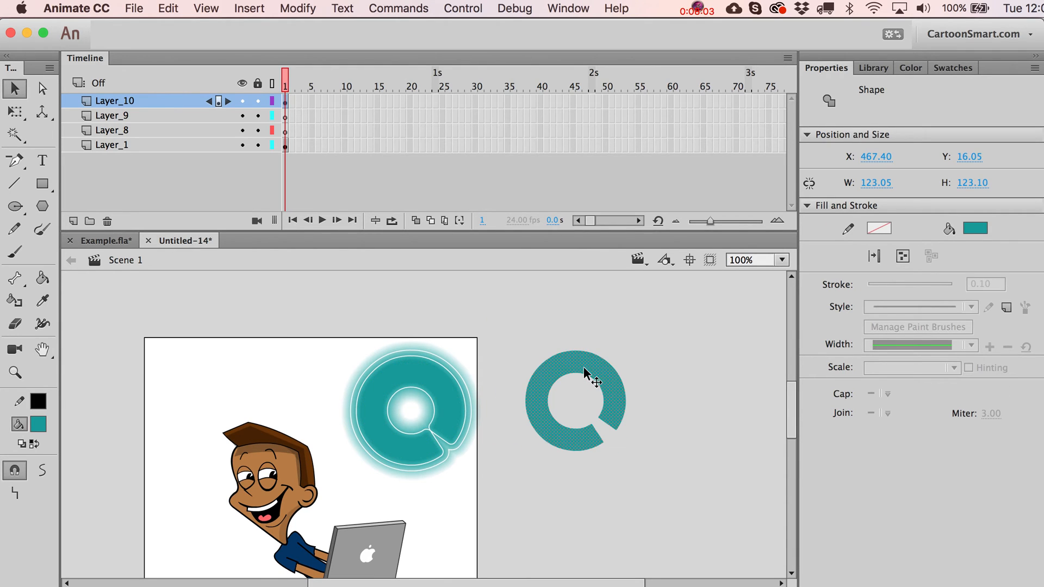
# Inset the hatched ring's fill by 10 px via Expand Fill, then clear the circles.
pyautogui.click(297, 7)
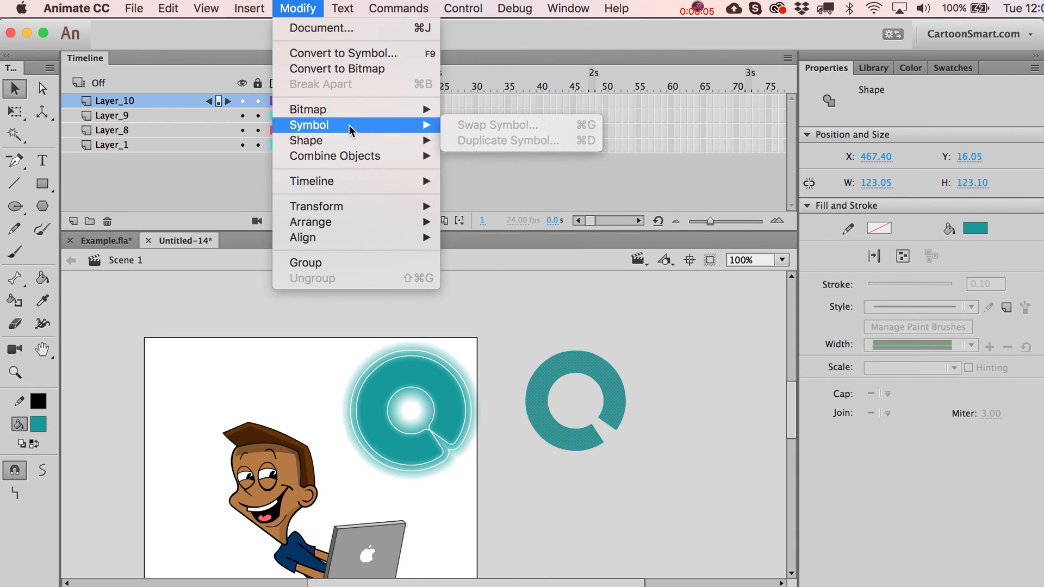
pyautogui.moveTo(308, 140)
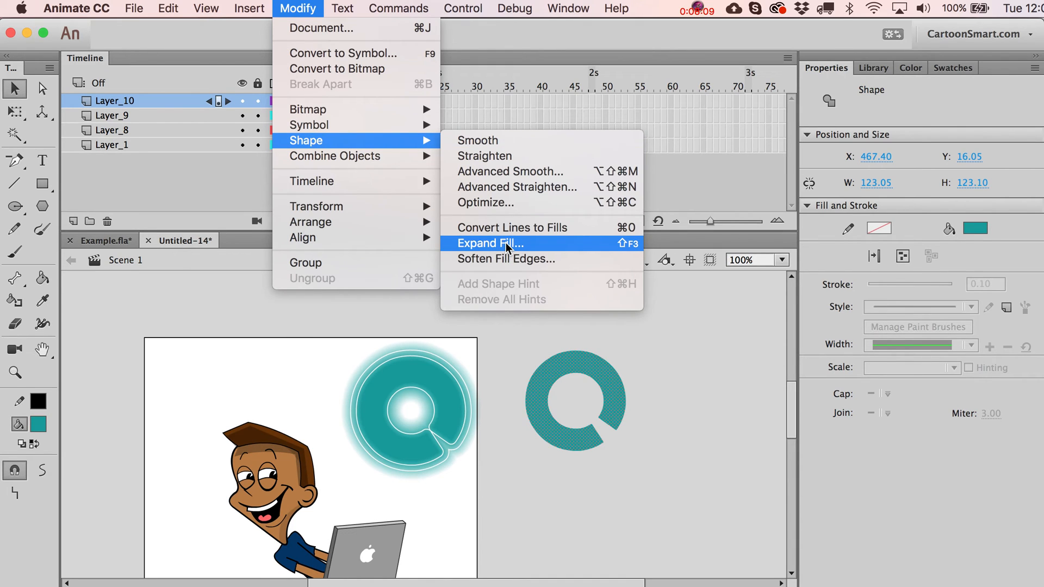
pyautogui.click(488, 243)
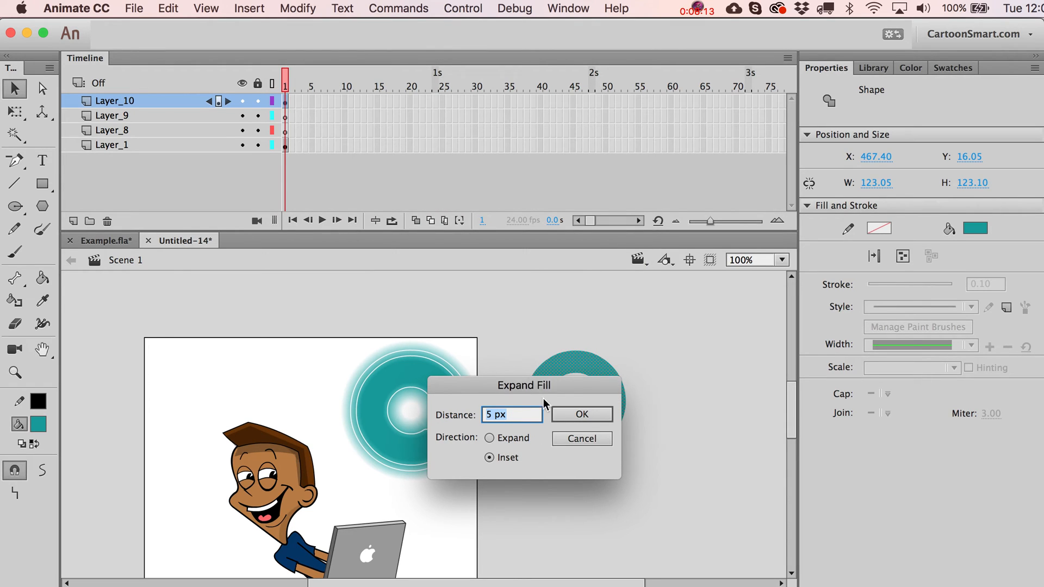
pyautogui.moveTo(523, 385); pyautogui.dragTo(529, 440)
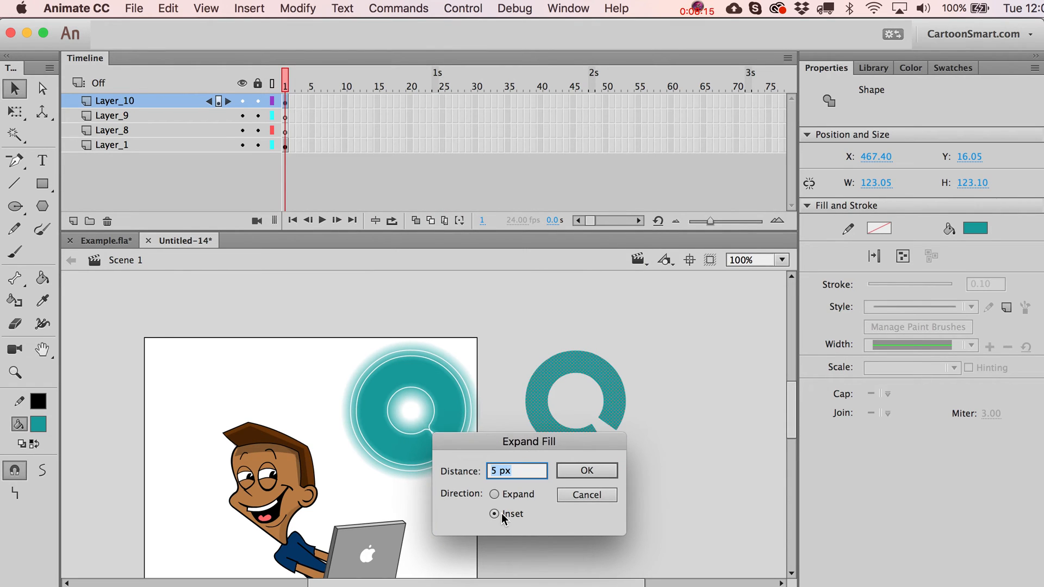
pyautogui.write('10')
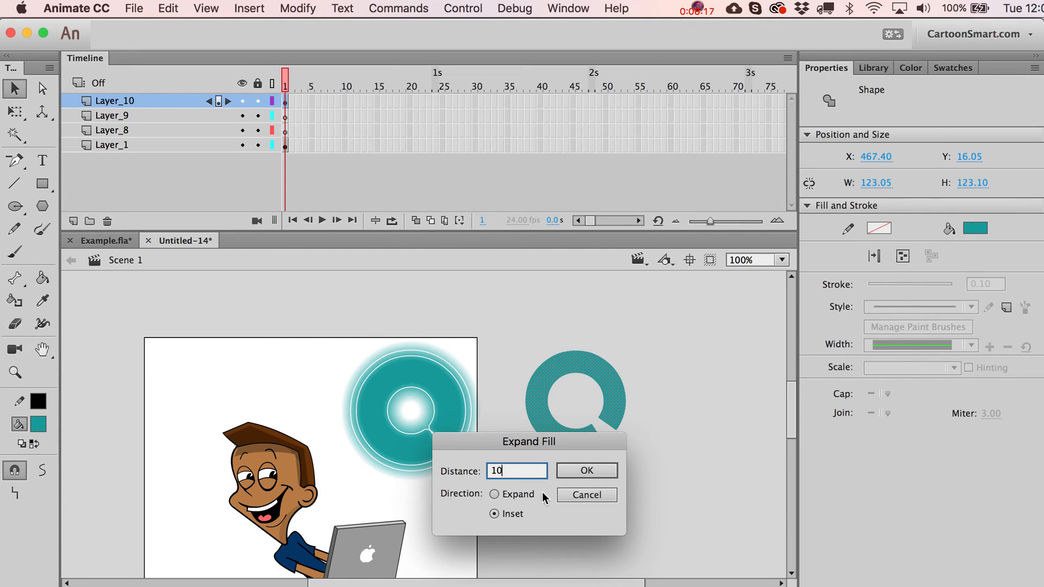
pyautogui.click(585, 471)
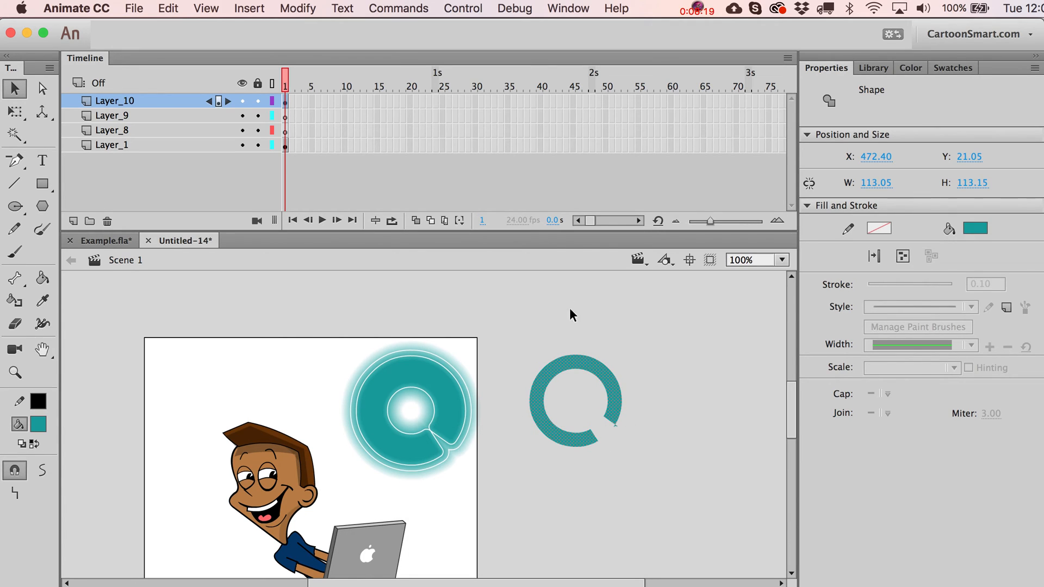
pyautogui.moveTo(577, 466)
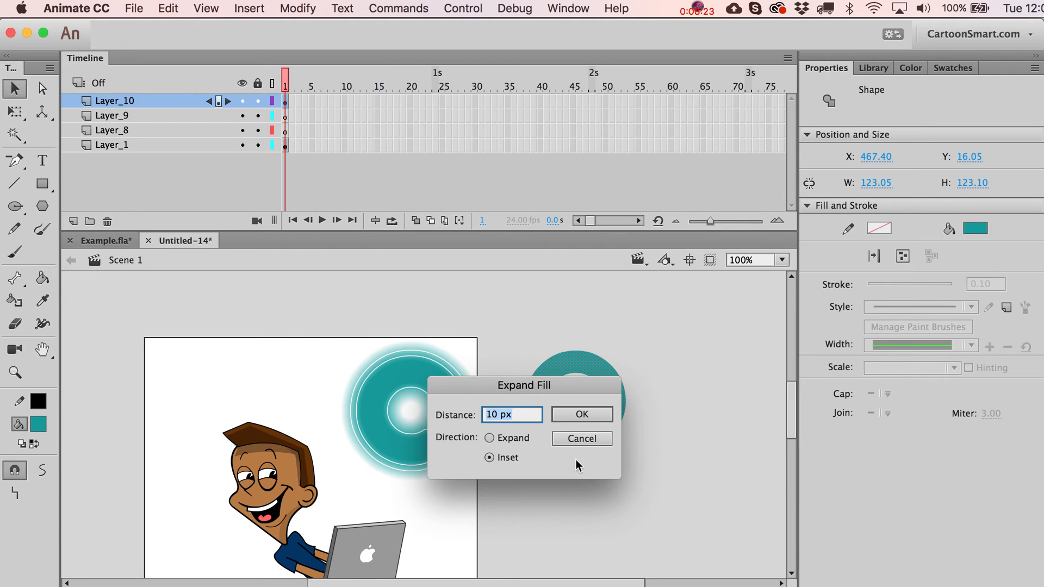
pyautogui.click(579, 415)
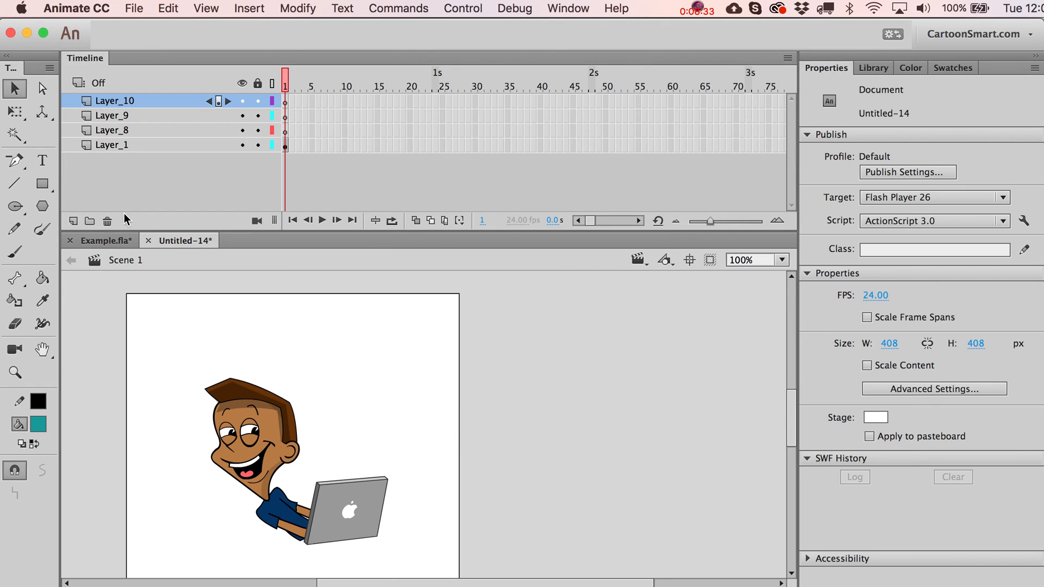
pyautogui.click(43, 184)
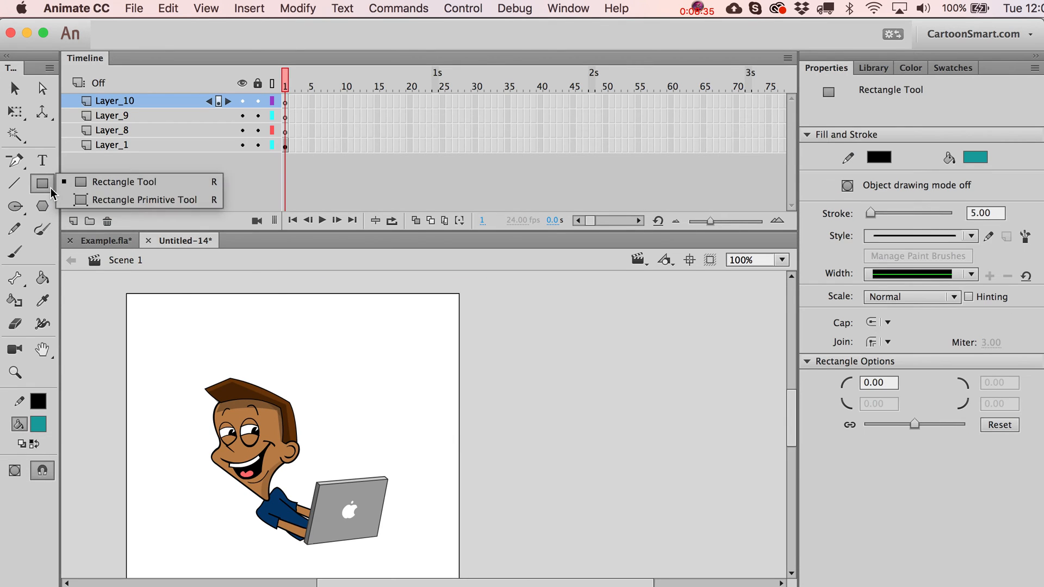
pyautogui.moveTo(90, 200)
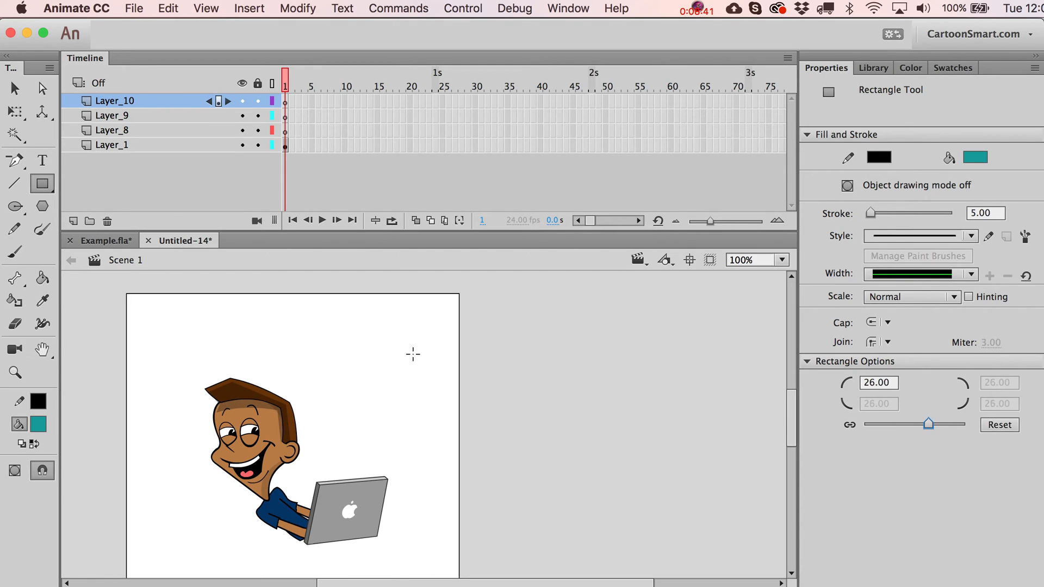
pyautogui.moveTo(413, 339); pyautogui.dragTo(563, 436)
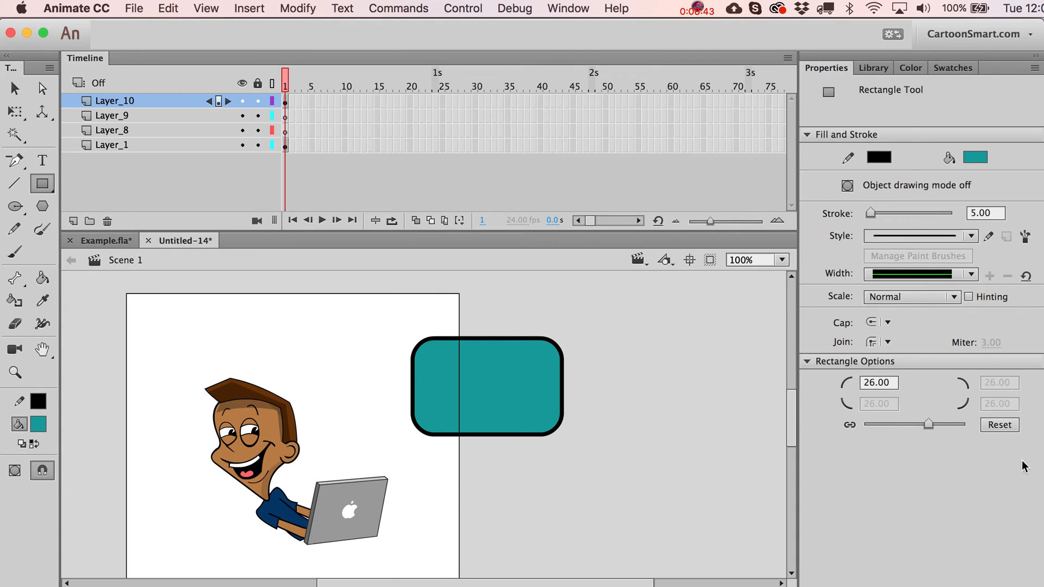
pyautogui.click(879, 382)
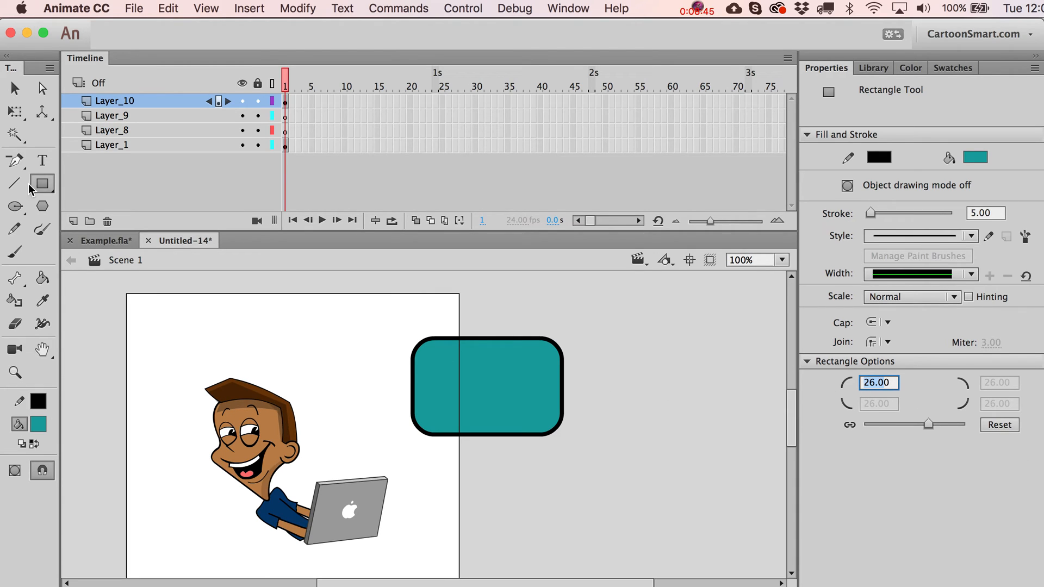
pyautogui.click(41, 185)
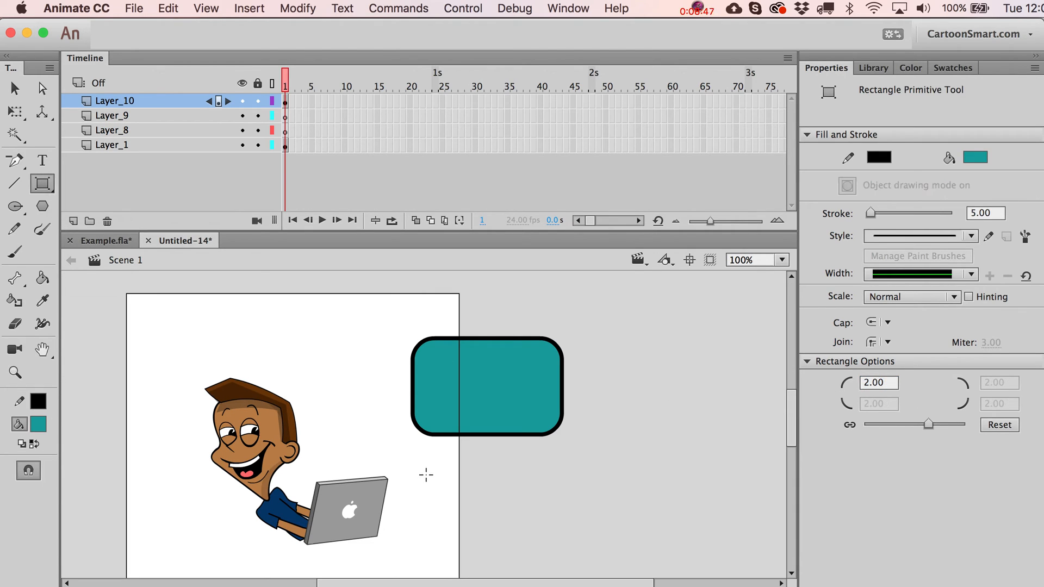
pyautogui.moveTo(423, 476); pyautogui.dragTo(588, 554)
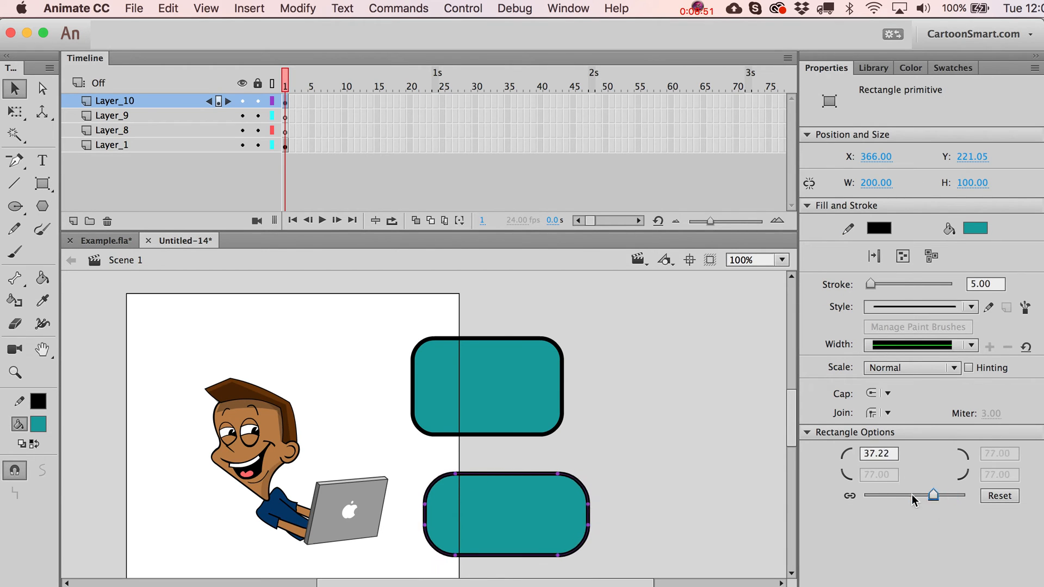
pyautogui.moveTo(932, 495); pyautogui.dragTo(895, 495)
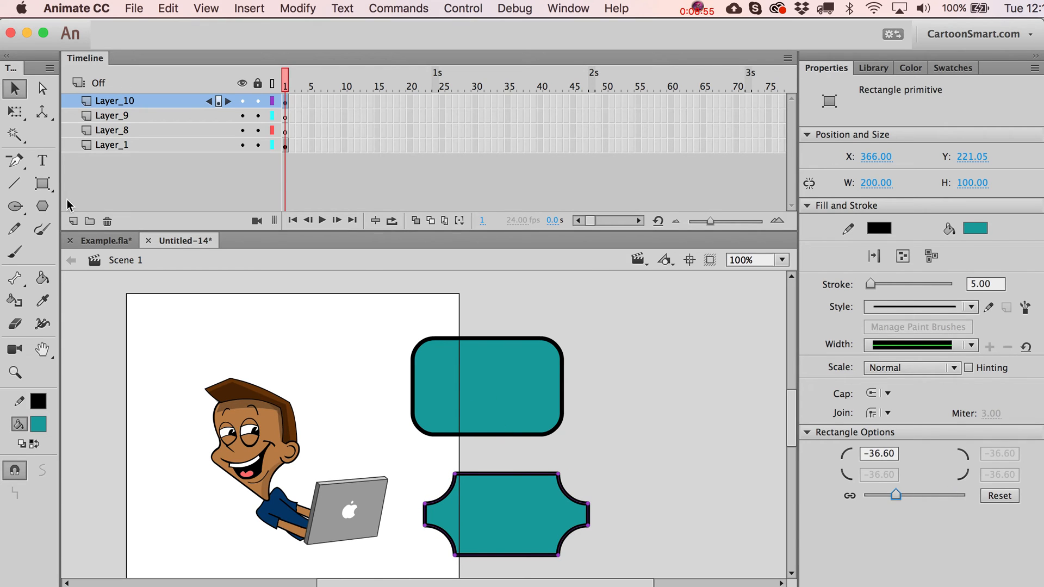
pyautogui.click(14, 207)
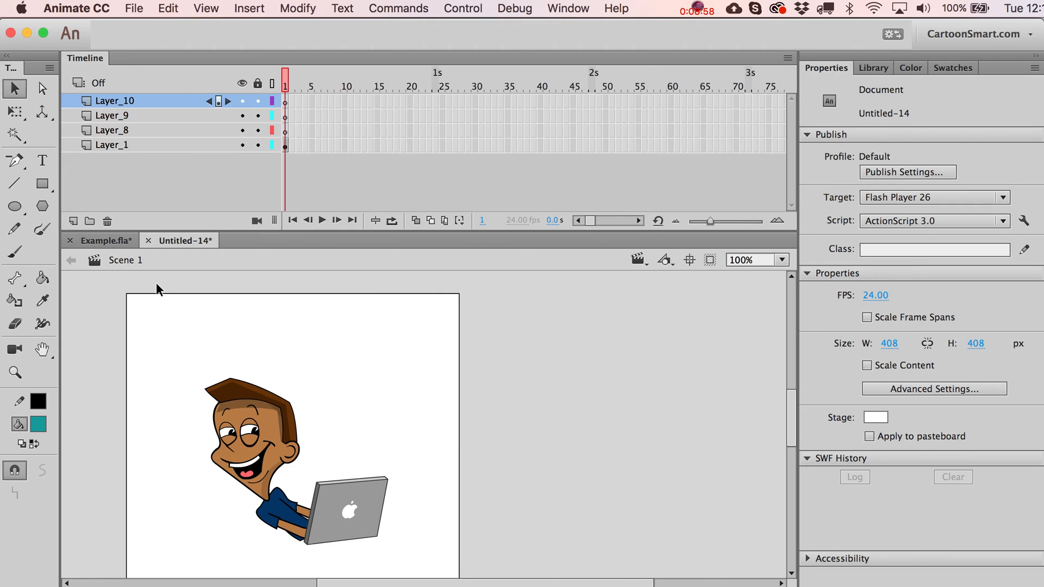
pyautogui.moveTo(43, 207)
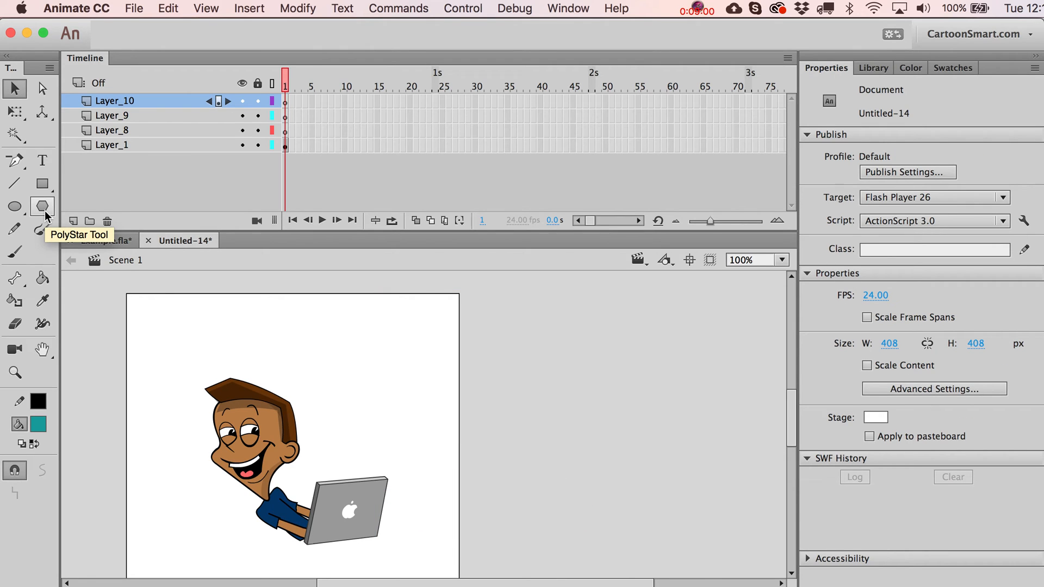
pyautogui.click(42, 206)
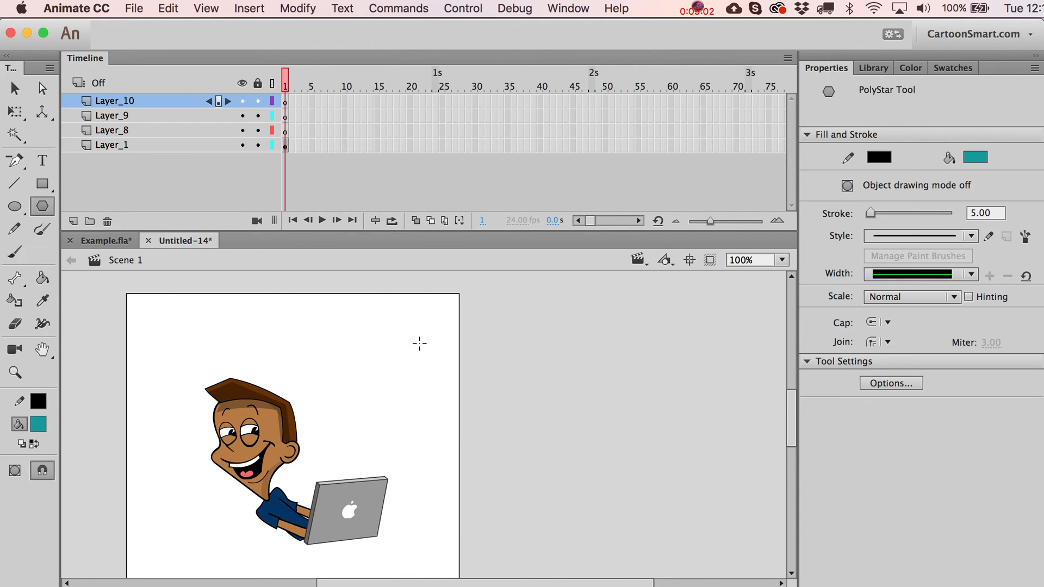
pyautogui.moveTo(914, 413)
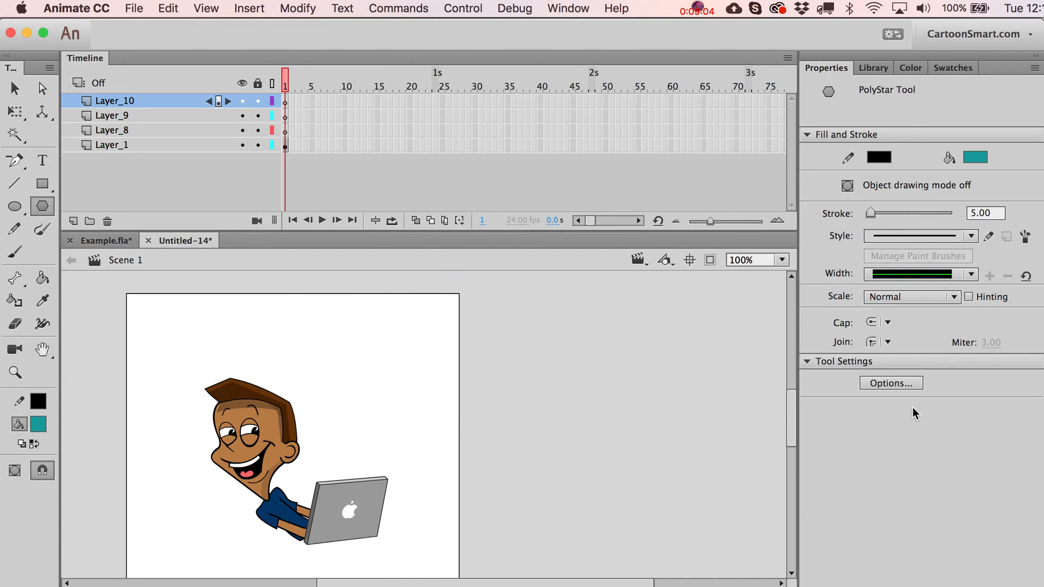
pyautogui.moveTo(891, 389)
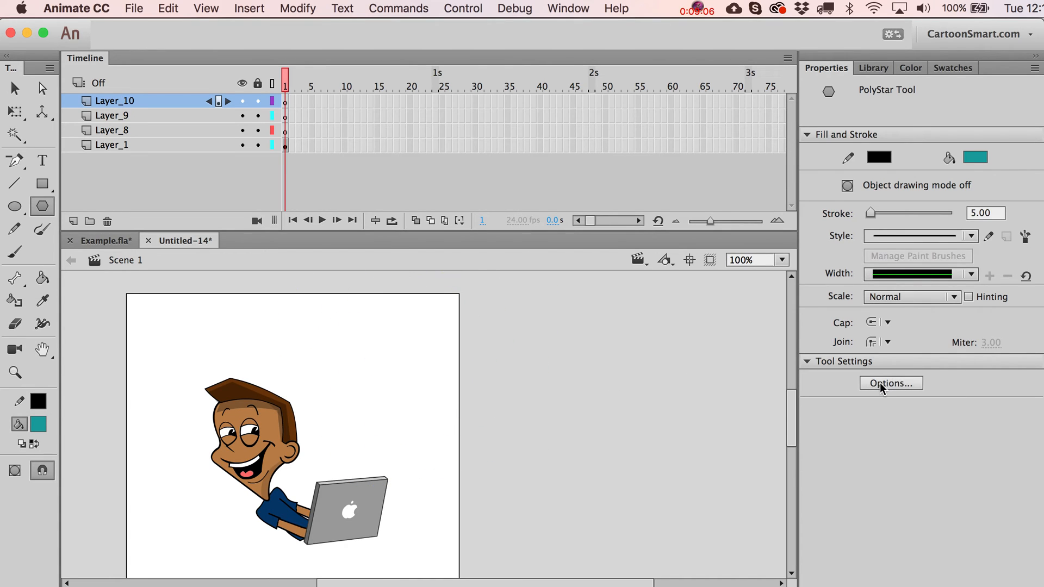
pyautogui.click(890, 383)
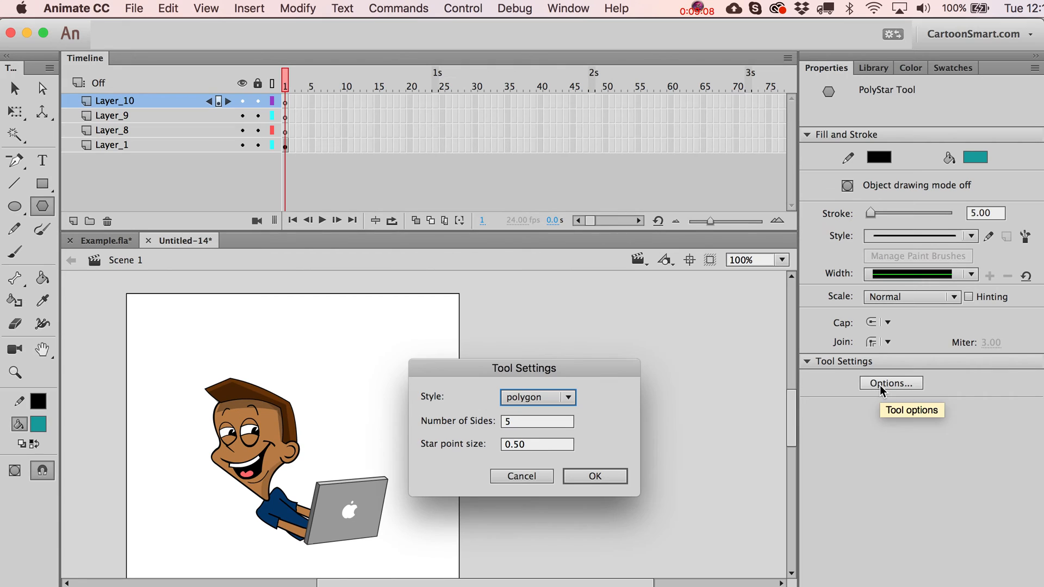
pyautogui.click(537, 396)
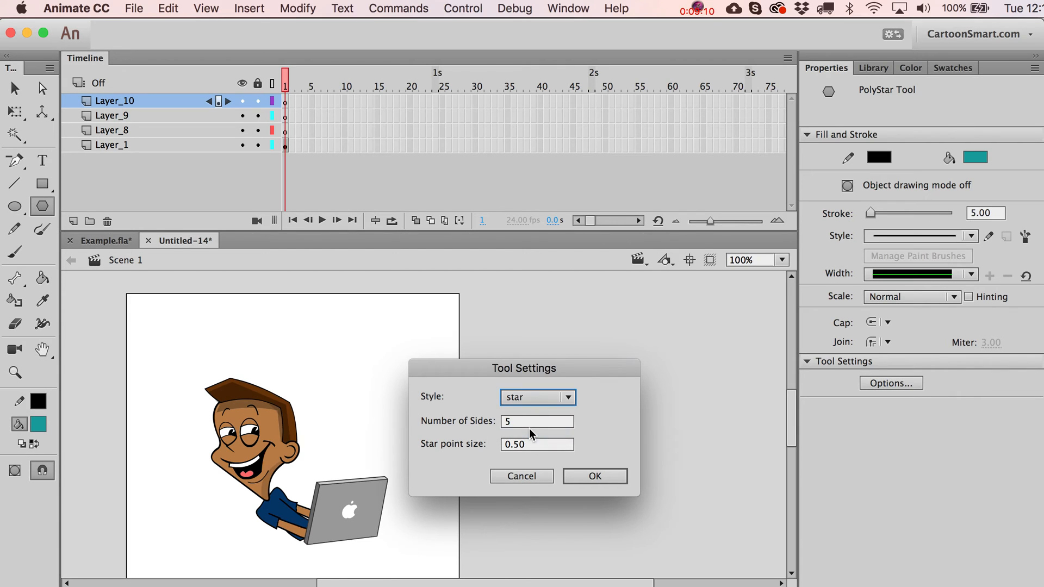
pyautogui.click(594, 476)
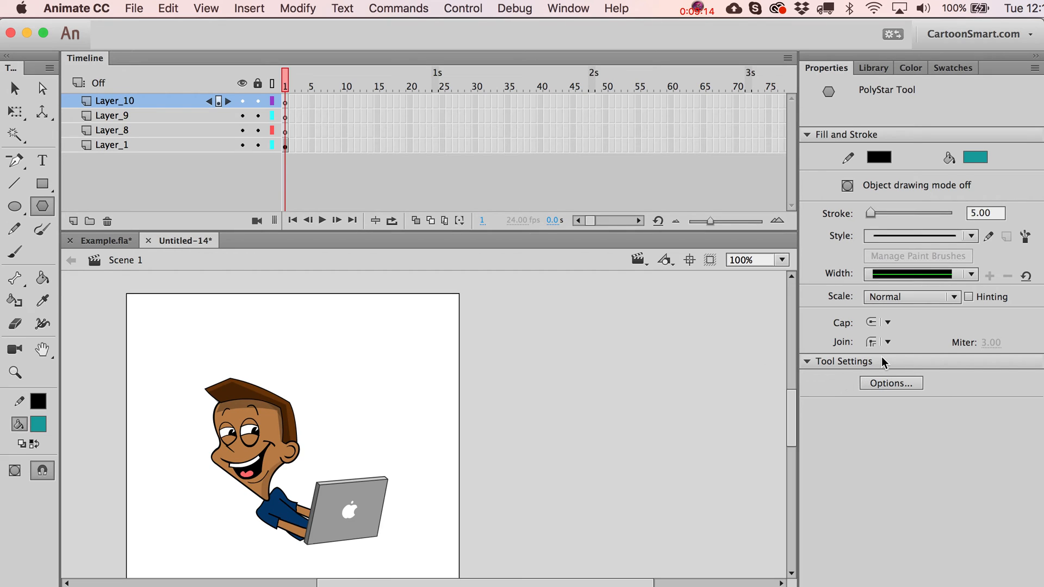
pyautogui.click(890, 382)
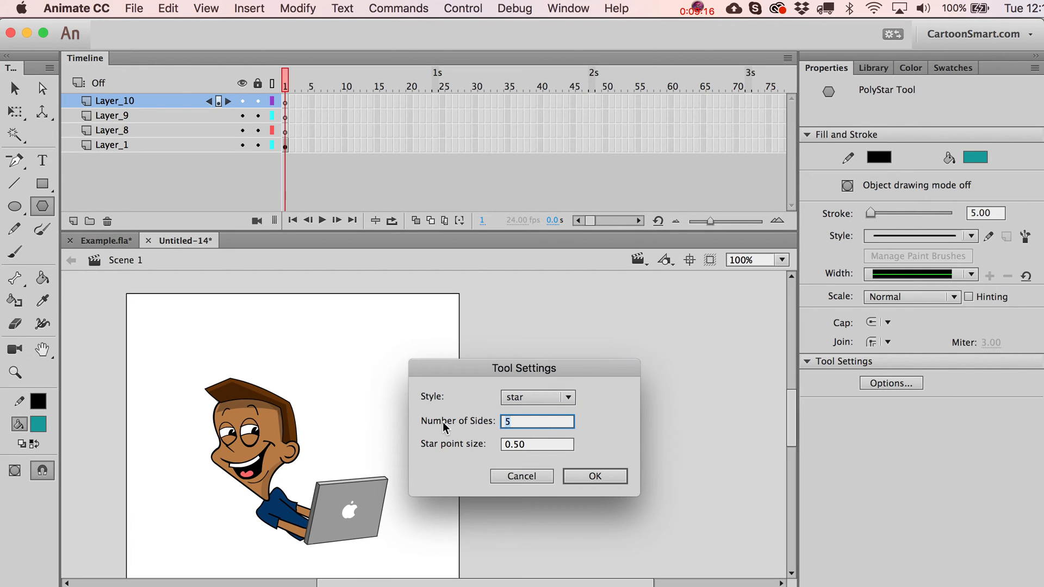
pyautogui.write('32')
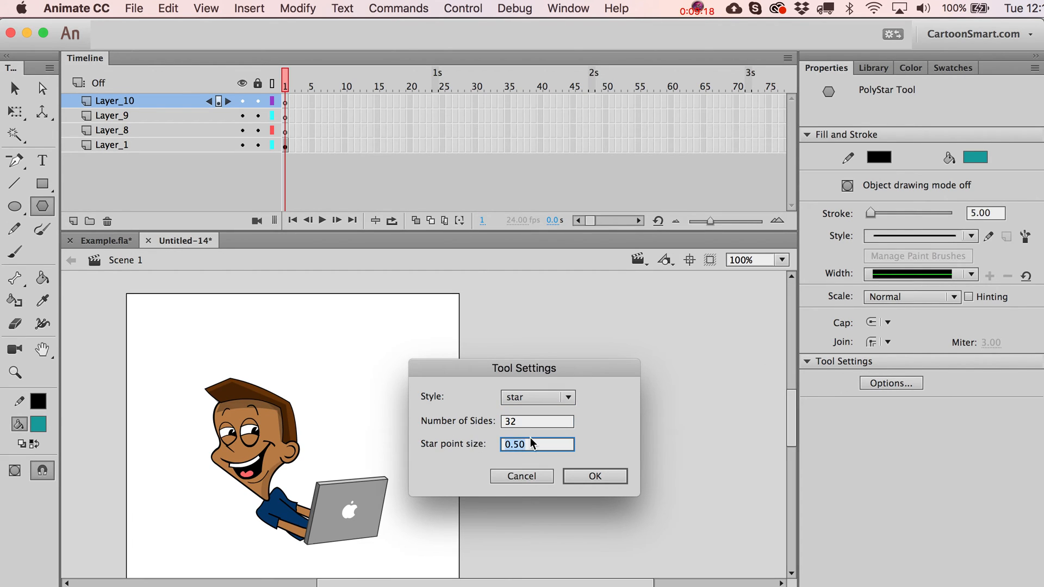
pyautogui.click(594, 476)
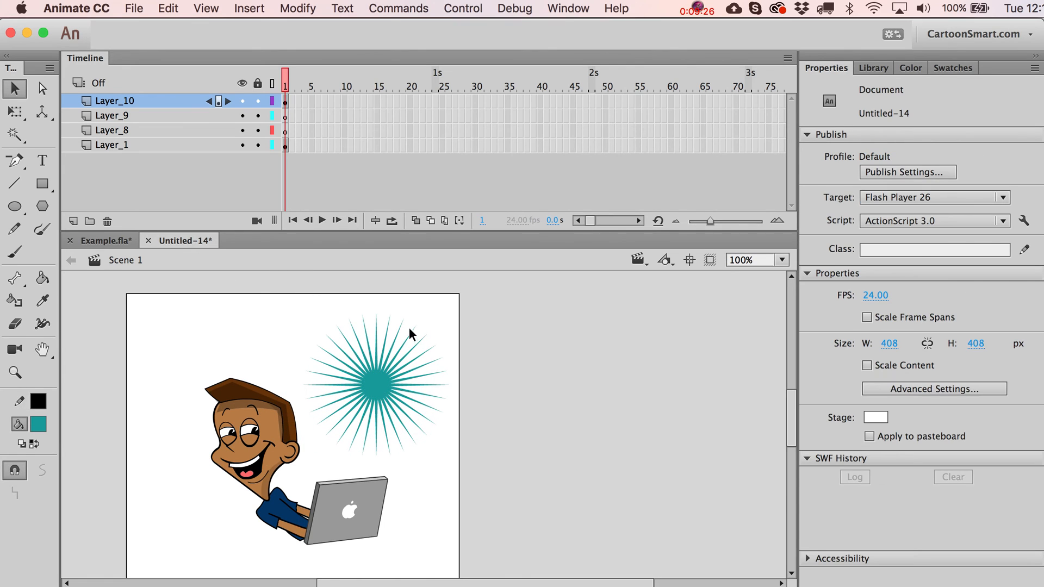
pyautogui.click(42, 207)
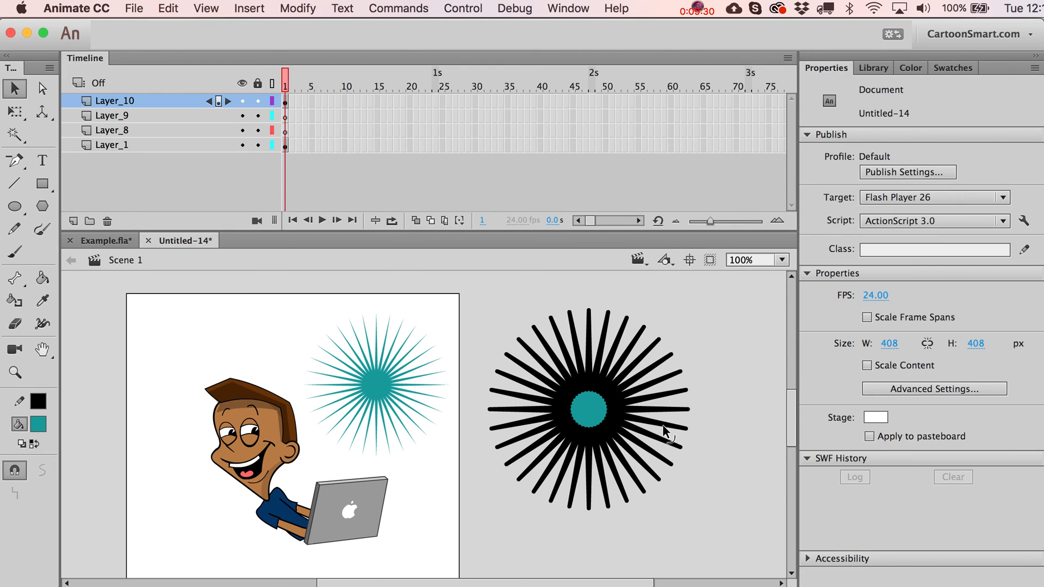
pyautogui.click(589, 409)
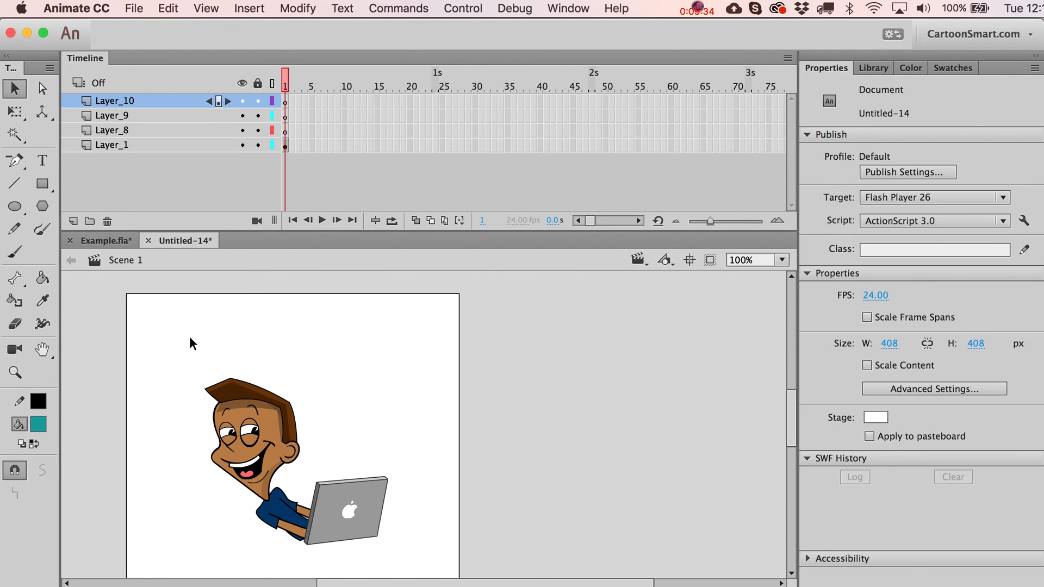
pyautogui.click(14, 230)
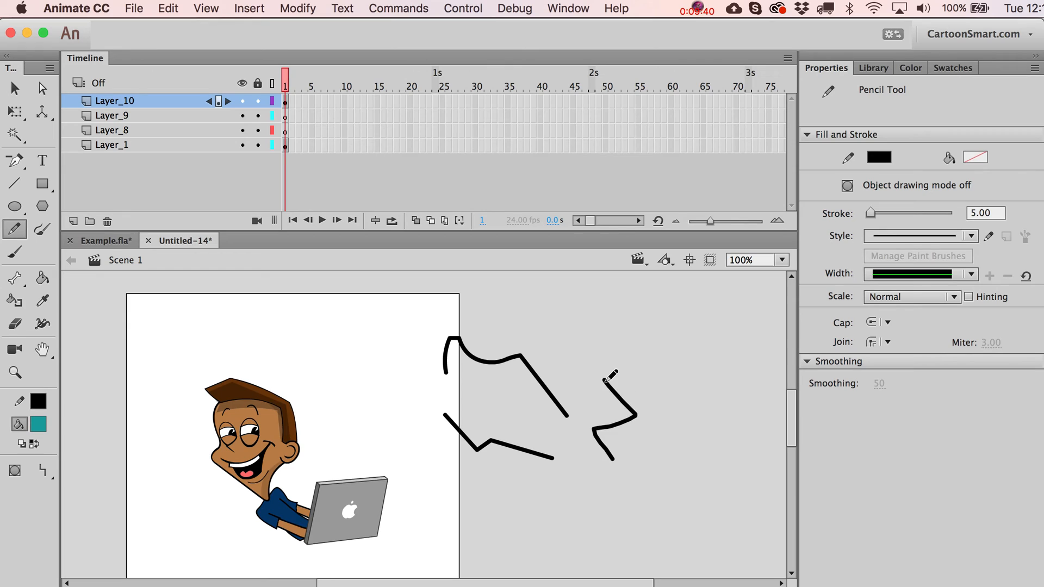
pyautogui.moveTo(612, 380); pyautogui.dragTo(530, 496)
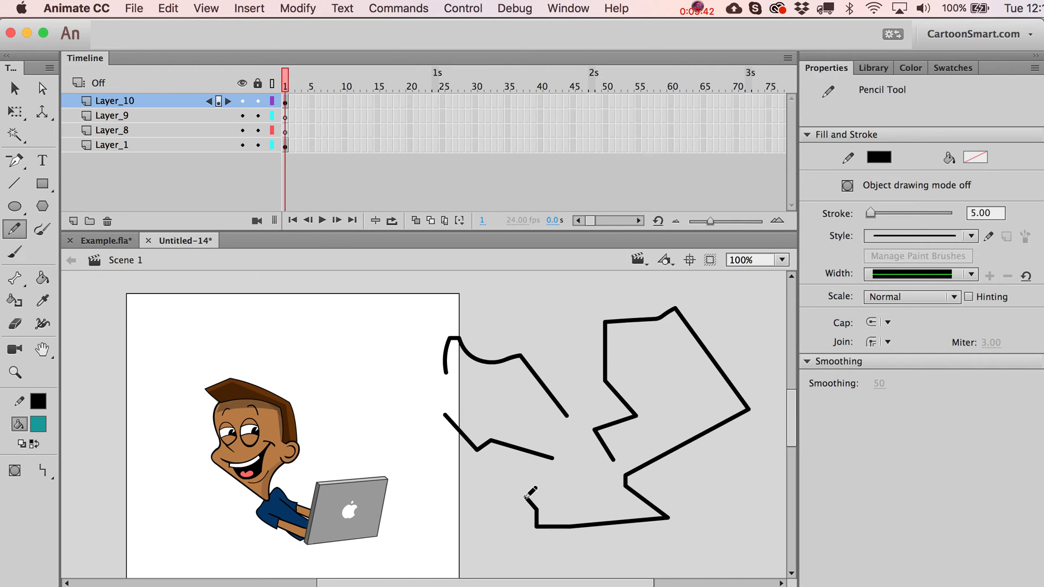
pyautogui.moveTo(605, 554)
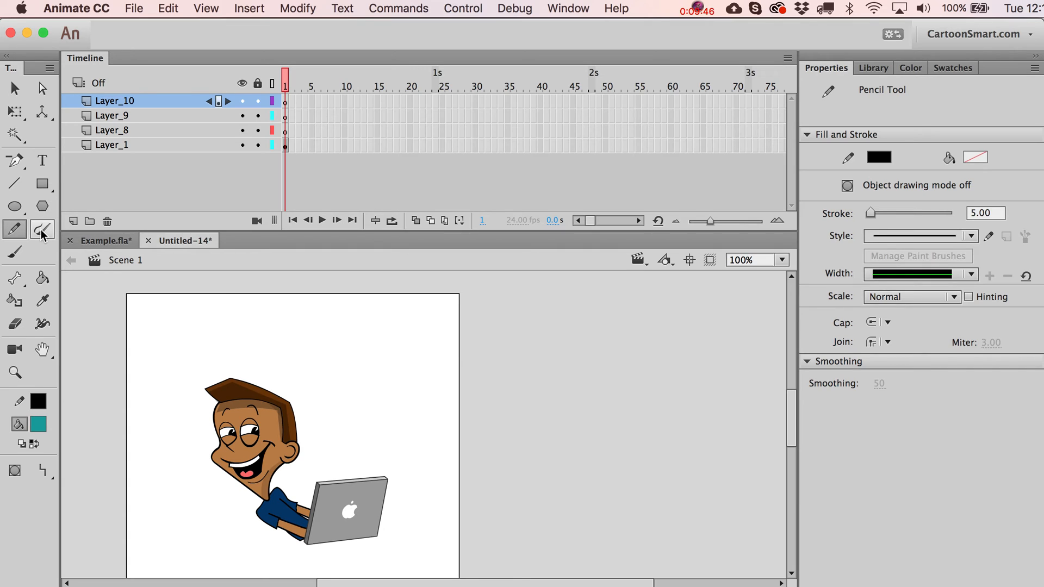
pyautogui.moveTo(43, 229)
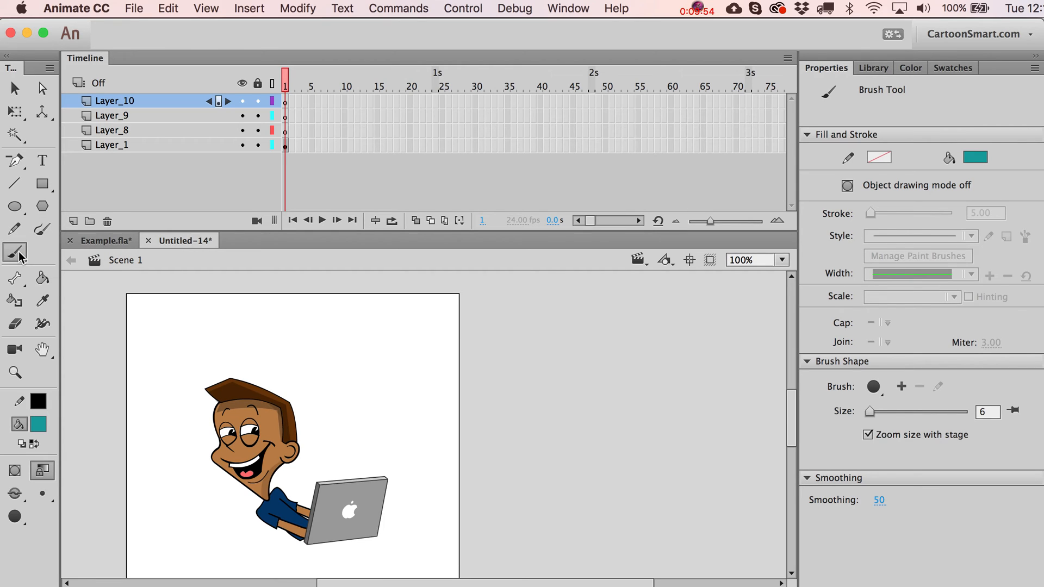
pyautogui.moveTo(41, 228)
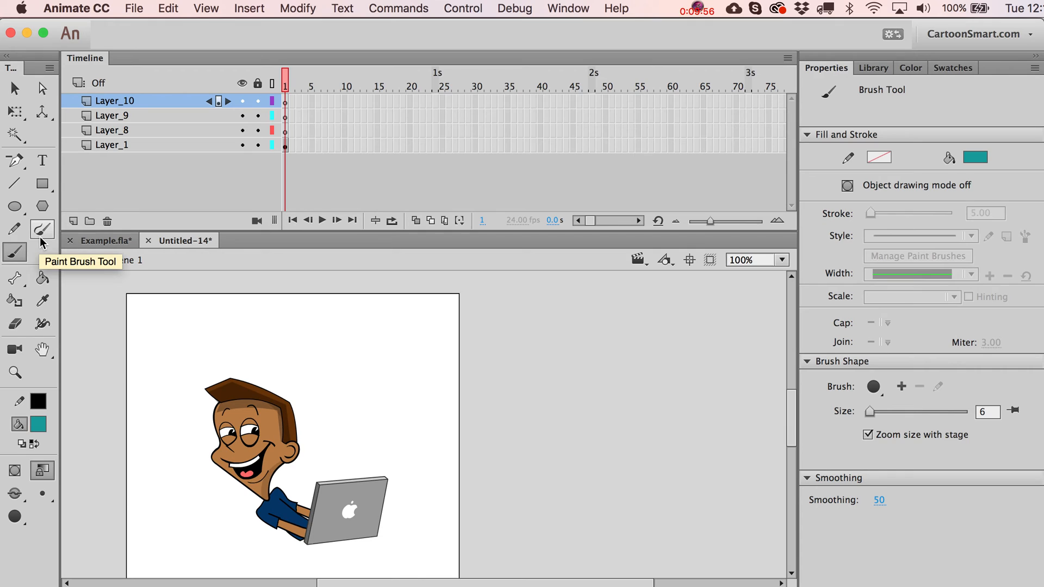
pyautogui.click(43, 229)
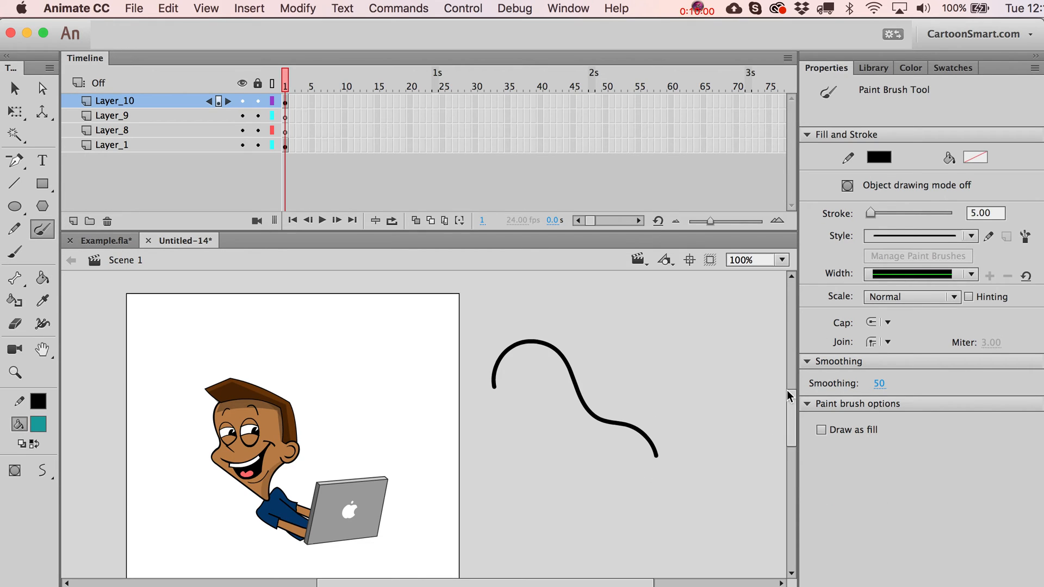
pyautogui.moveTo(552, 480); pyautogui.dragTo(602, 520)
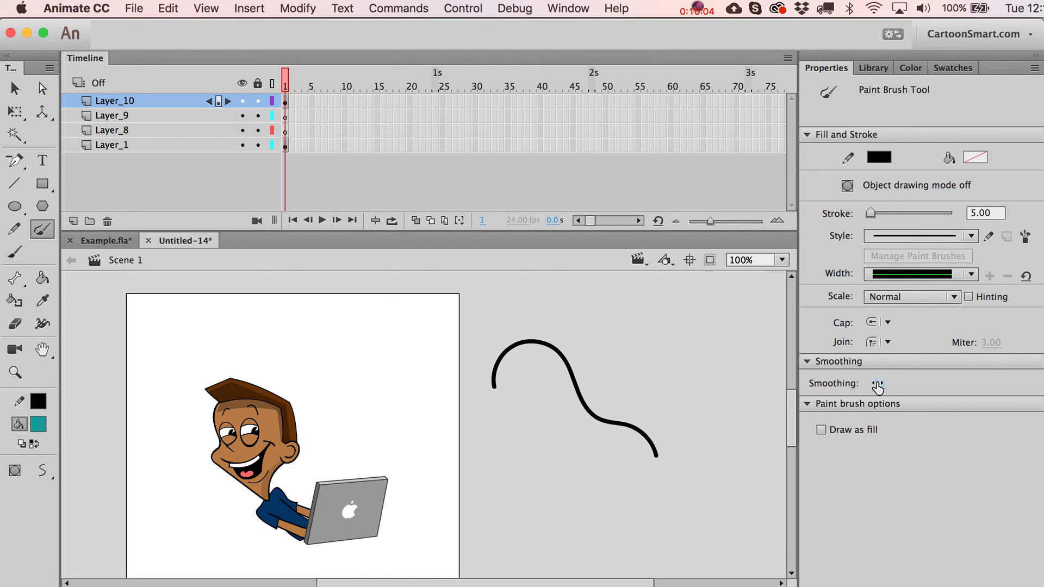
pyautogui.click(821, 430)
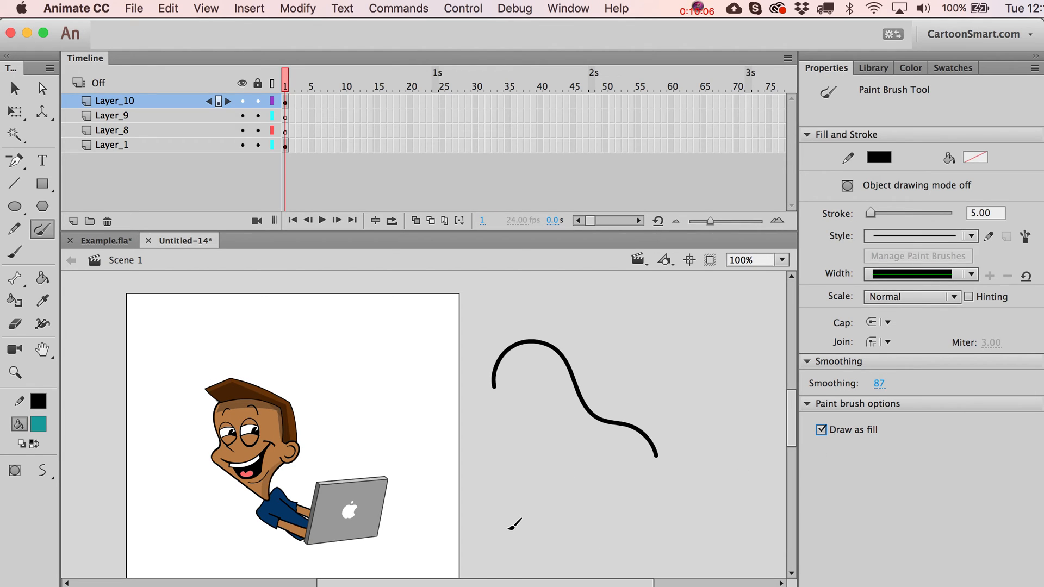
pyautogui.moveTo(493, 453); pyautogui.dragTo(599, 527)
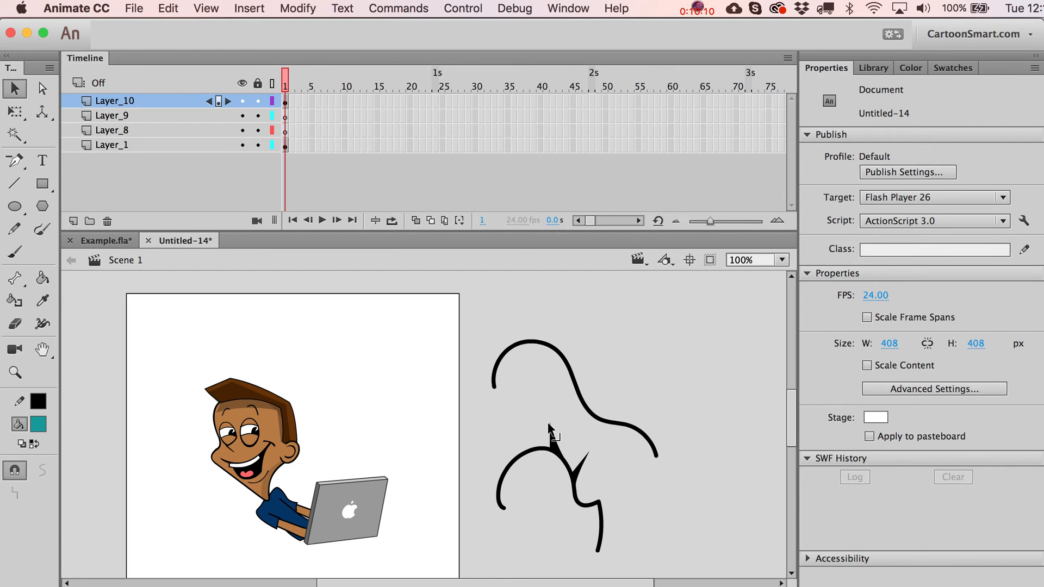
pyautogui.click(536, 466)
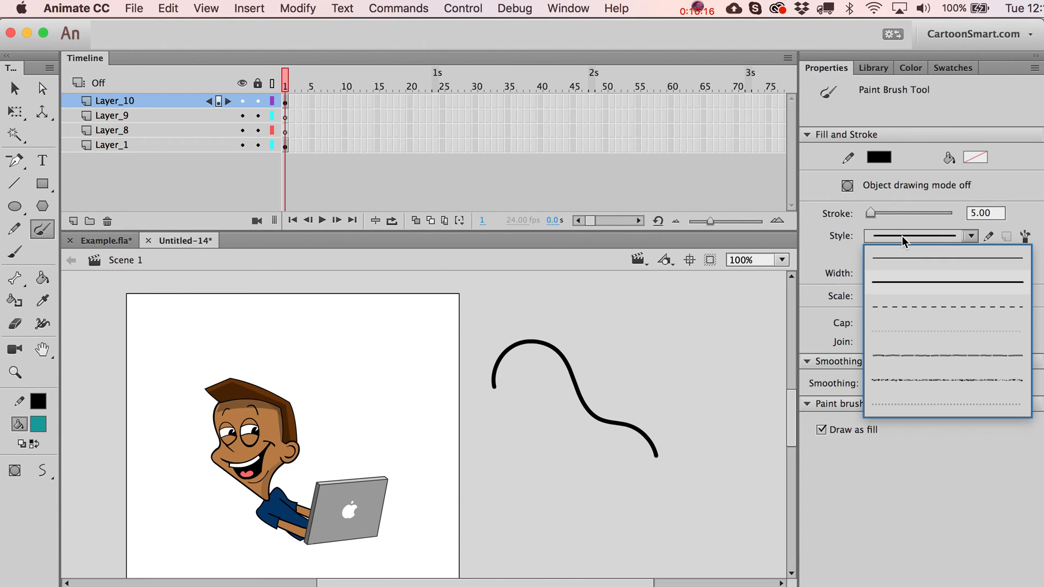
pyautogui.click(943, 259)
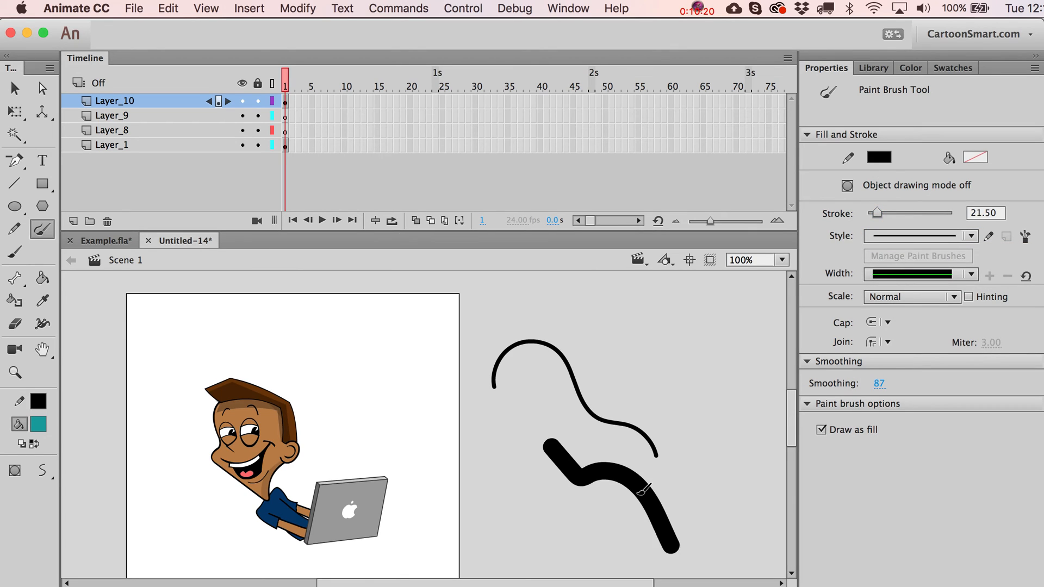
pyautogui.click(15, 88)
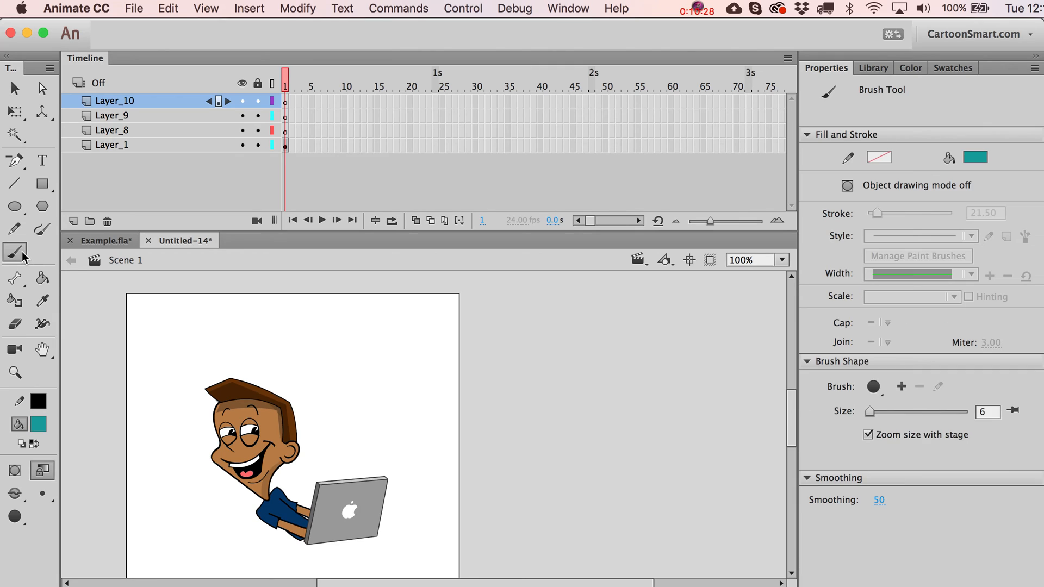
pyautogui.moveTo(14, 251)
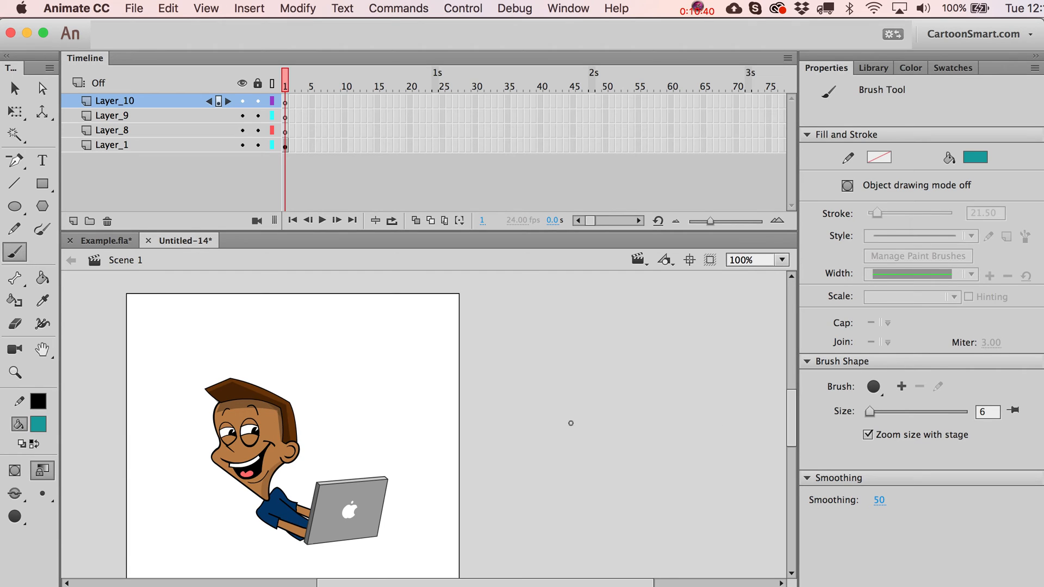
pyautogui.moveTo(895, 402)
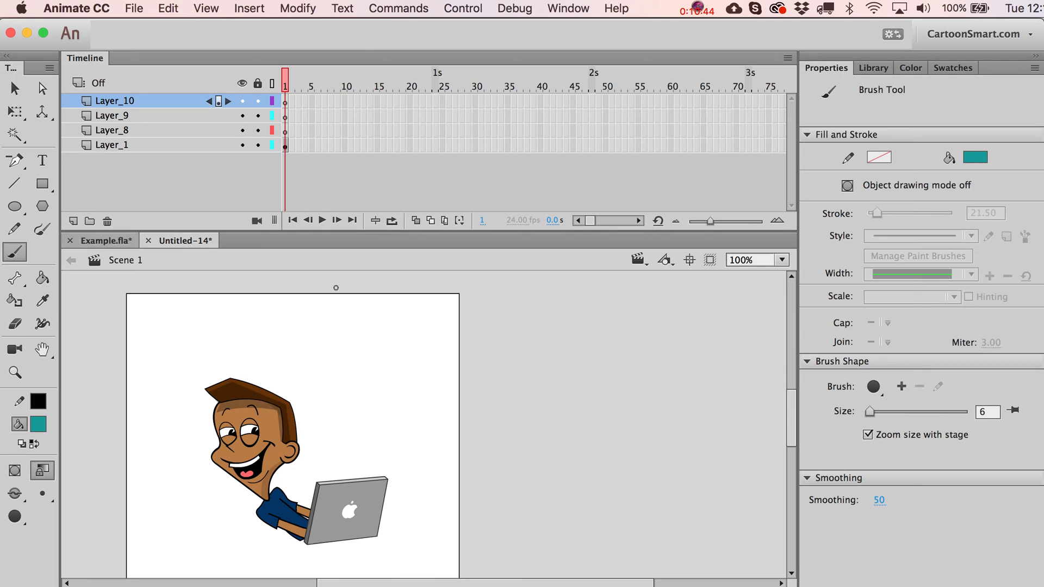
pyautogui.moveTo(430, 416); pyautogui.dragTo(580, 433)
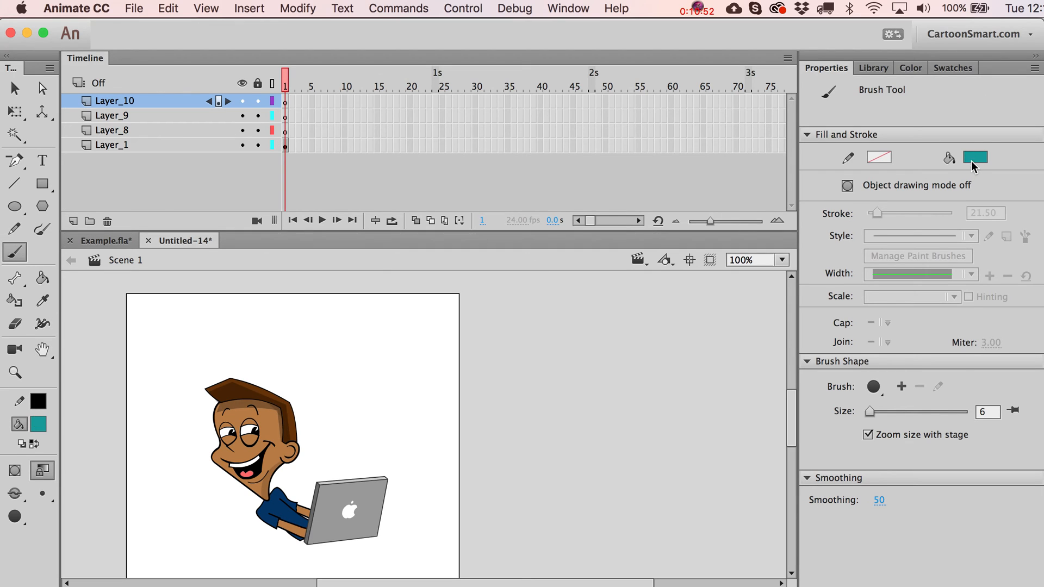
# Set the Stage colour to black in Document properties and zoom in on the character.
pyautogui.click(14, 89)
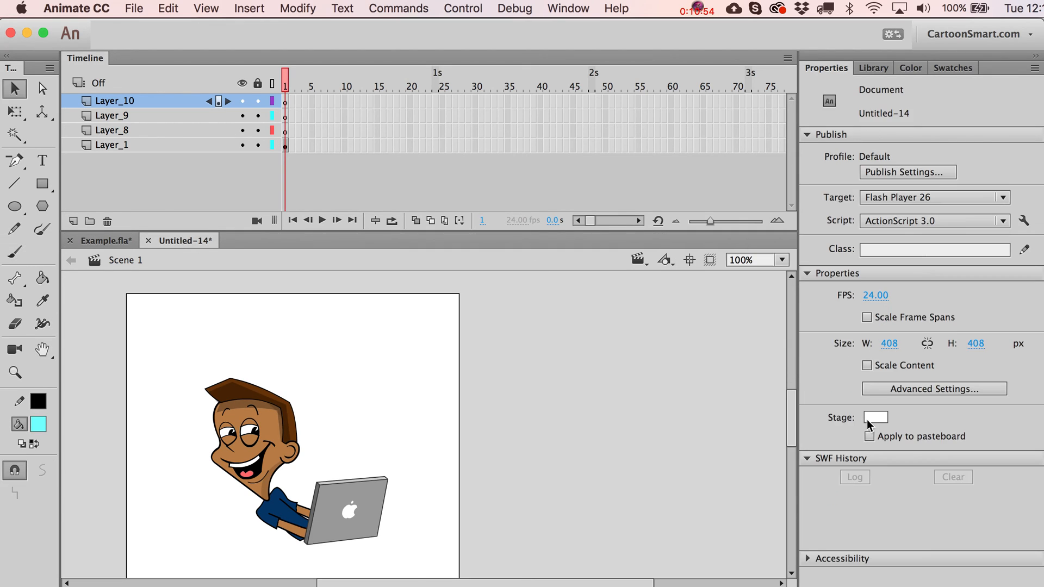
pyautogui.click(875, 418)
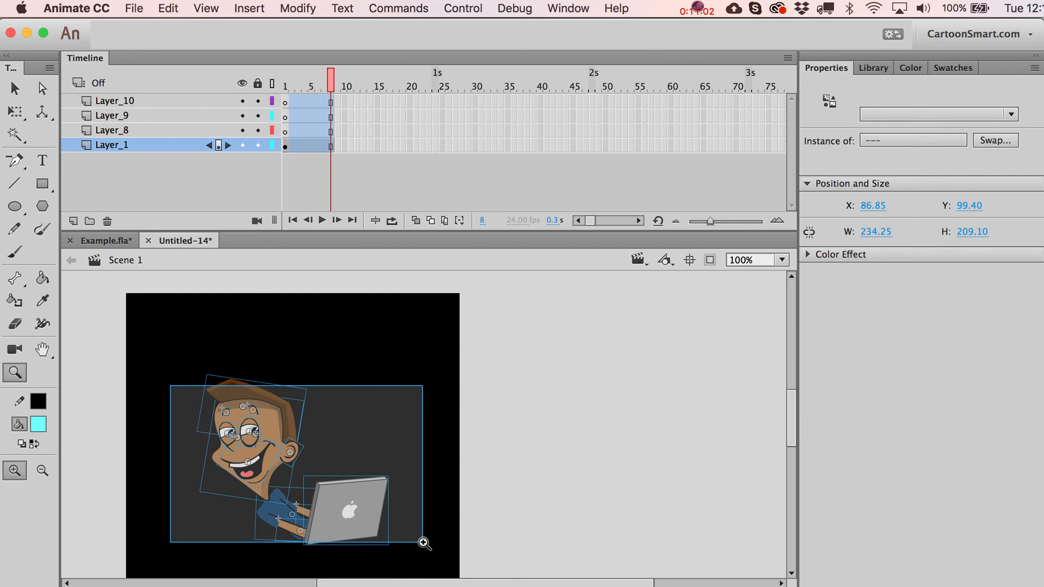
pyautogui.click(424, 542)
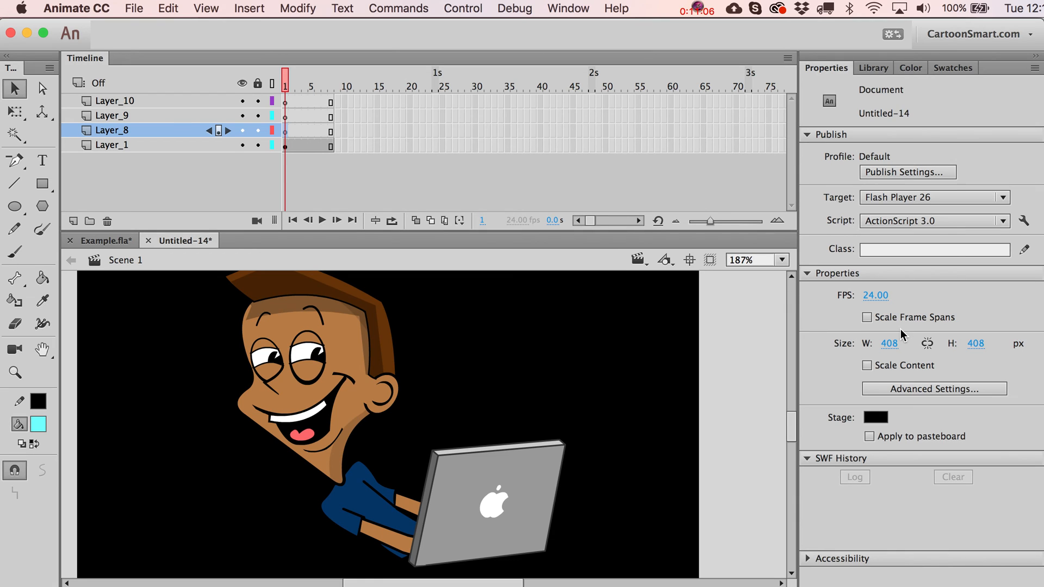
pyautogui.moveTo(19, 200)
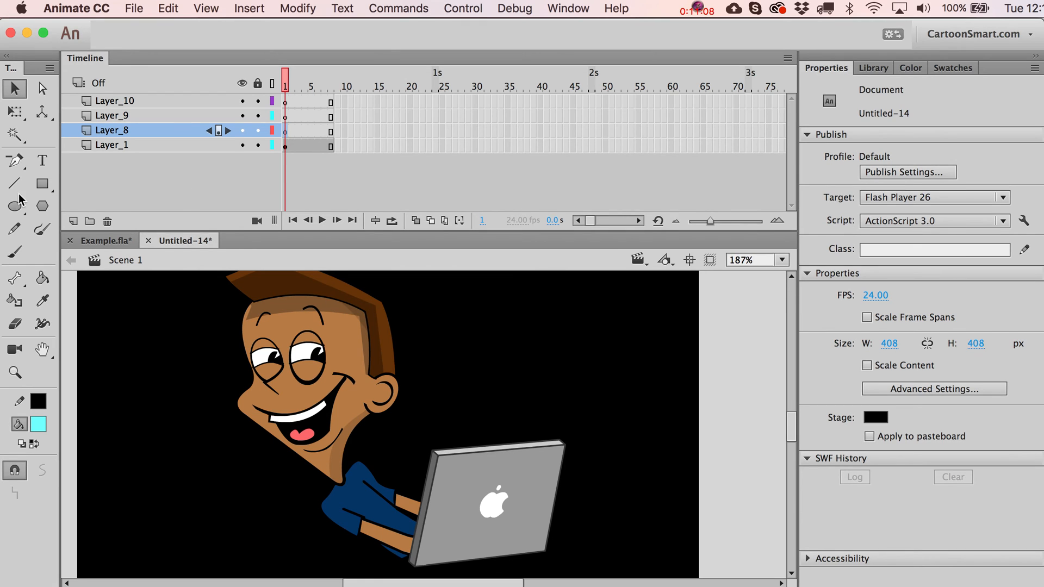
# Paint thin cyan size-1 brush sparks along the hairline on keyframes 1 and 2 of Layer_8.
pyautogui.click(14, 252)
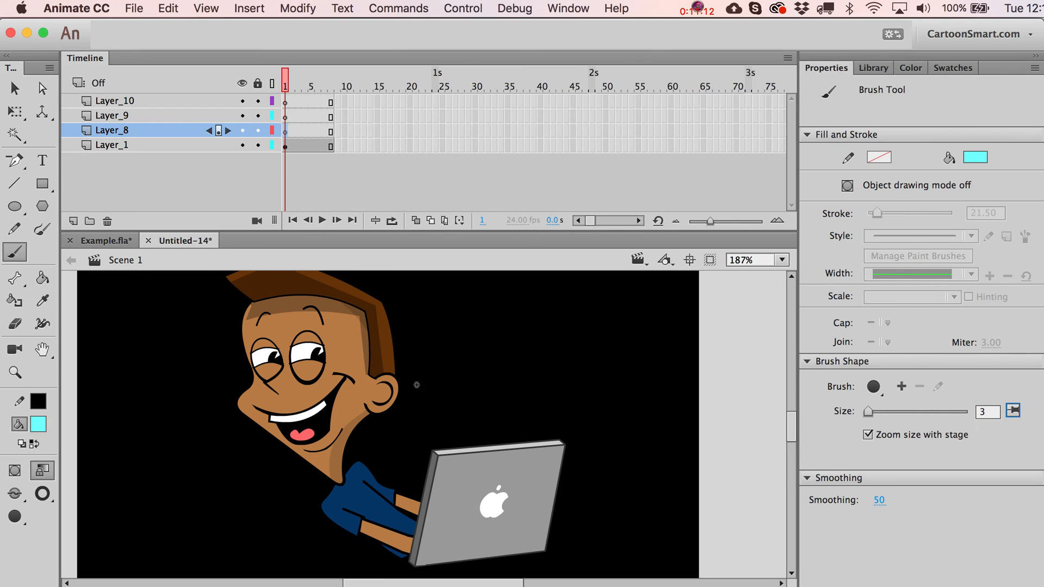
pyautogui.moveTo(349, 316); pyautogui.dragTo(399, 360)
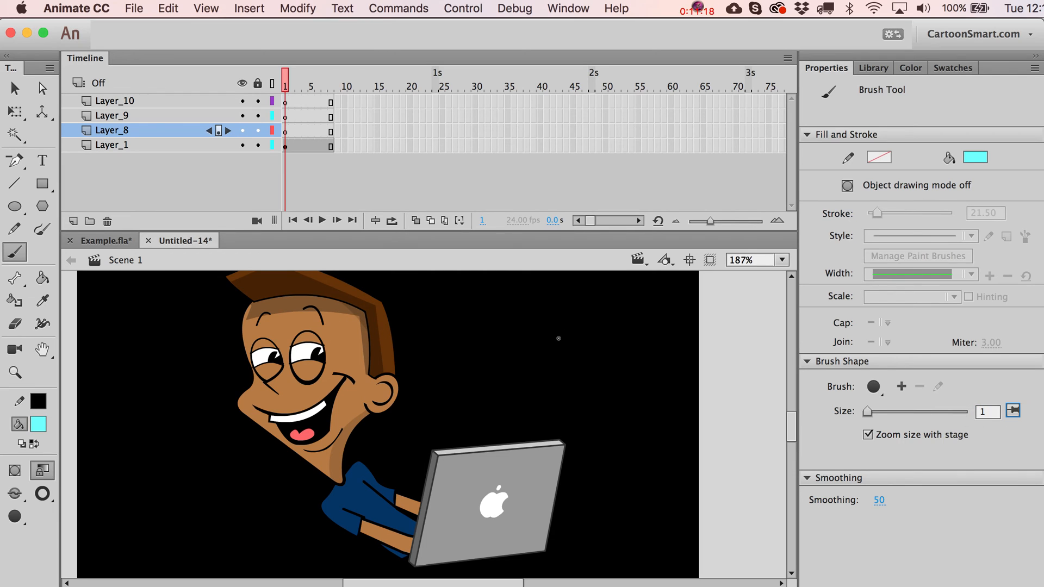
pyautogui.moveTo(352, 324); pyautogui.dragTo(394, 363)
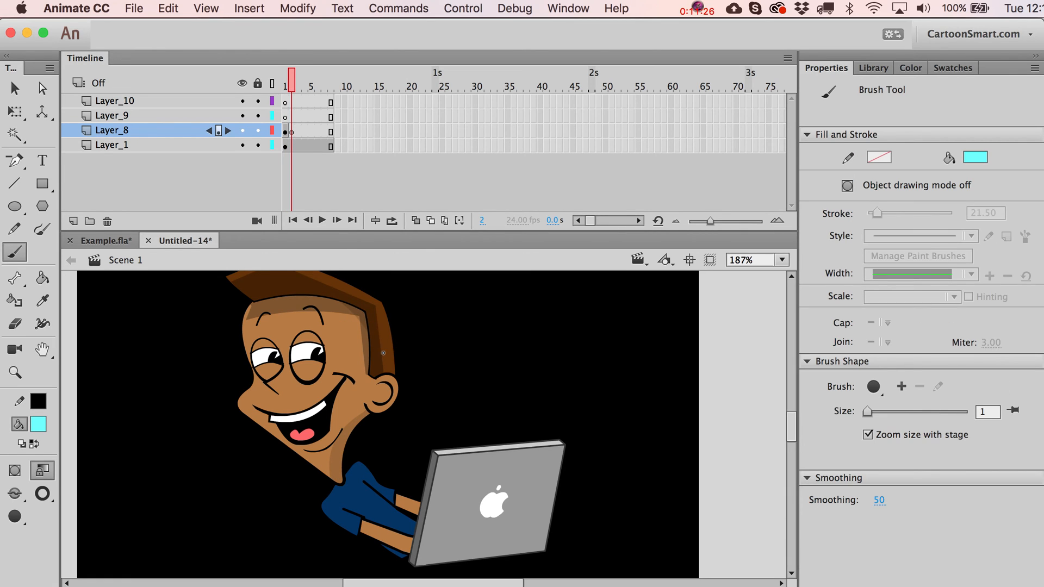
pyautogui.moveTo(288, 314); pyautogui.dragTo(383, 352)
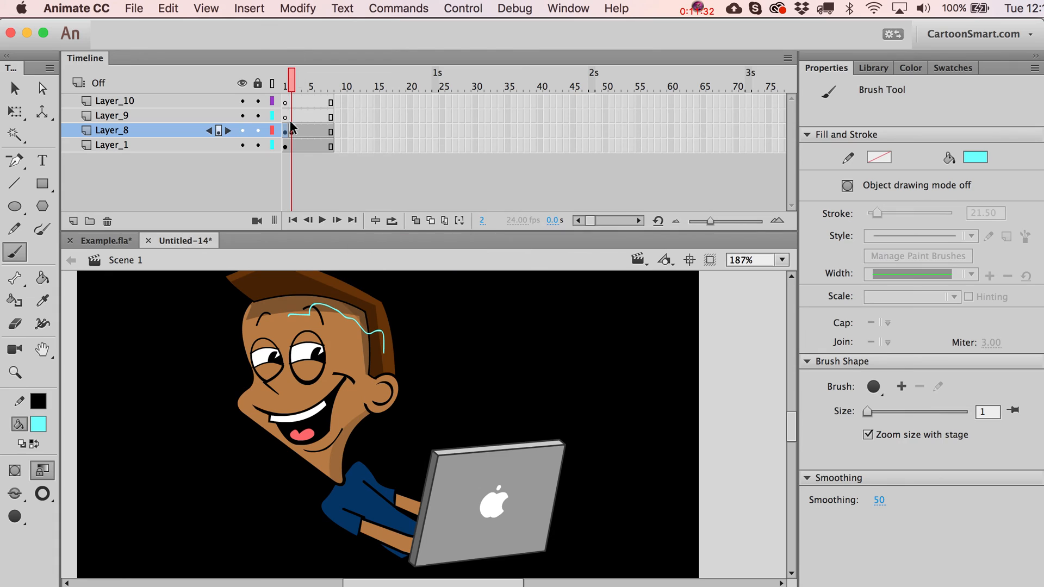
pyautogui.moveTo(295, 139)
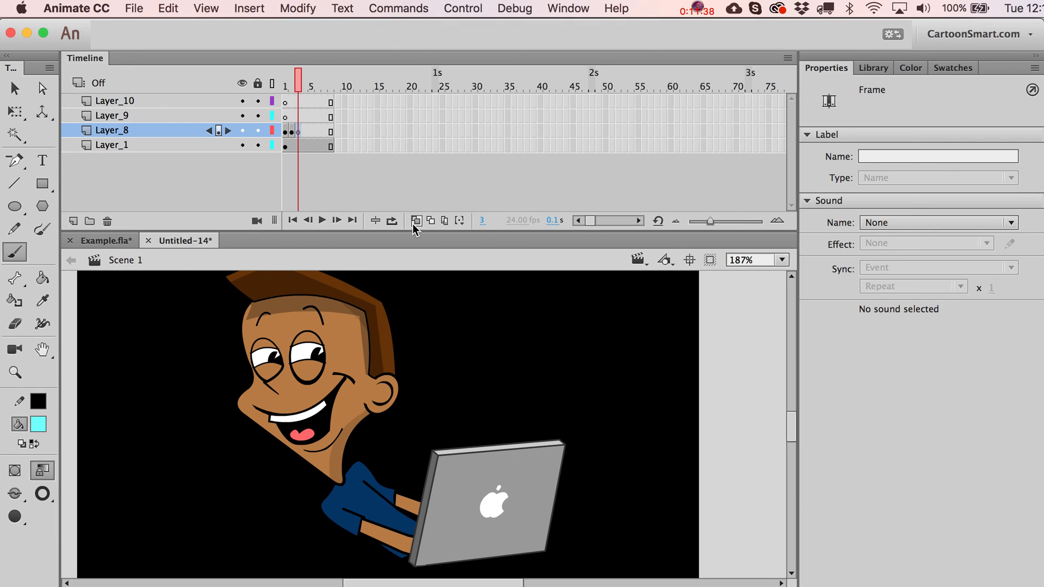
pyautogui.moveTo(432, 221)
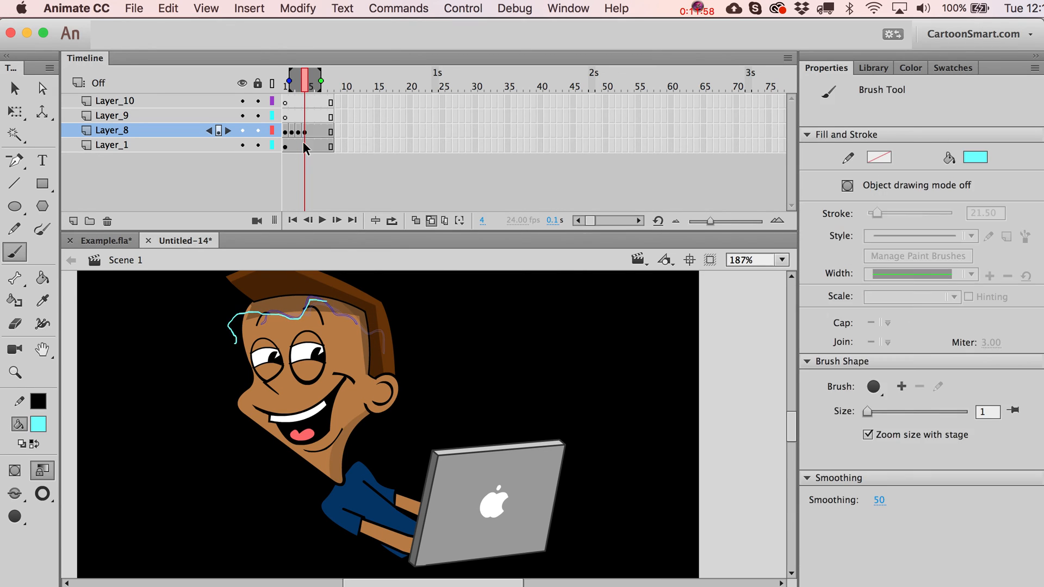
# Brush a new spark on each blank keyframe up to frame 8 and test the movie.
pyautogui.click(310, 82)
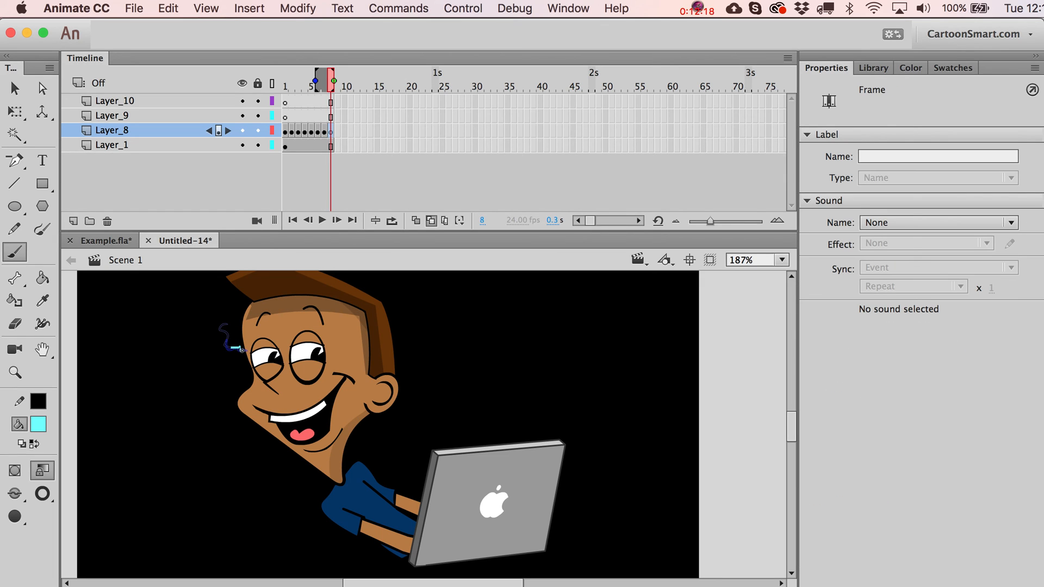
pyautogui.click(14, 253)
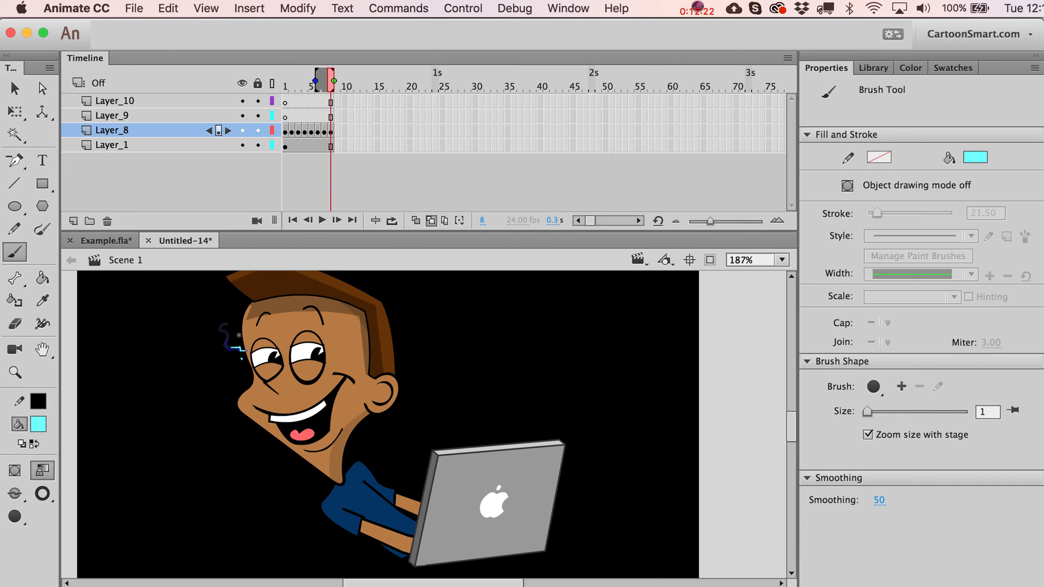
pyautogui.moveTo(432, 220)
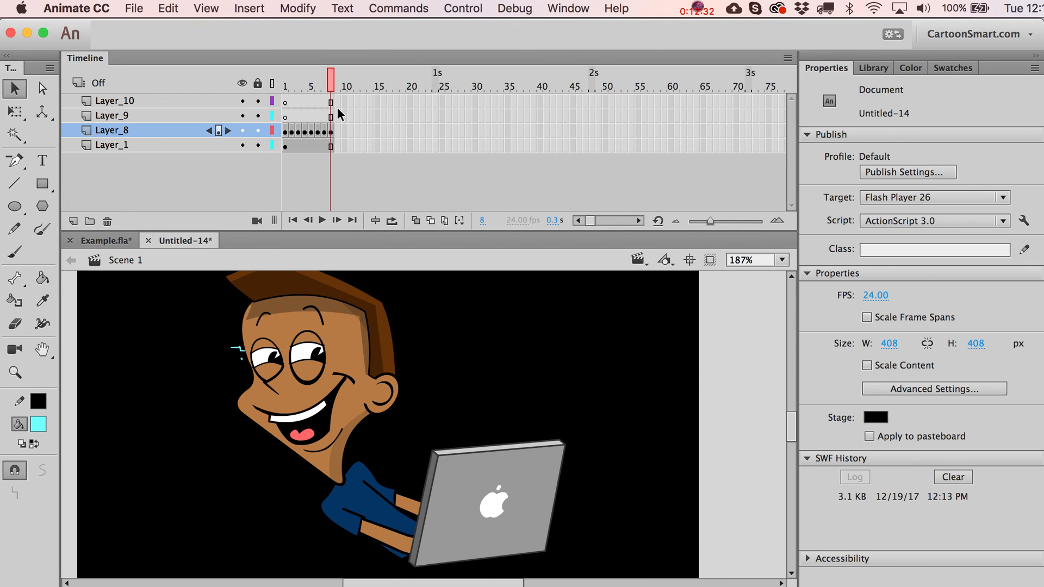
pyautogui.moveTo(326, 389)
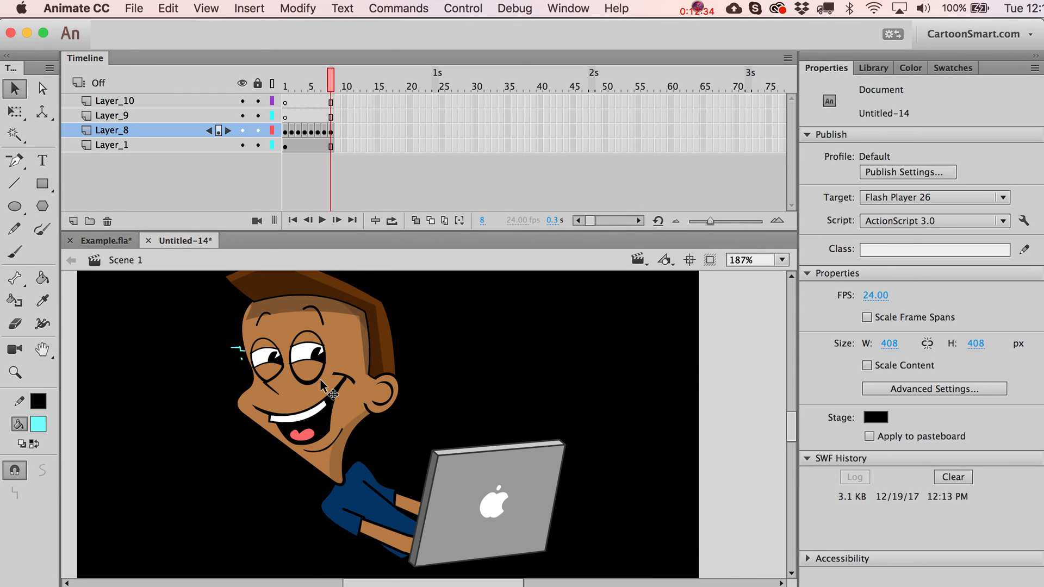
# Return to frame 1 of Layer_8 and select the spark stroke beside the head.
pyautogui.click(463, 7)
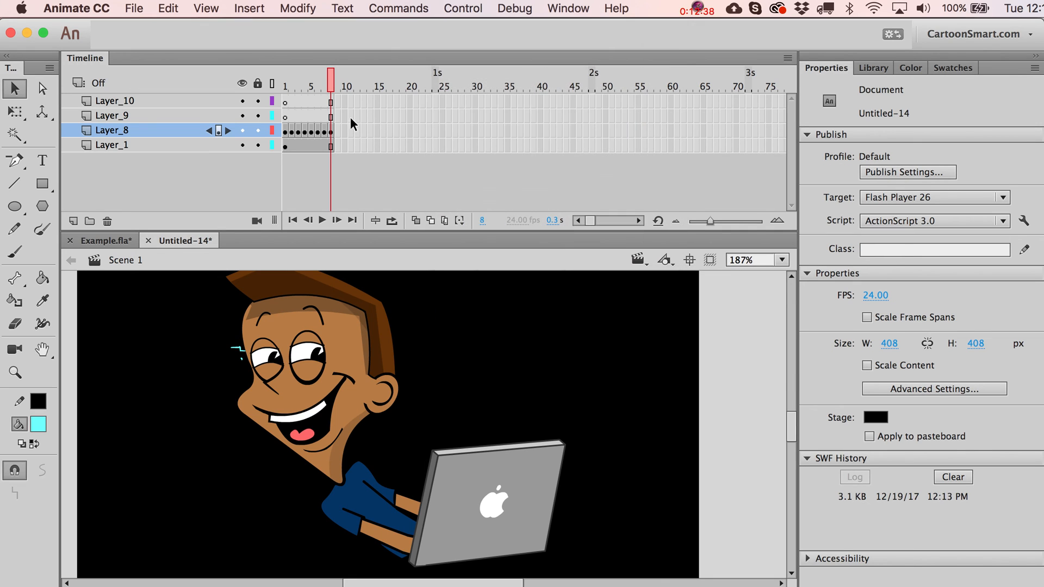
pyautogui.click(285, 85)
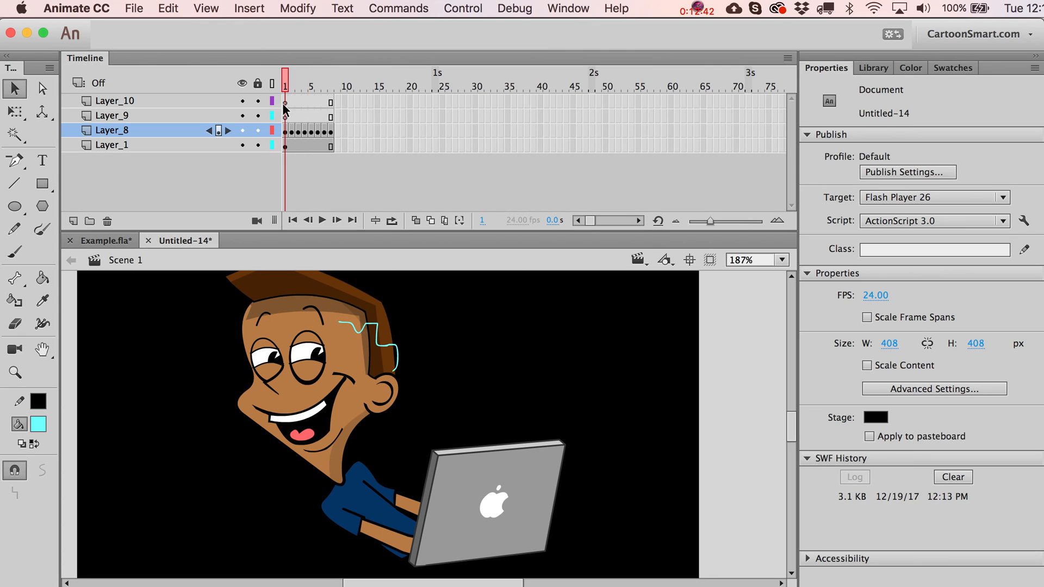
pyautogui.click(289, 138)
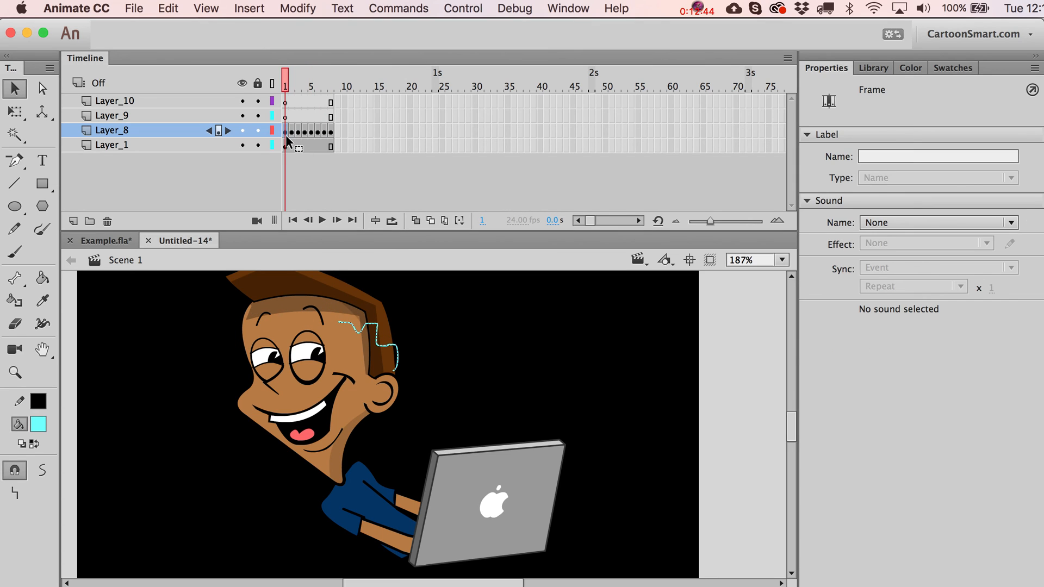
pyautogui.click(353, 370)
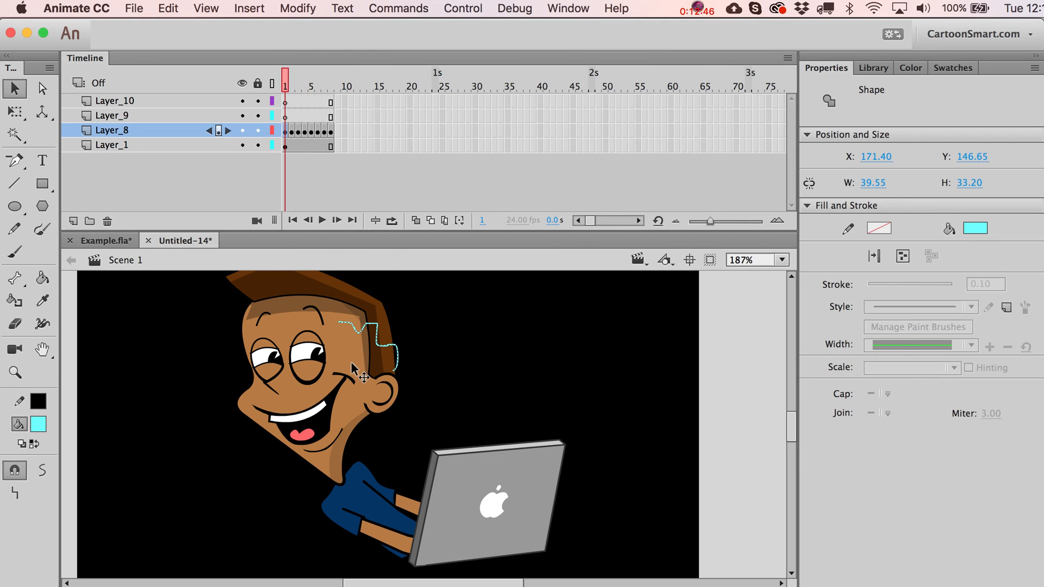
pyautogui.moveTo(609, 410)
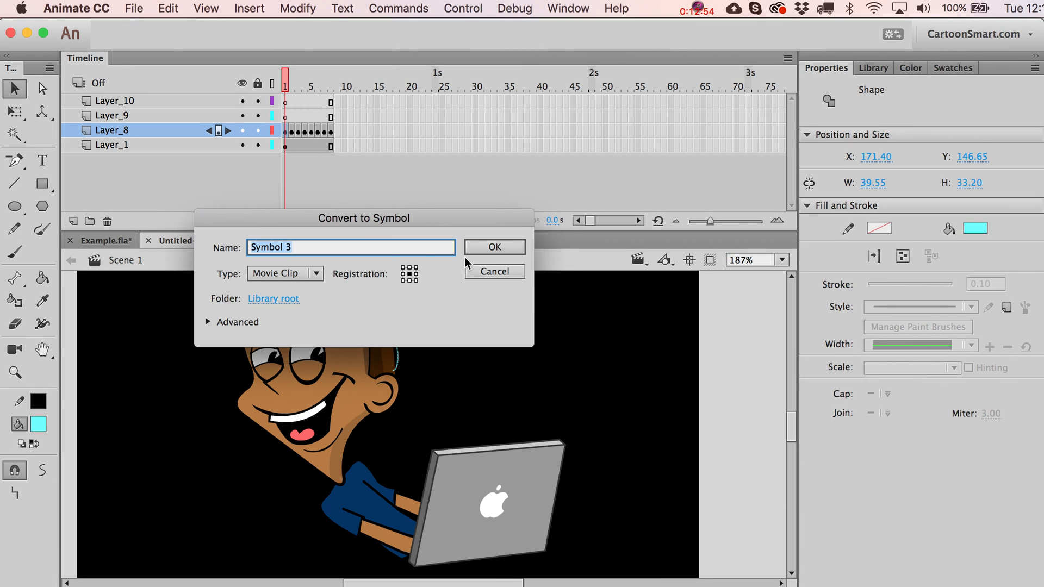
# Convert the spark on each frame into its own Movie Clip symbol with F8.
pyautogui.click(493, 247)
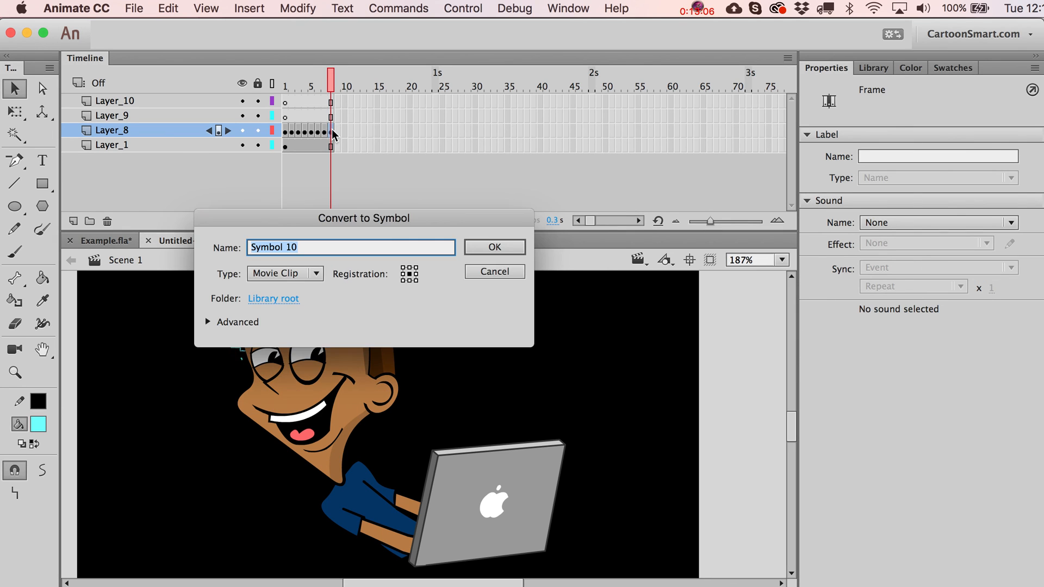
pyautogui.click(493, 246)
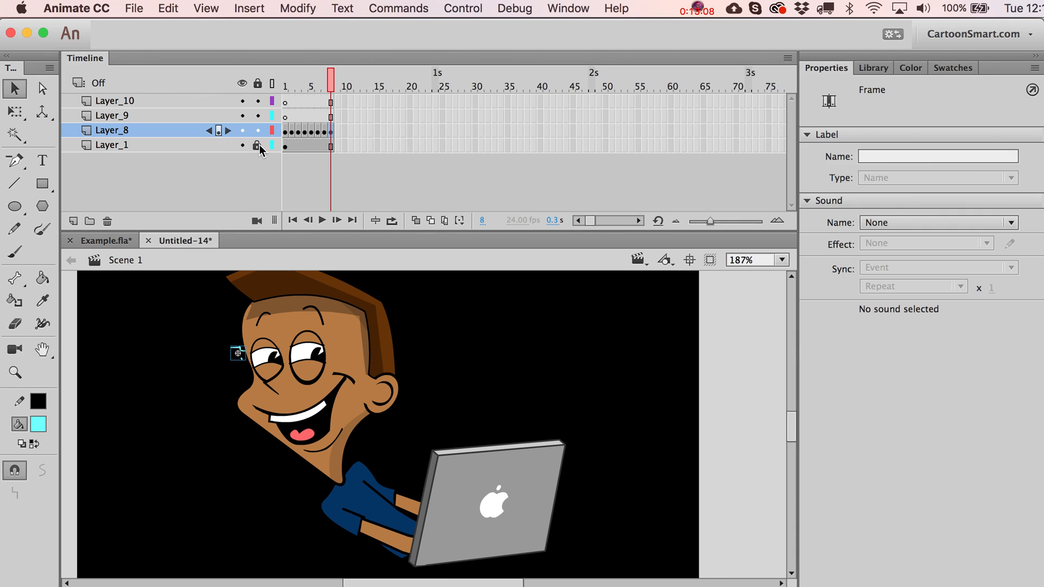
# Lock Layer_1, select all spark clips across frames and add a Glow filter.
pyautogui.click(320, 77)
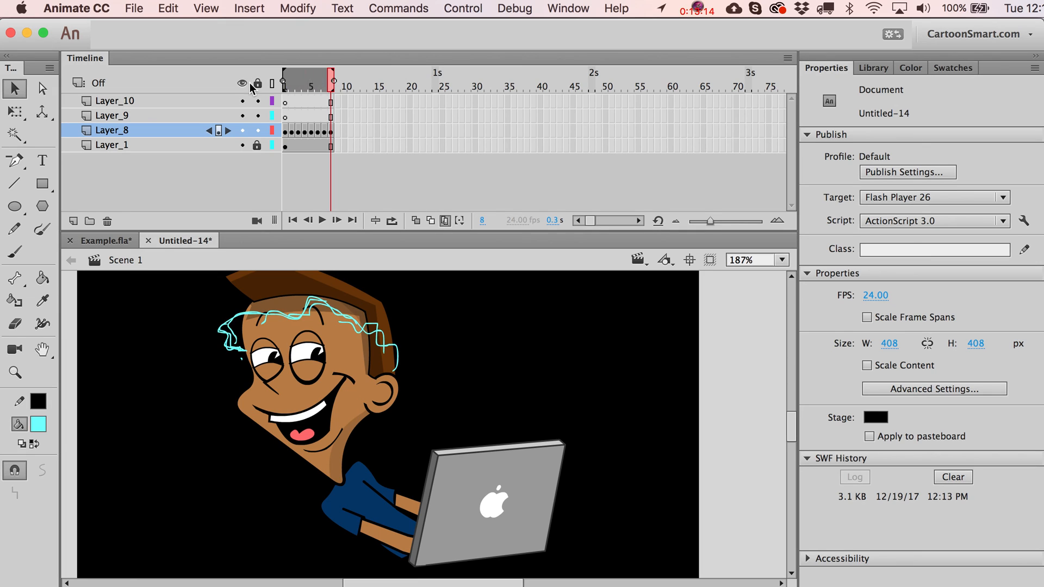
pyautogui.moveTo(281, 94)
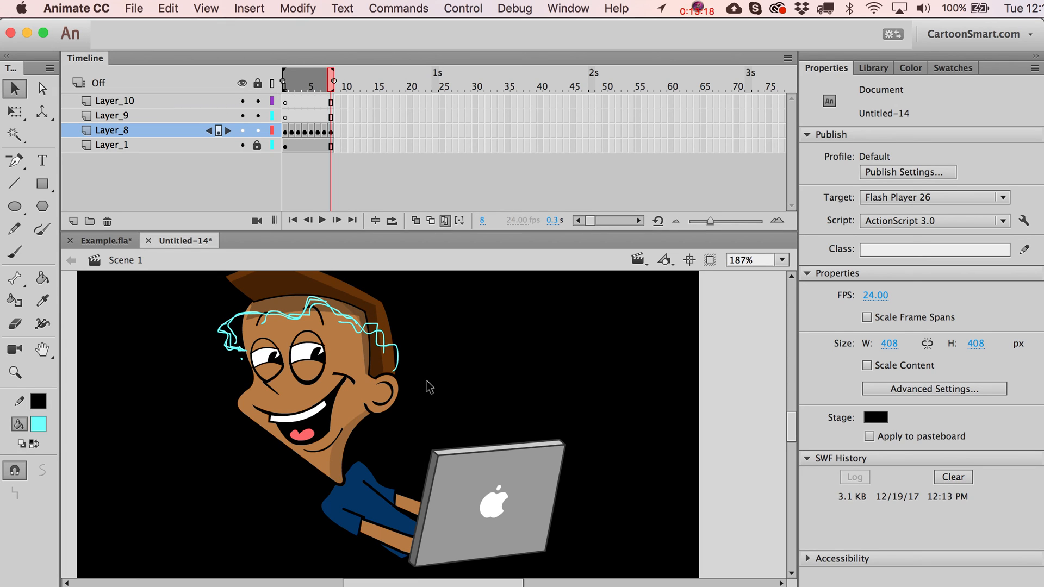
pyautogui.click(306, 326)
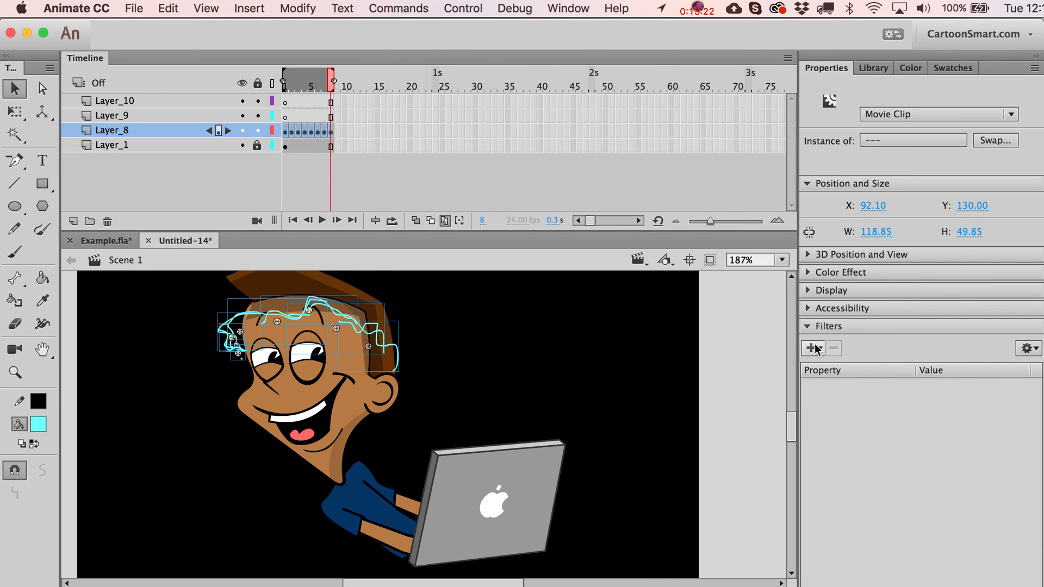
pyautogui.click(809, 348)
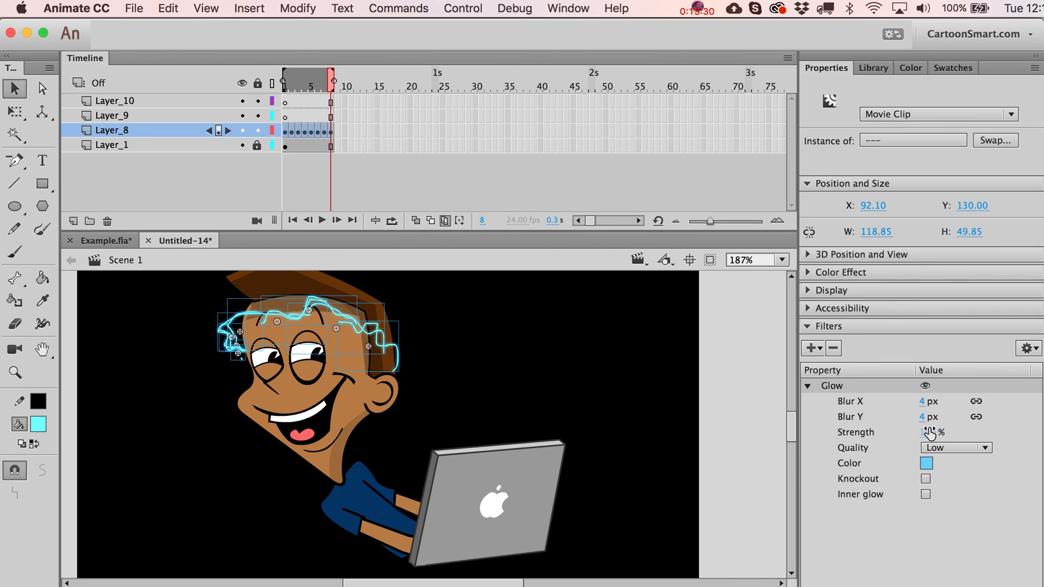
# Raise the Glow strength high, set Quality to High and make it blue.
pyautogui.tripleClick(929, 432)
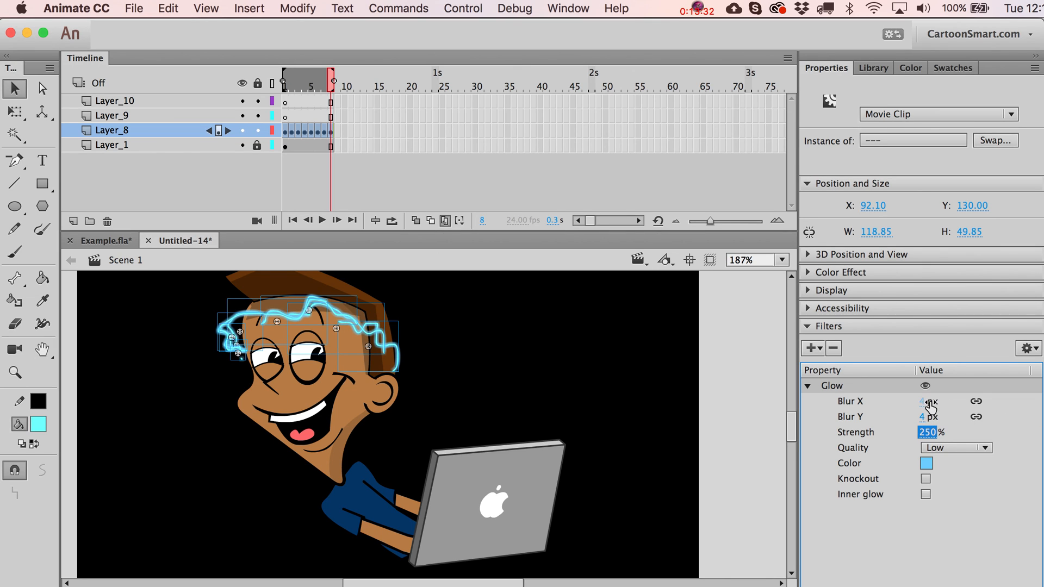
pyautogui.click(985, 447)
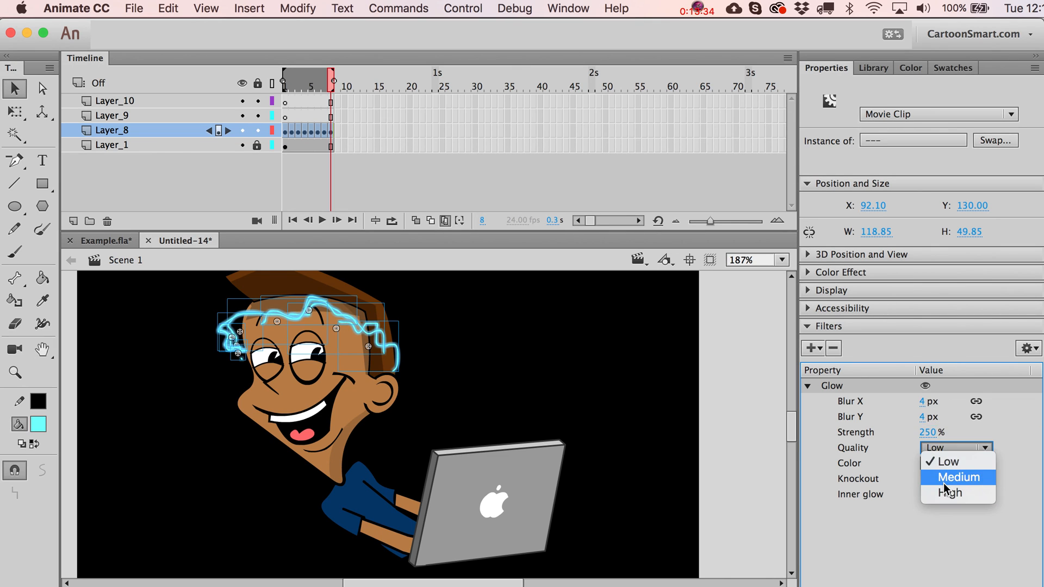
pyautogui.click(950, 493)
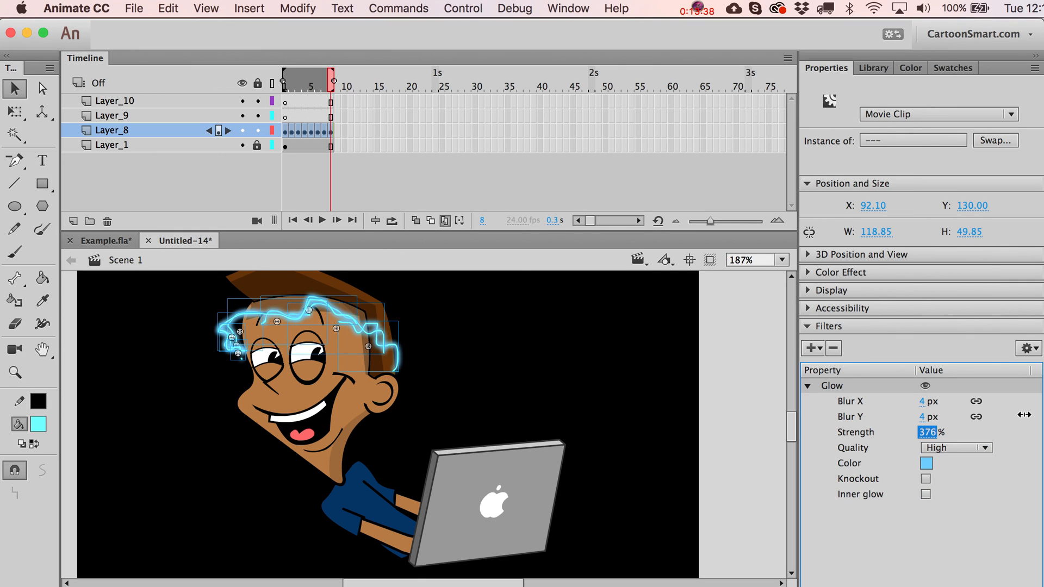
pyautogui.click(923, 401)
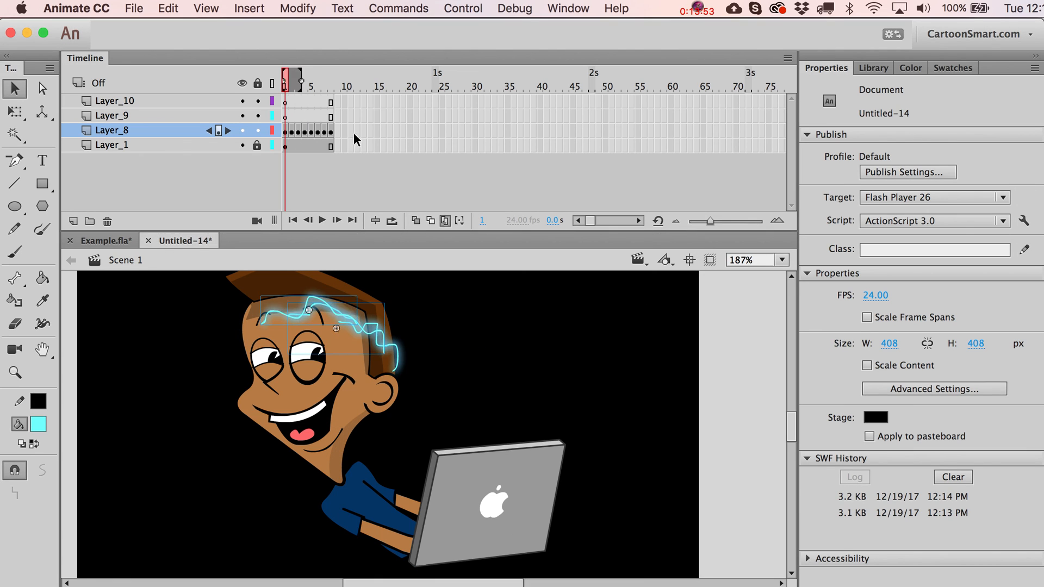
pyautogui.click(313, 320)
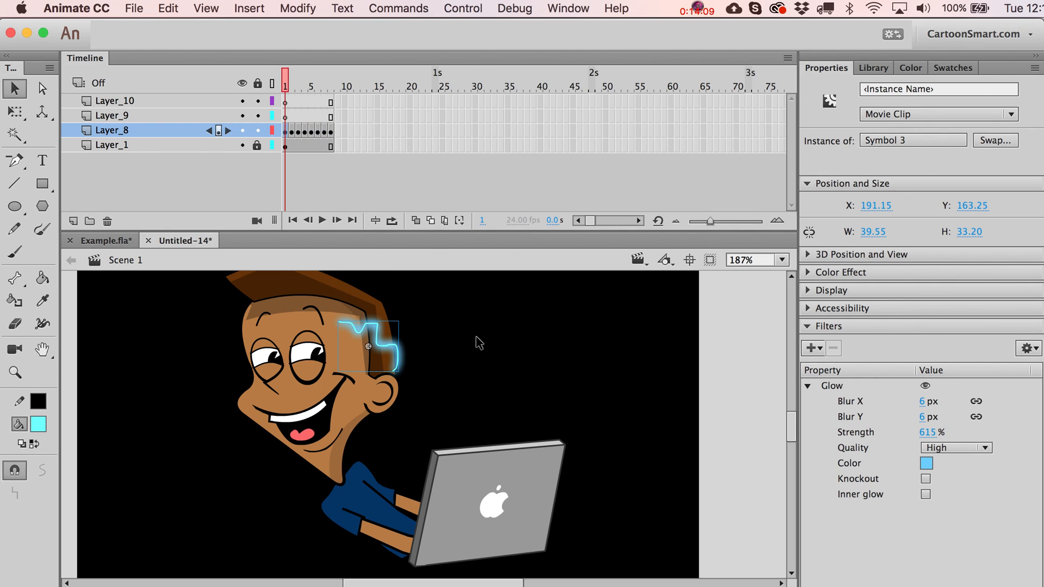
# Draw a cyan circle with the Oval Tool beside the character on a grey stage.
pyautogui.click(480, 341)
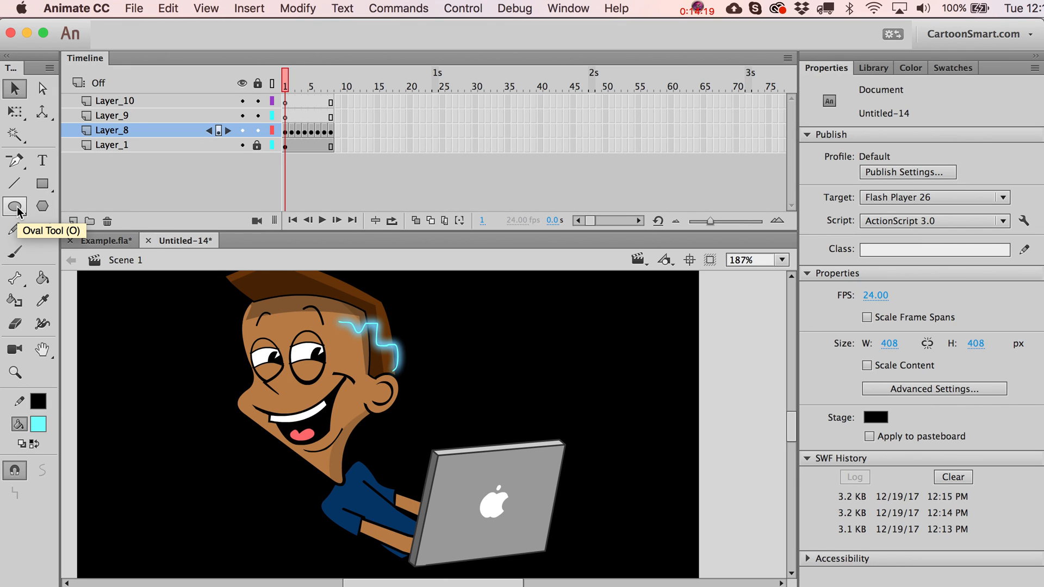
pyautogui.click(15, 206)
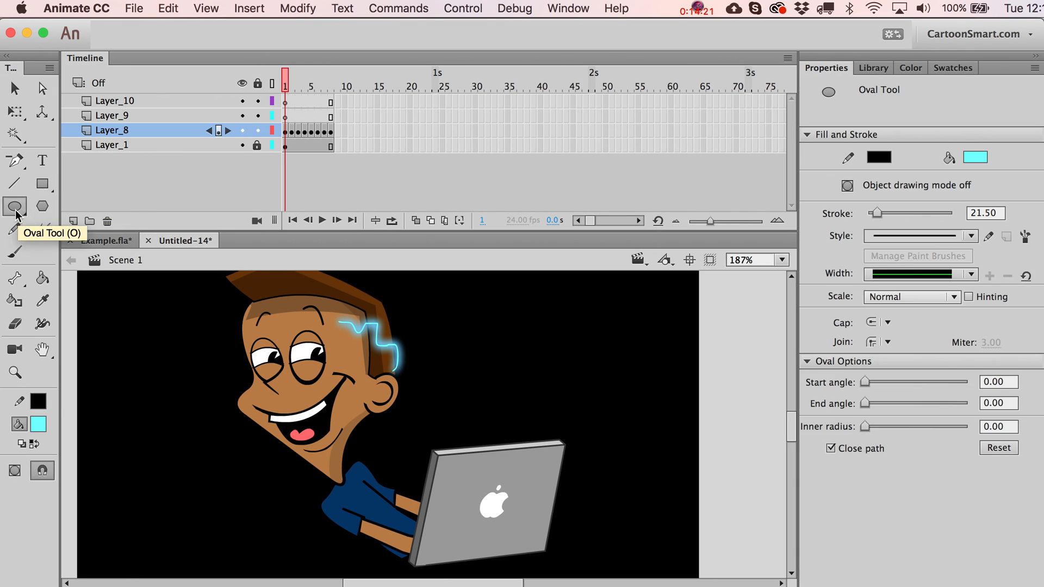
pyautogui.moveTo(573, 343); pyautogui.dragTo(659, 426)
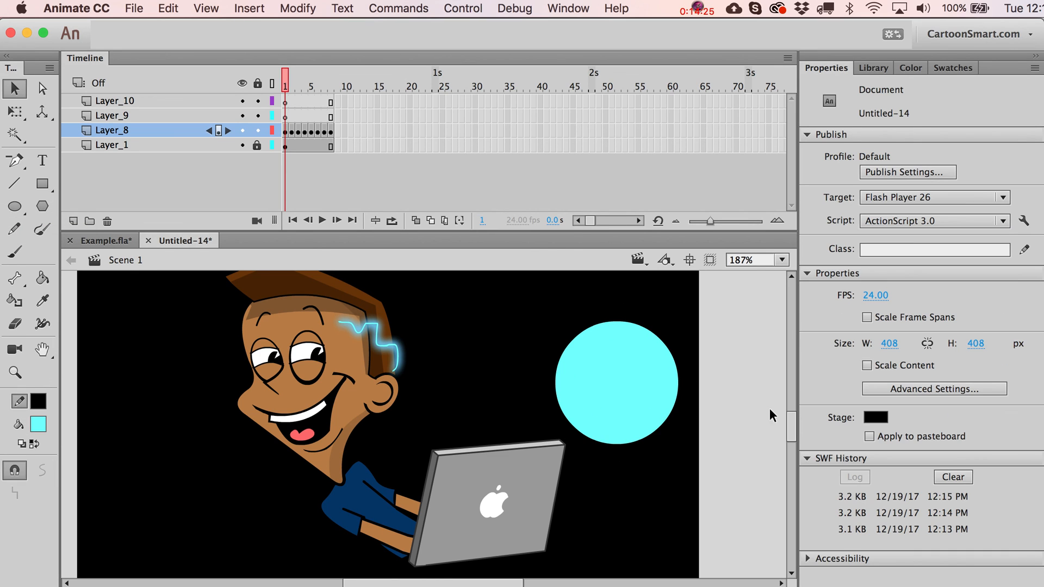
pyautogui.click(876, 417)
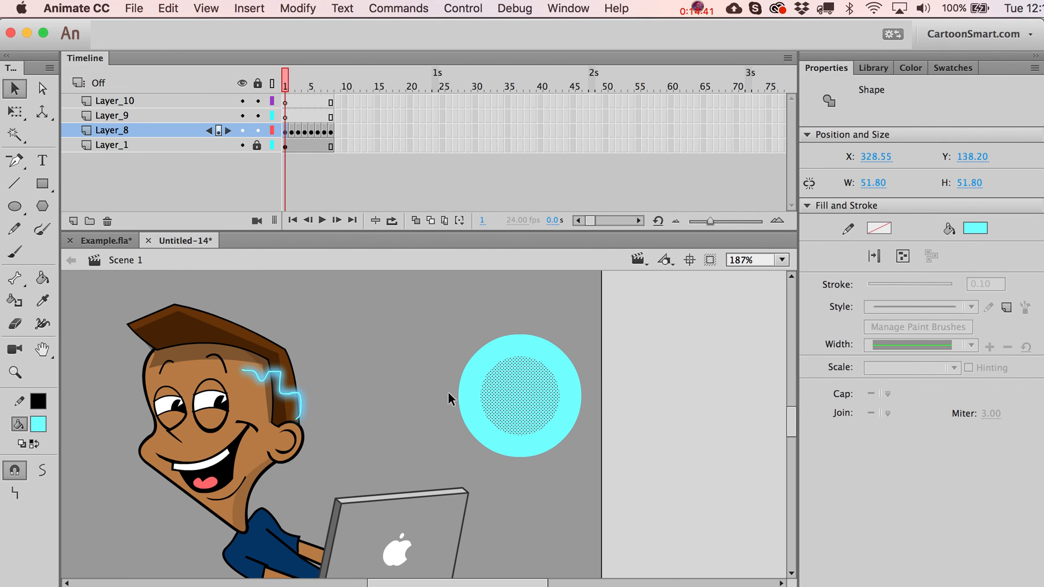
# Delete the circle's centre fill, cut across the ring with the Line Tool to leave a C shape.
pyautogui.click(38, 425)
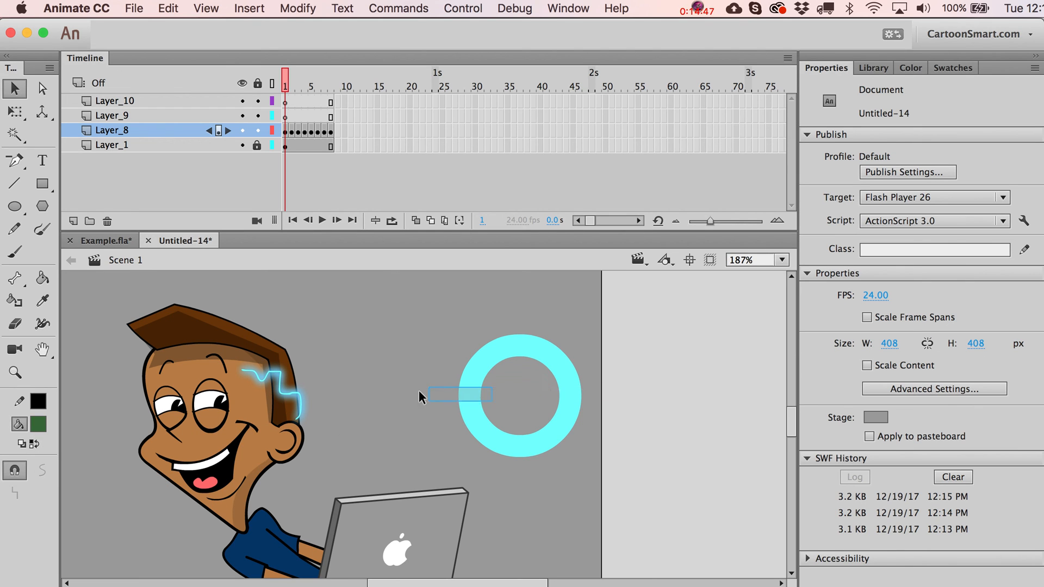
pyautogui.click(14, 184)
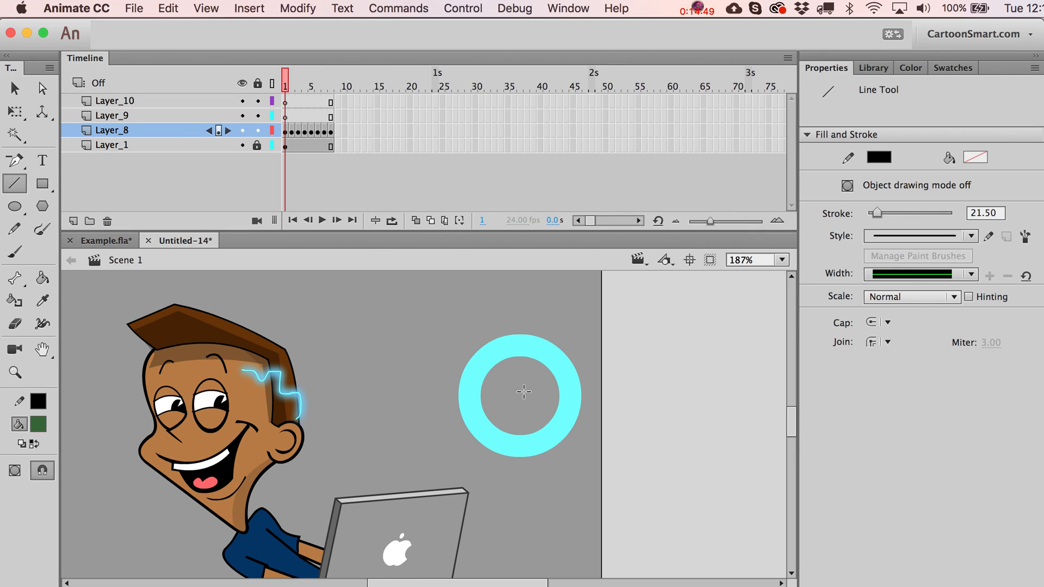
pyautogui.click(985, 213)
pyautogui.write('1')
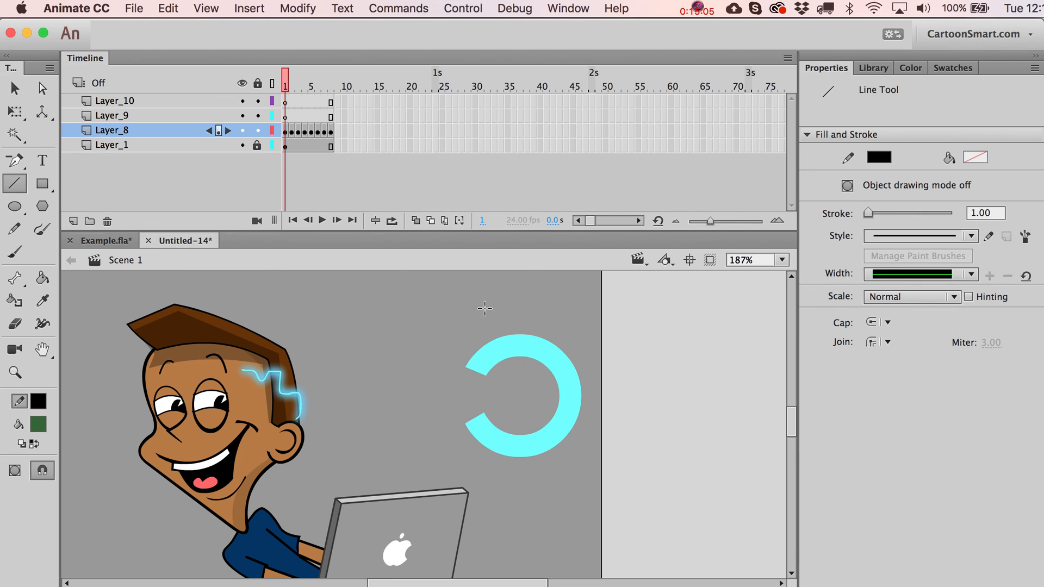
pyautogui.moveTo(485, 308); pyautogui.dragTo(561, 496)
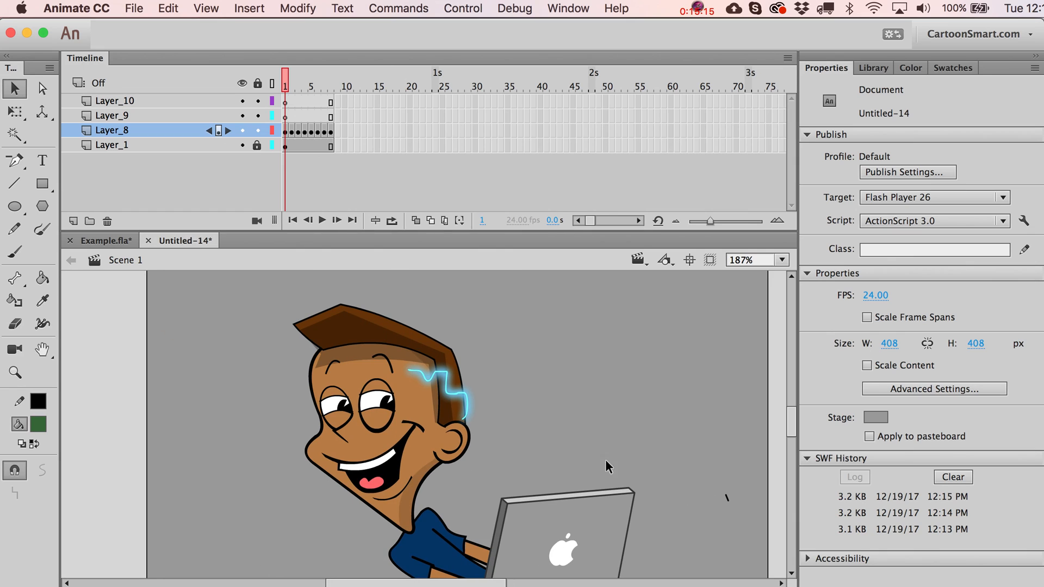
pyautogui.click(316, 85)
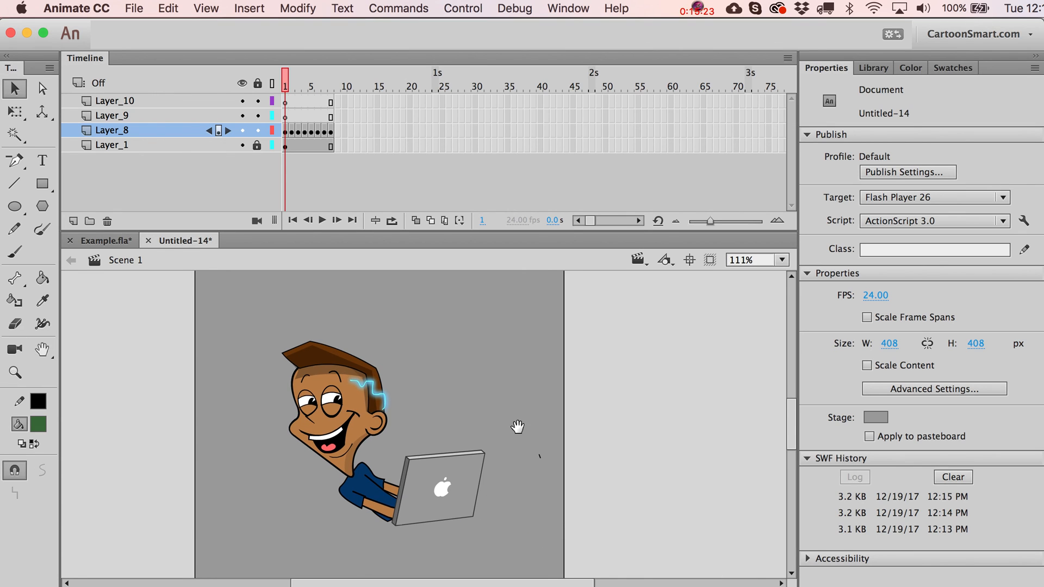
pyautogui.moveTo(520, 434)
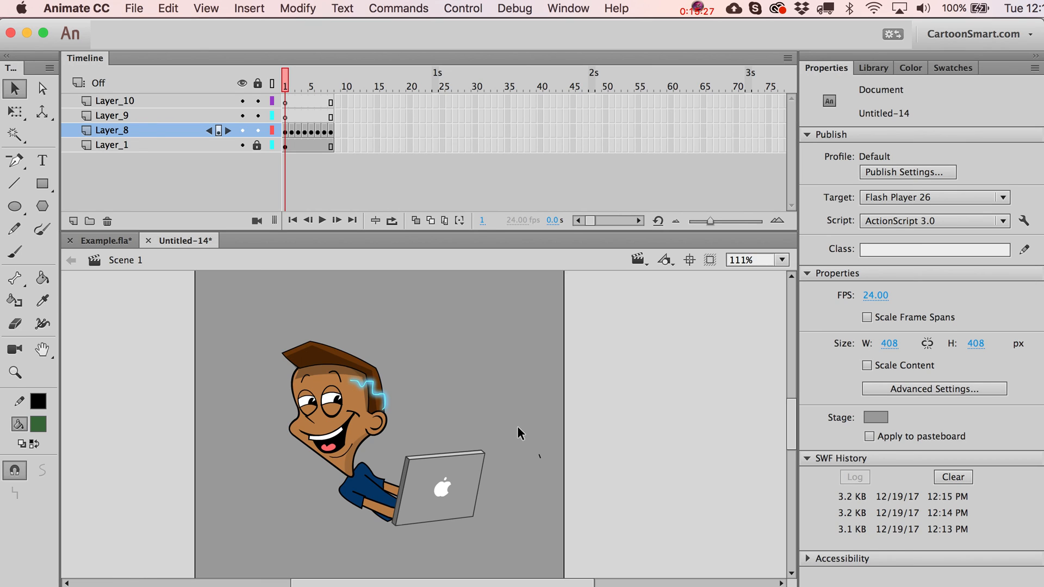
pyautogui.moveTo(90, 145)
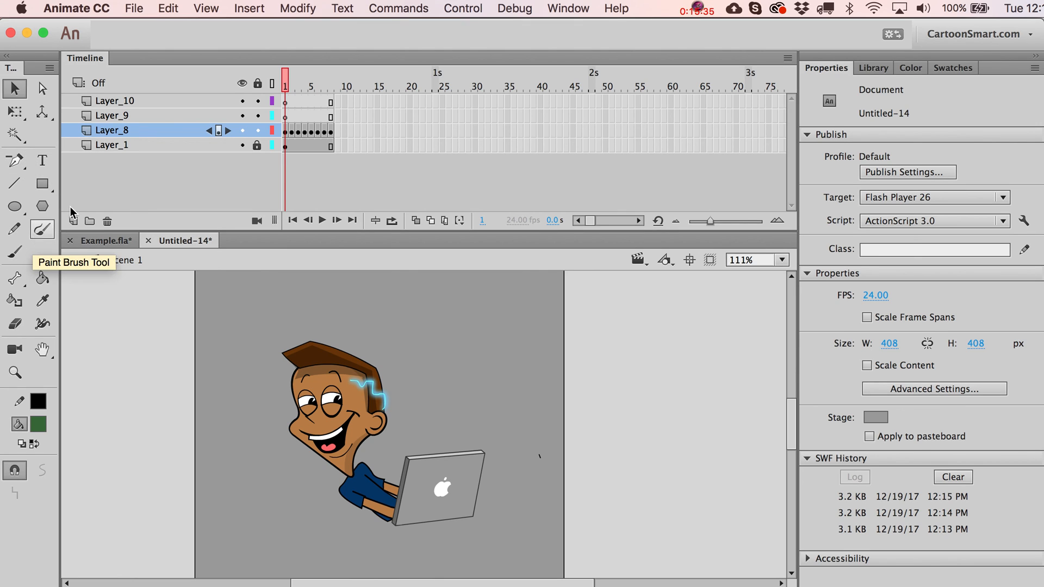
pyautogui.moveTo(445, 220)
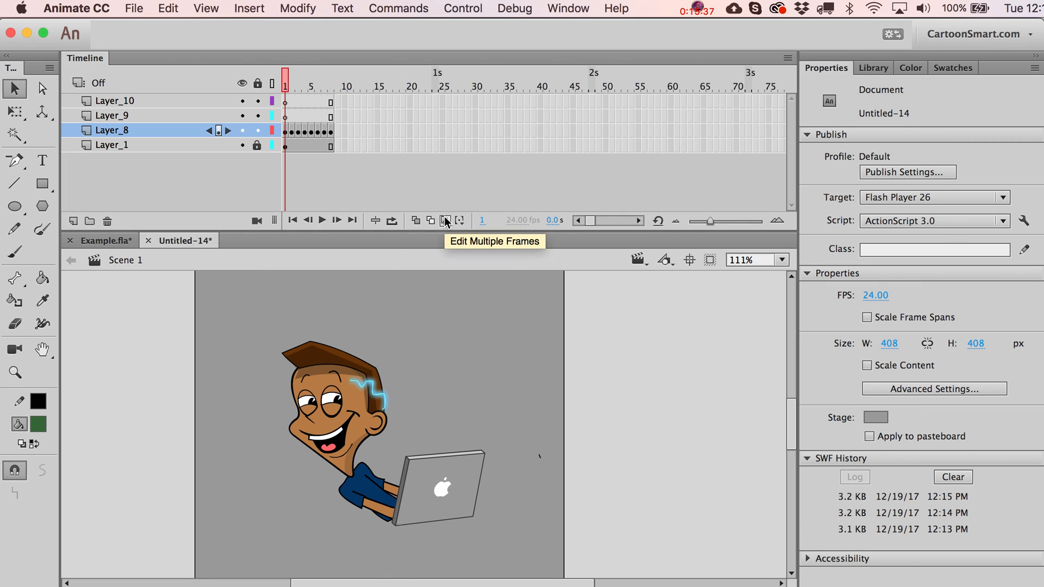
pyautogui.moveTo(431, 221)
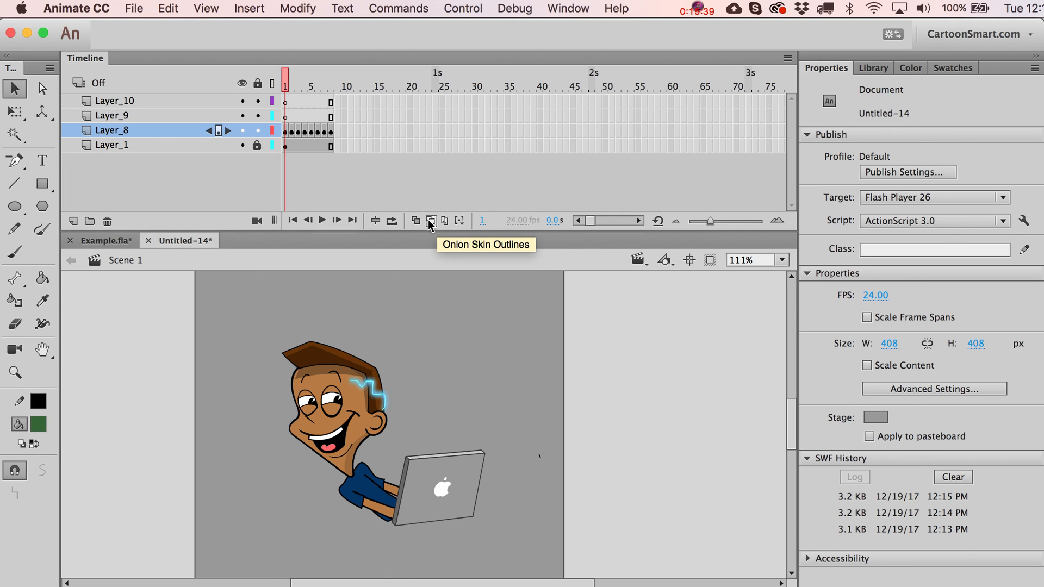
pyautogui.click(318, 87)
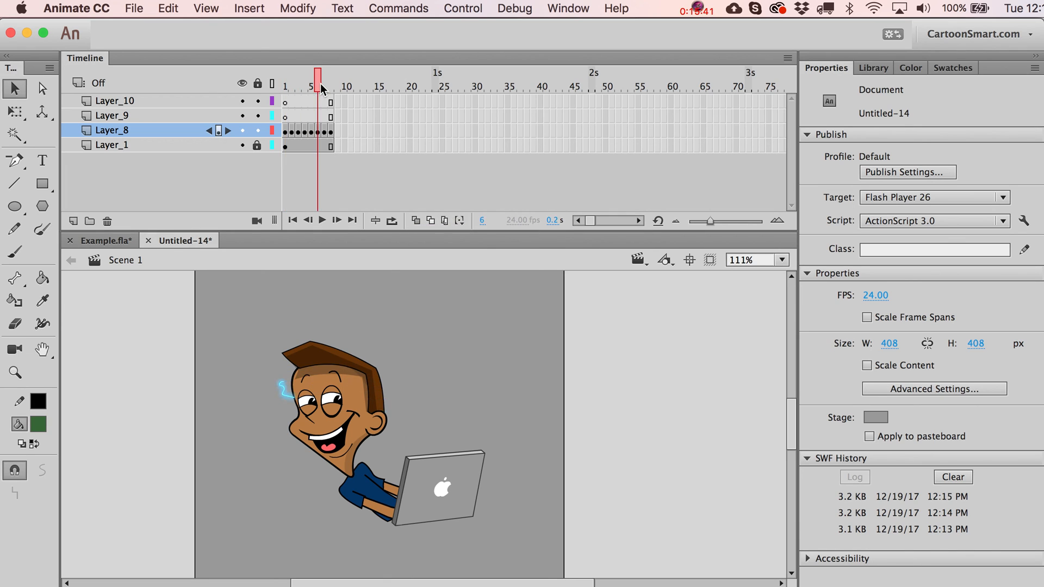